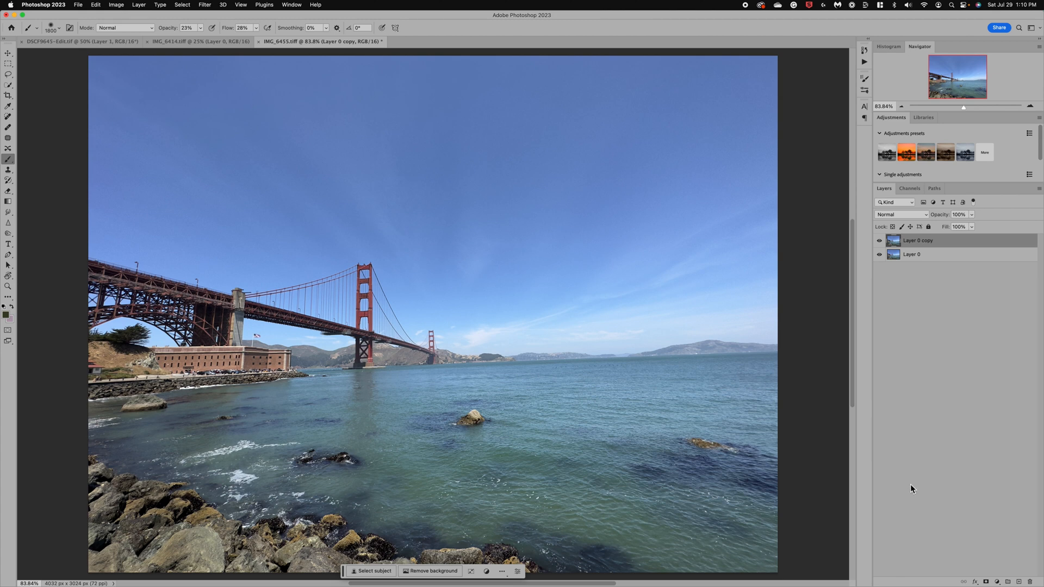
pyautogui.moveTo(924, 480)
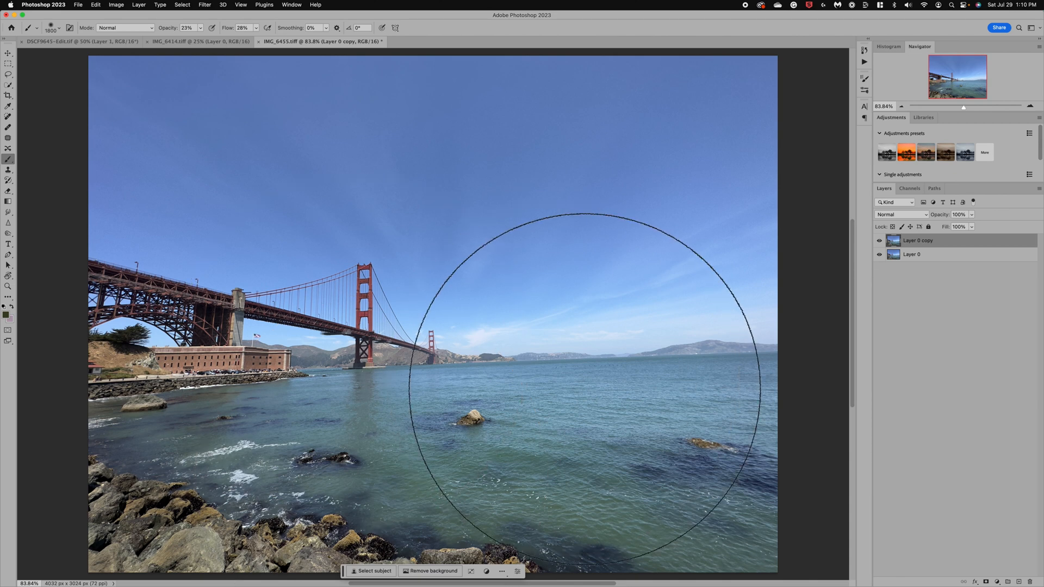
pyautogui.moveTo(930, 370)
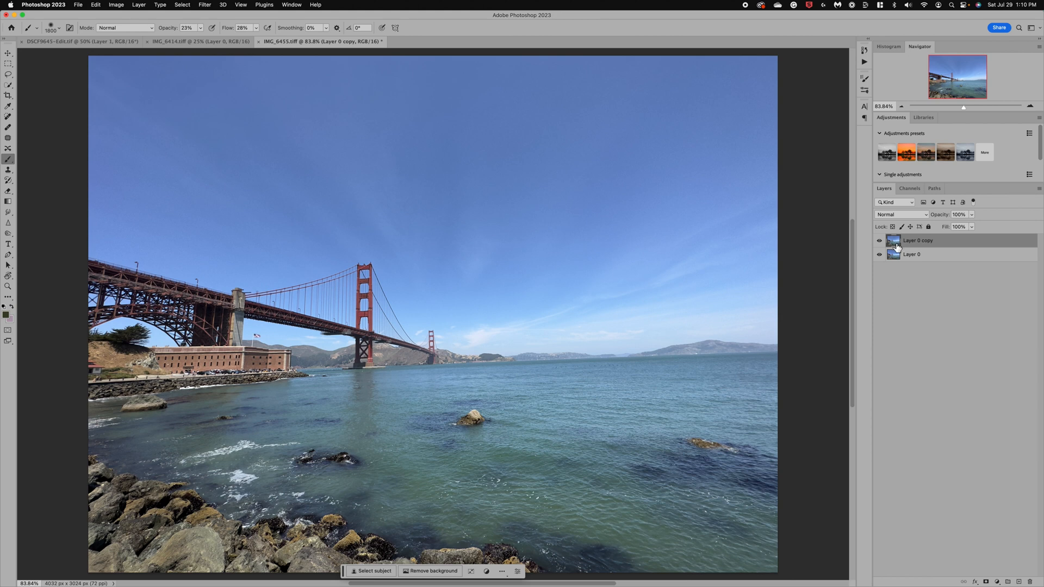
pyautogui.moveTo(894, 244)
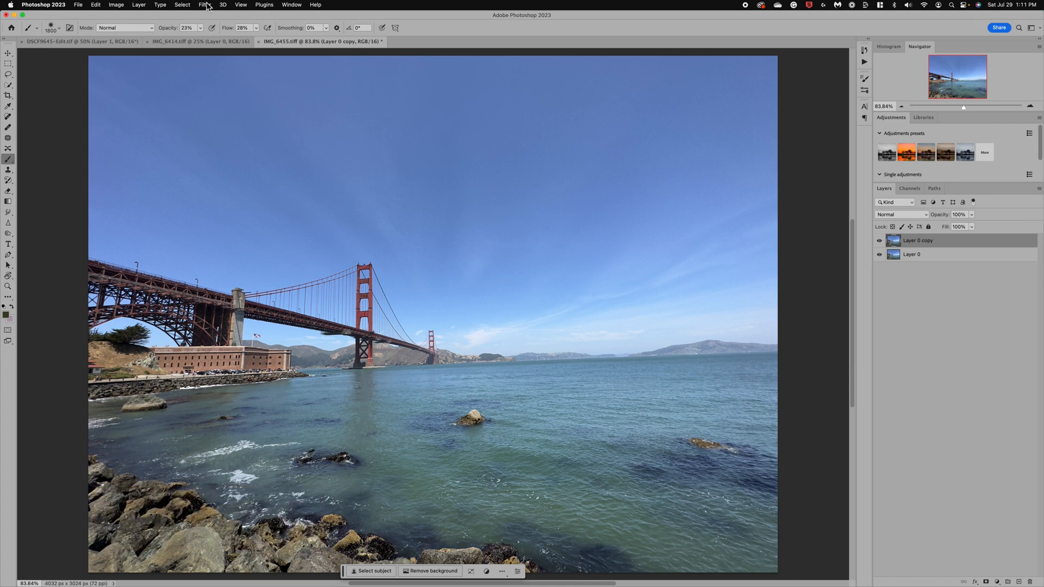
pyautogui.moveTo(207, 7)
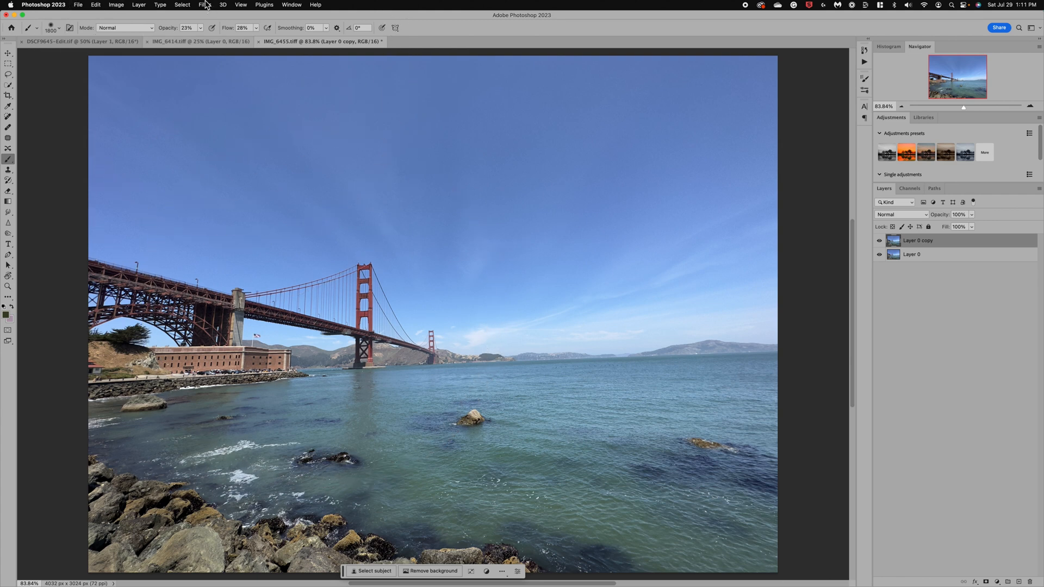
# Bring the photo into the Camera Raw filter and apply Auto Upright in the Geometry panel.
pyautogui.click(204, 5)
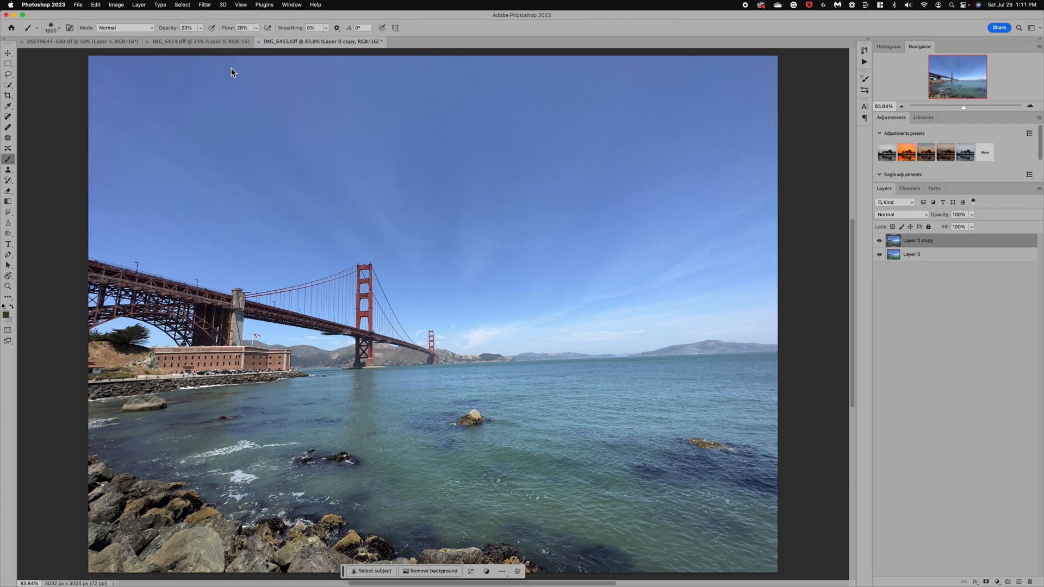
pyautogui.click(204, 5)
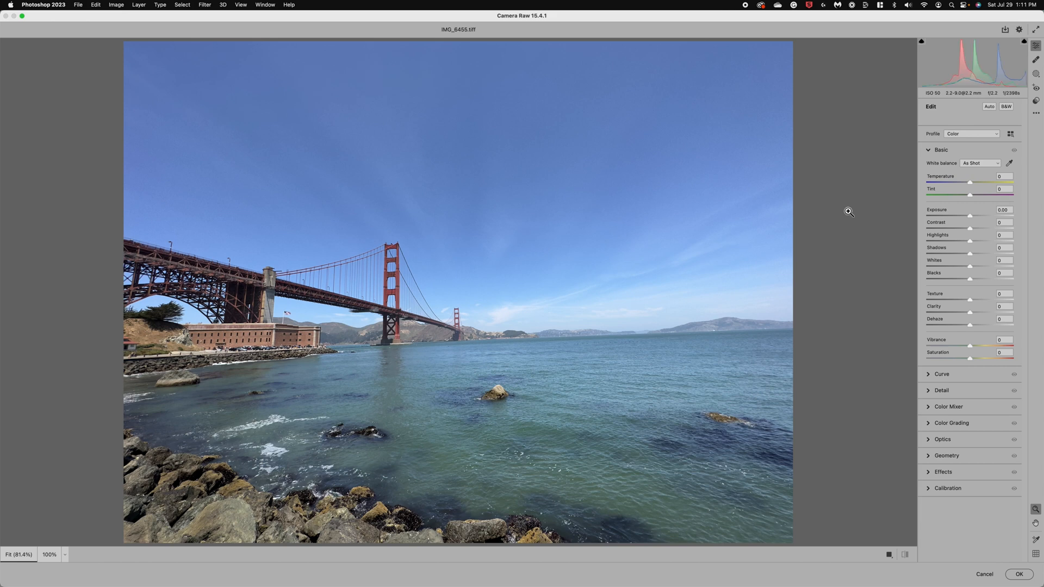
pyautogui.moveTo(918, 489)
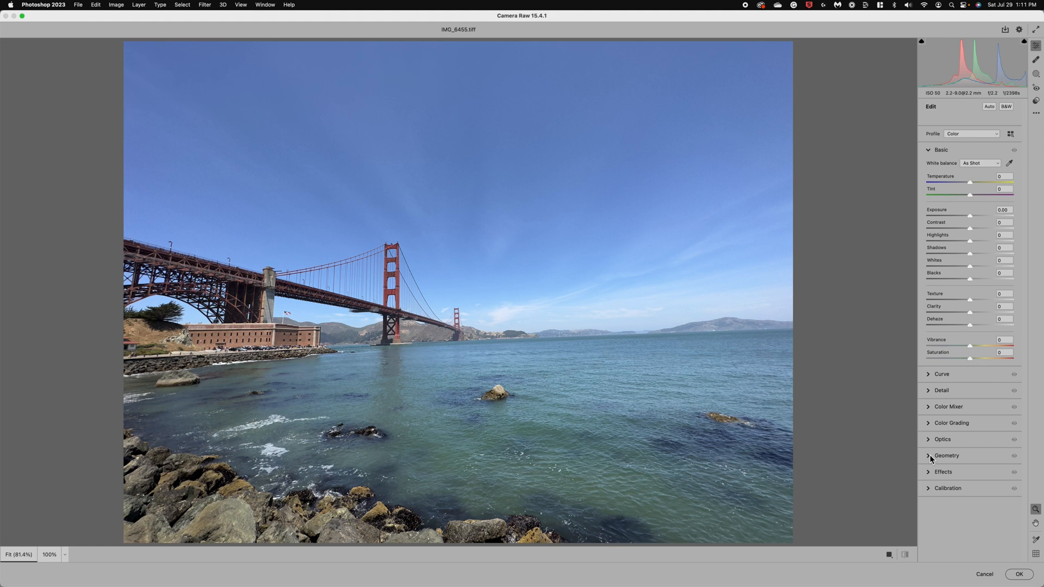
pyautogui.moveTo(931, 459)
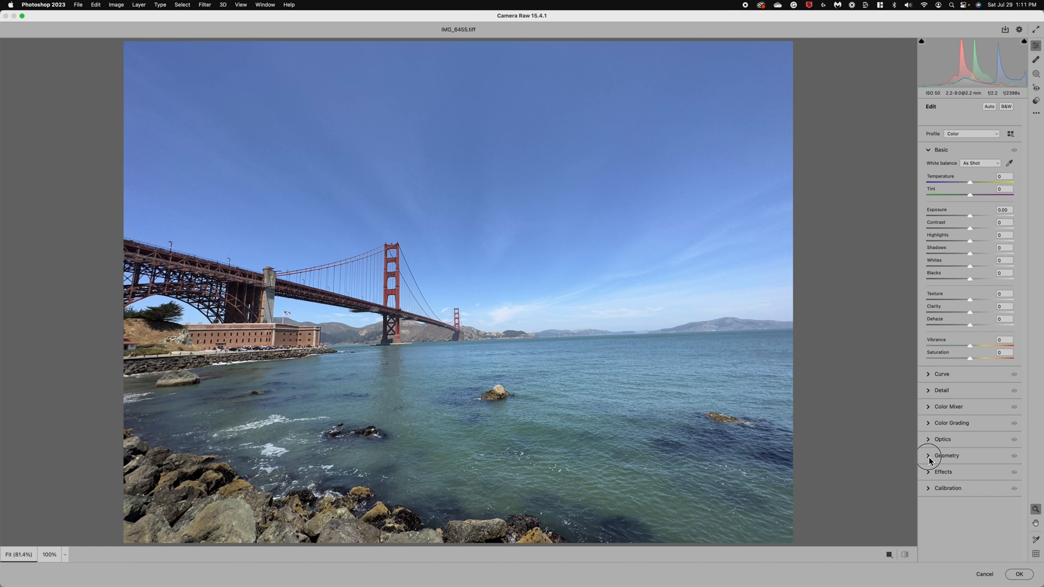
pyautogui.click(947, 456)
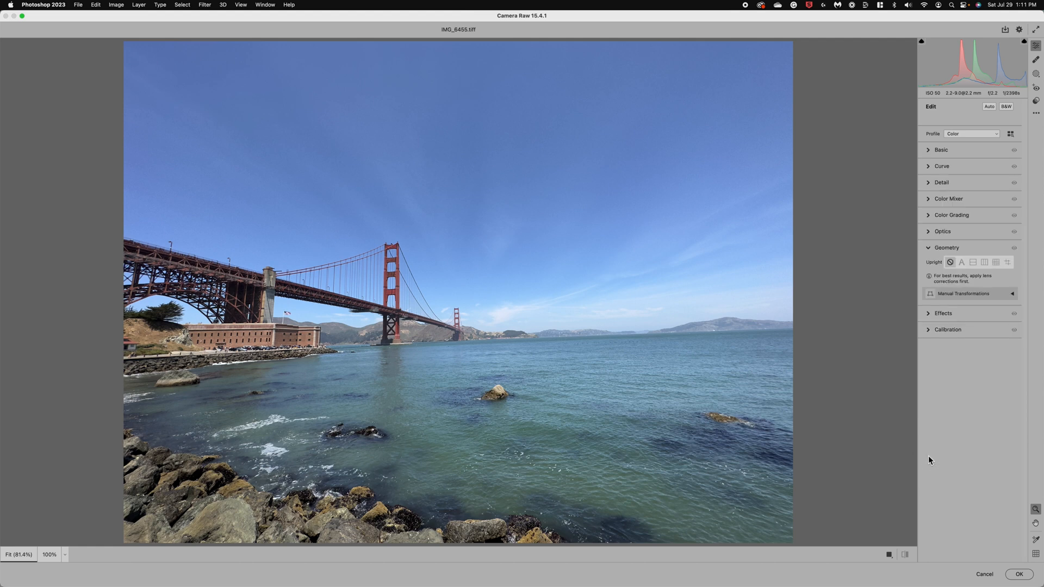
pyautogui.moveTo(948, 293)
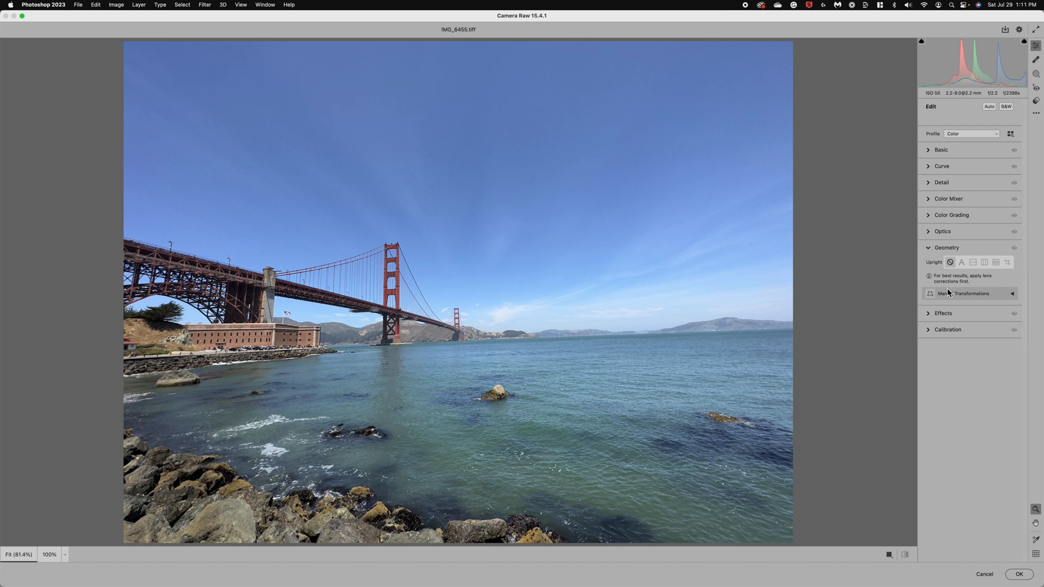
pyautogui.moveTo(938, 267)
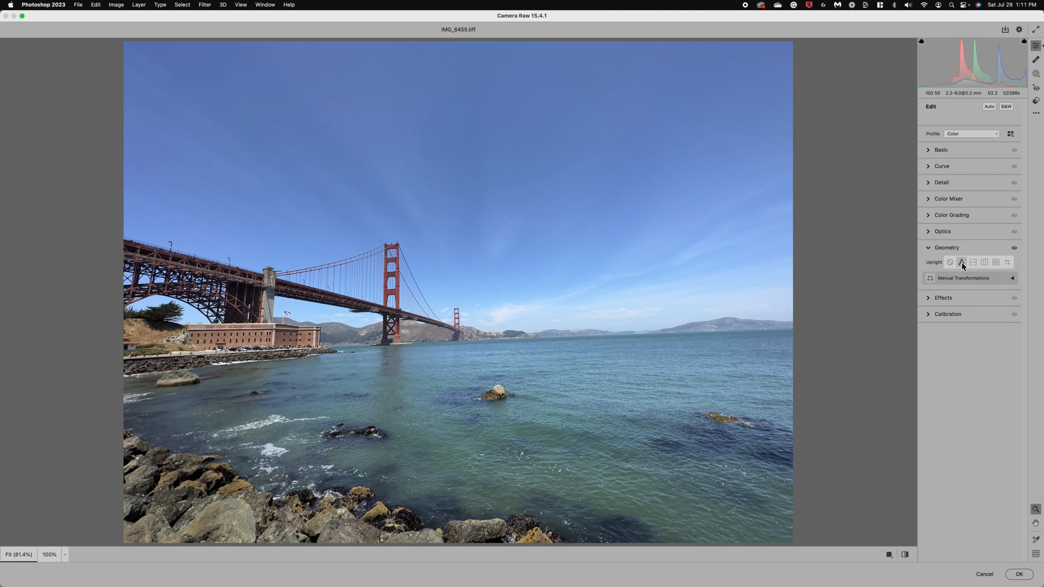
pyautogui.click(961, 262)
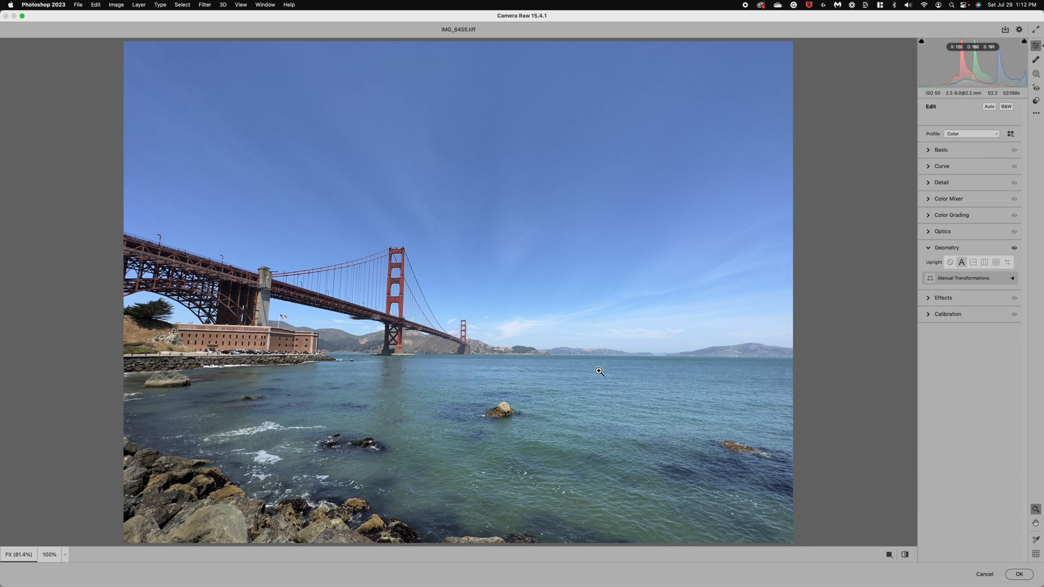
pyautogui.moveTo(984, 313)
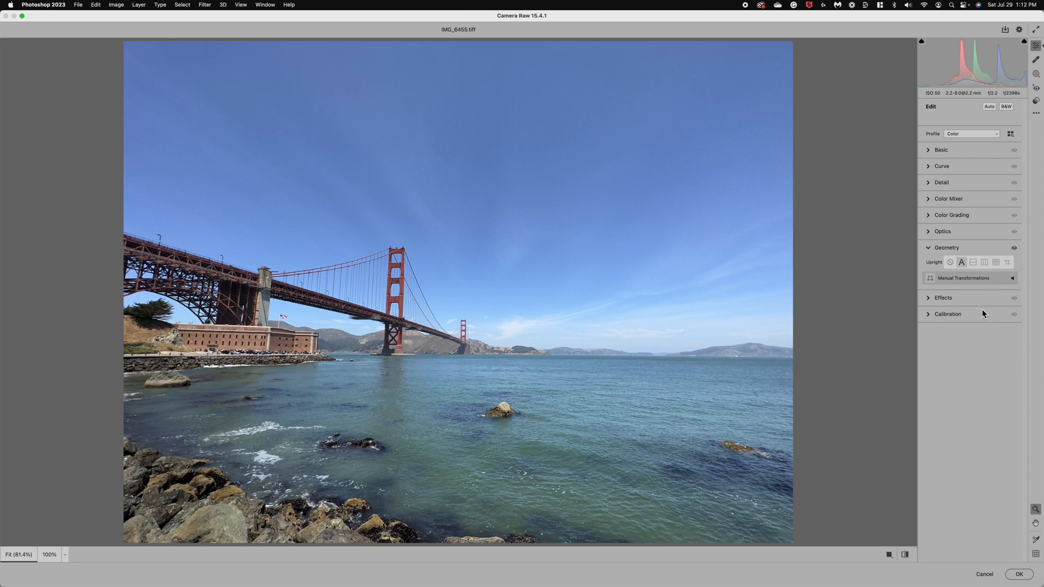
# In Manual Transformations, enlarge the scale to about 105 to hide the edges.
pyautogui.click(1012, 277)
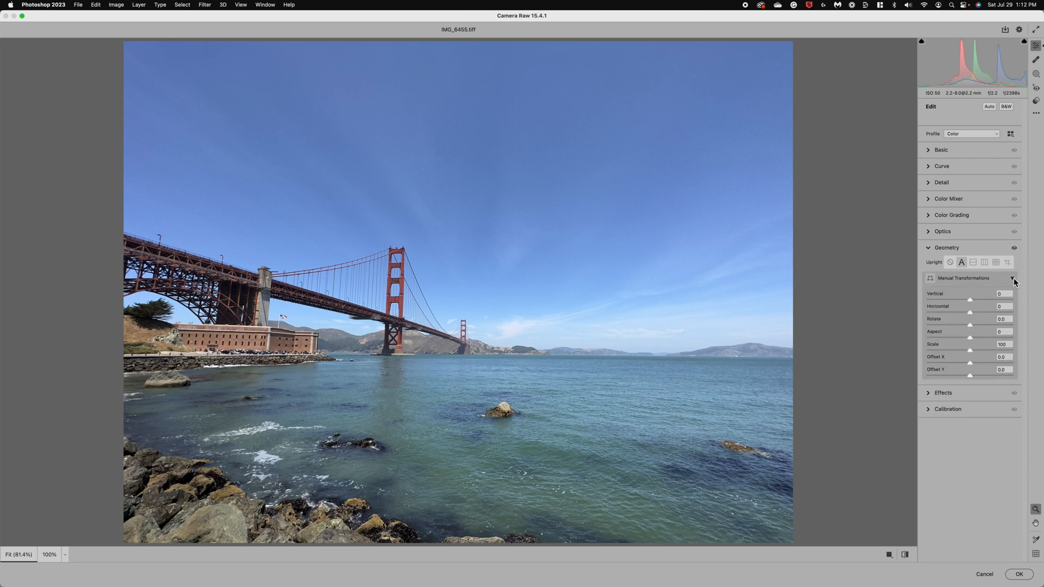
pyautogui.moveTo(969, 345)
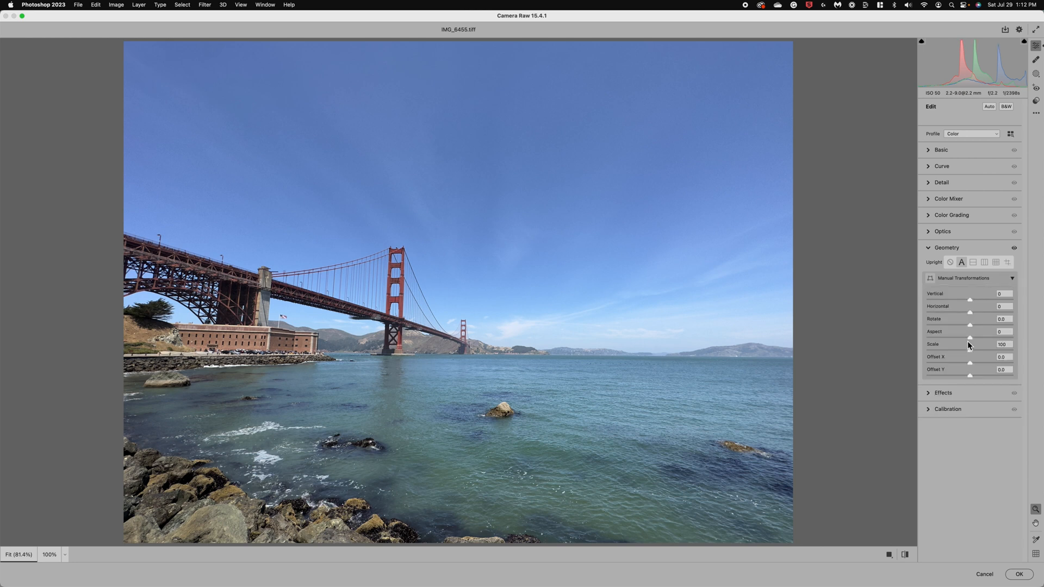
pyautogui.moveTo(973, 355)
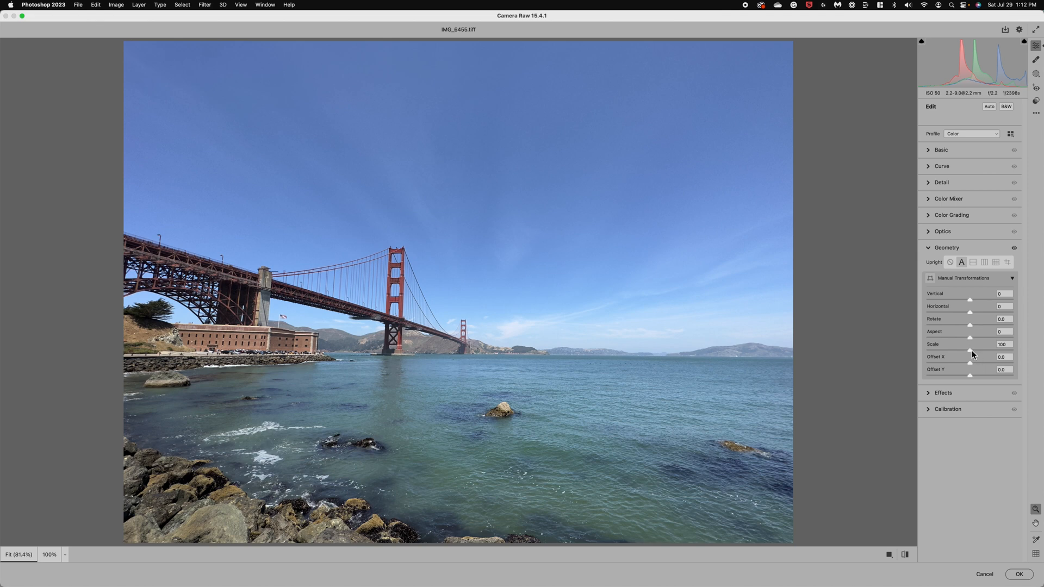
pyautogui.moveTo(970, 351); pyautogui.dragTo(974, 352)
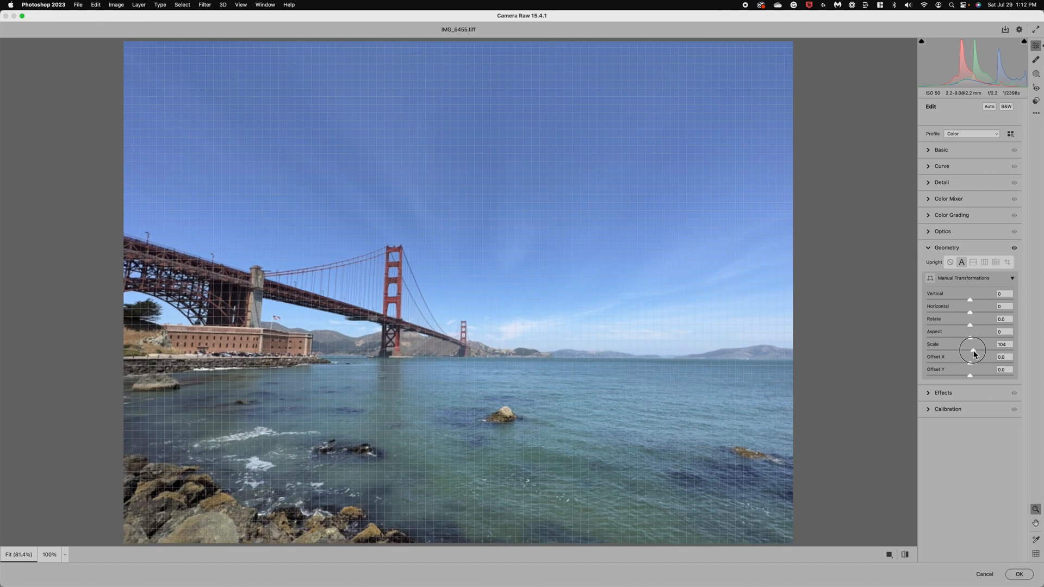
pyautogui.moveTo(971, 350); pyautogui.dragTo(977, 350)
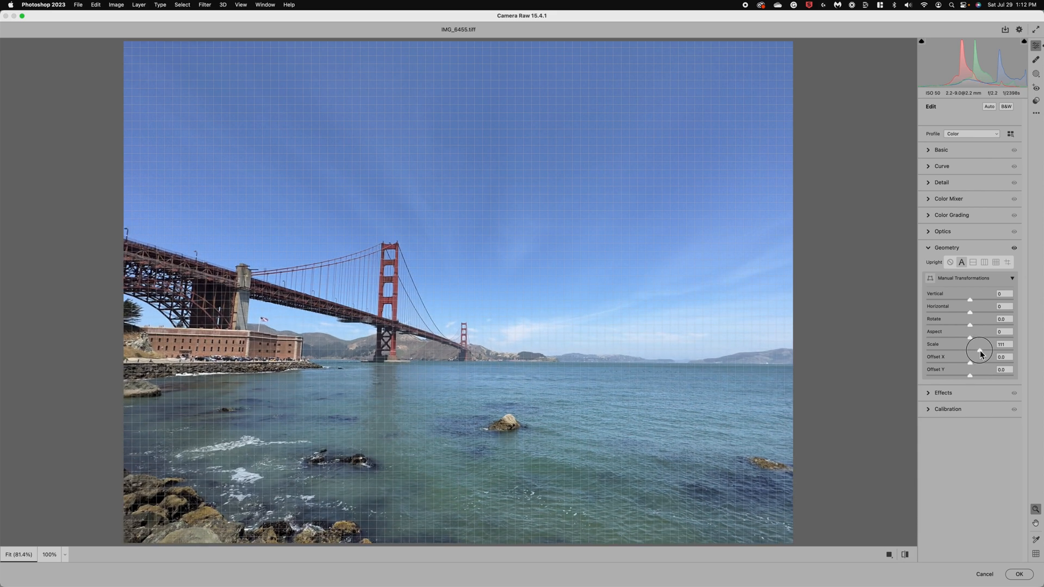
pyautogui.moveTo(979, 352); pyautogui.dragTo(985, 351)
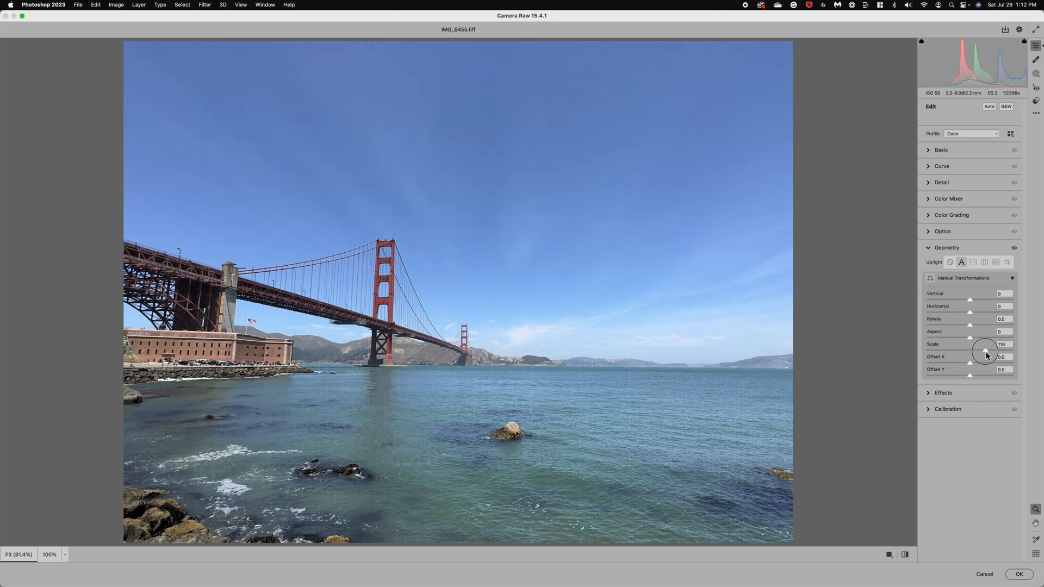
pyautogui.moveTo(985, 349); pyautogui.dragTo(991, 349)
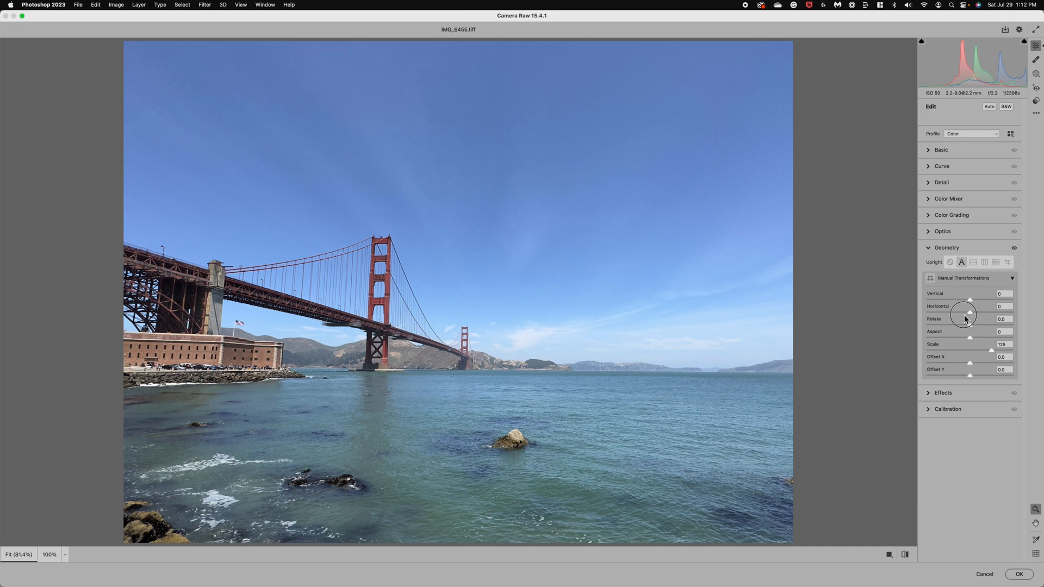
# Set horizontal perspective to −18 and vertical perspective to −32 to straighten the bridge.
pyautogui.moveTo(971, 312); pyautogui.dragTo(967, 312)
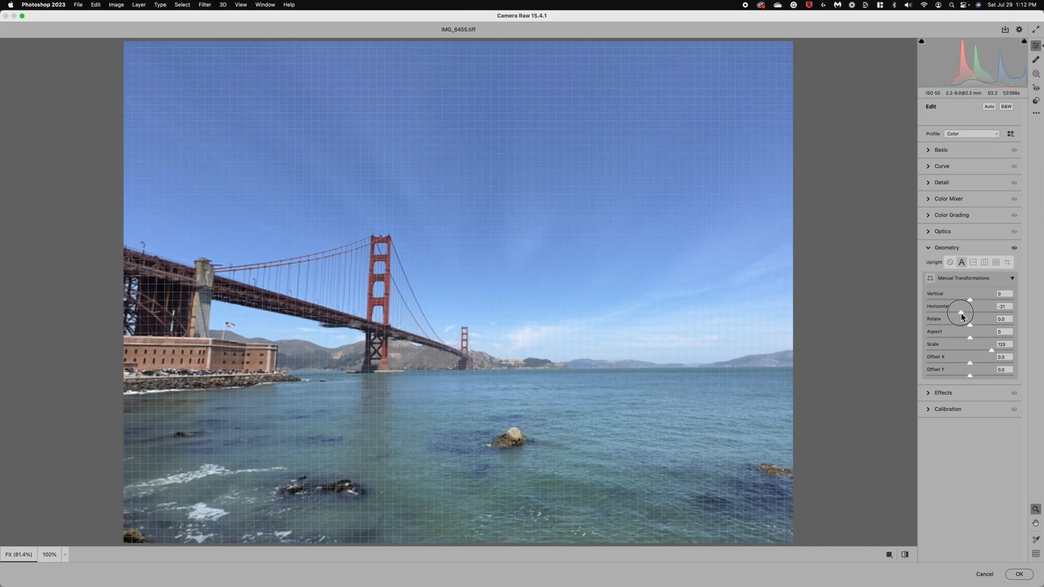
pyautogui.moveTo(959, 300); pyautogui.dragTo(964, 300)
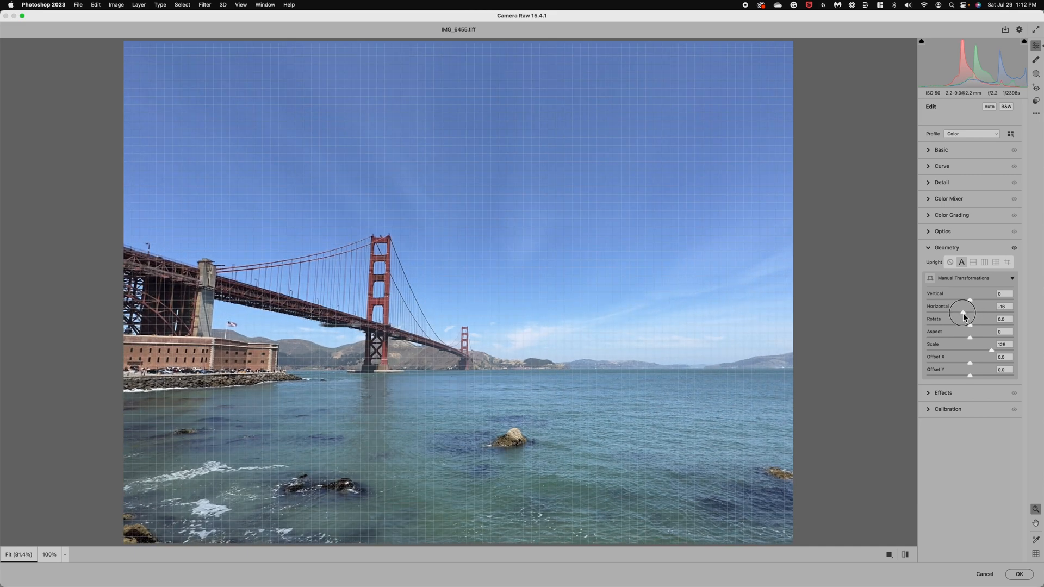
pyautogui.click(961, 262)
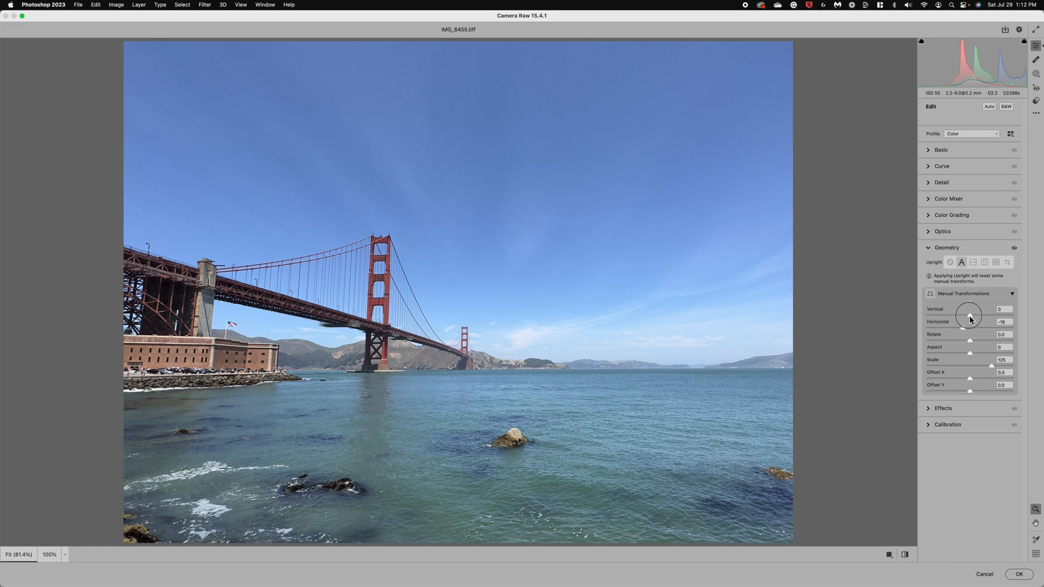
pyautogui.moveTo(969, 315); pyautogui.dragTo(961, 314)
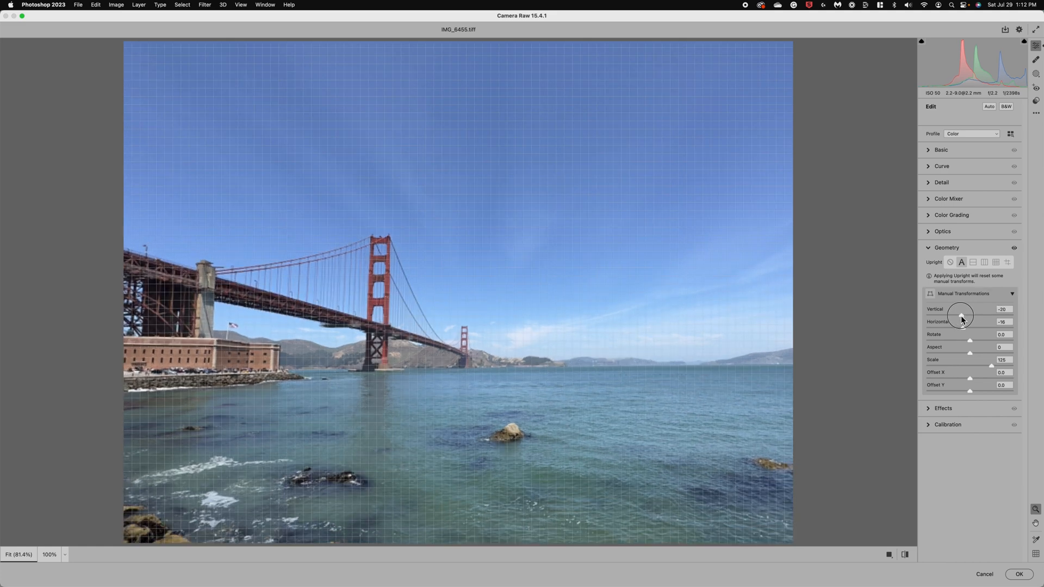
pyautogui.moveTo(963, 315); pyautogui.dragTo(957, 315)
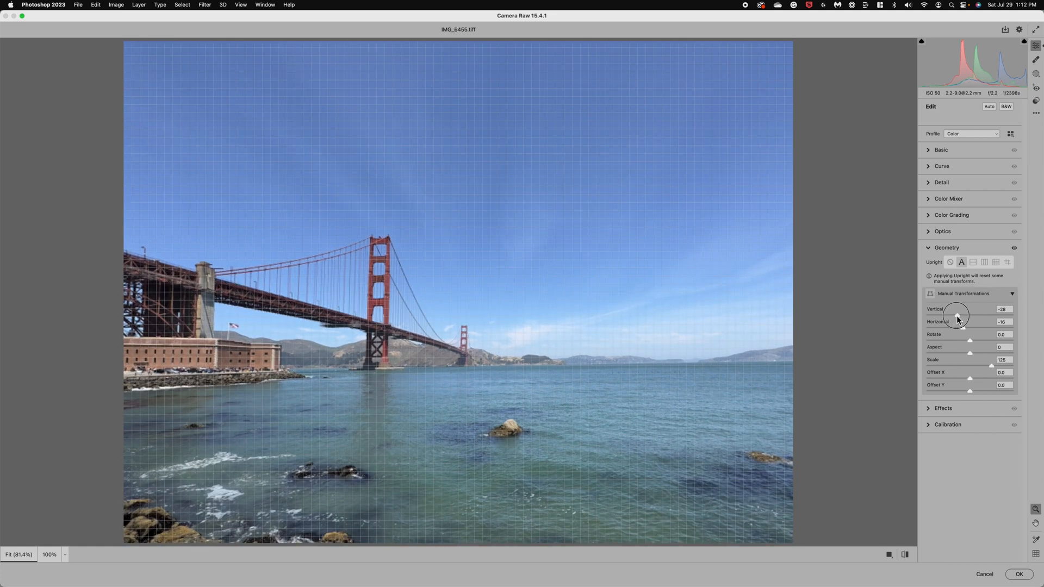
pyautogui.moveTo(957, 314); pyautogui.dragTo(954, 314)
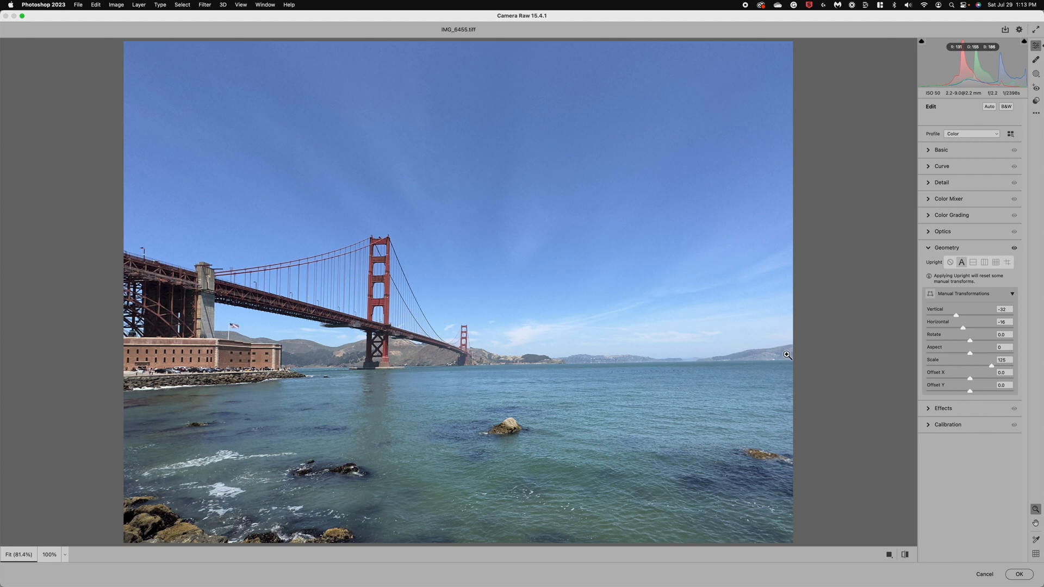
pyautogui.moveTo(957, 321)
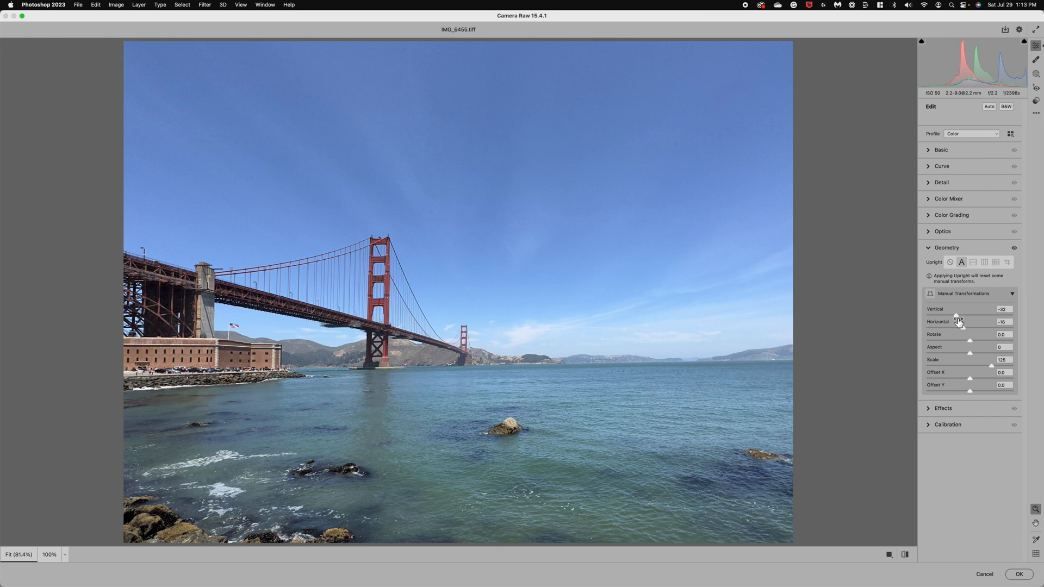
pyautogui.moveTo(950, 262)
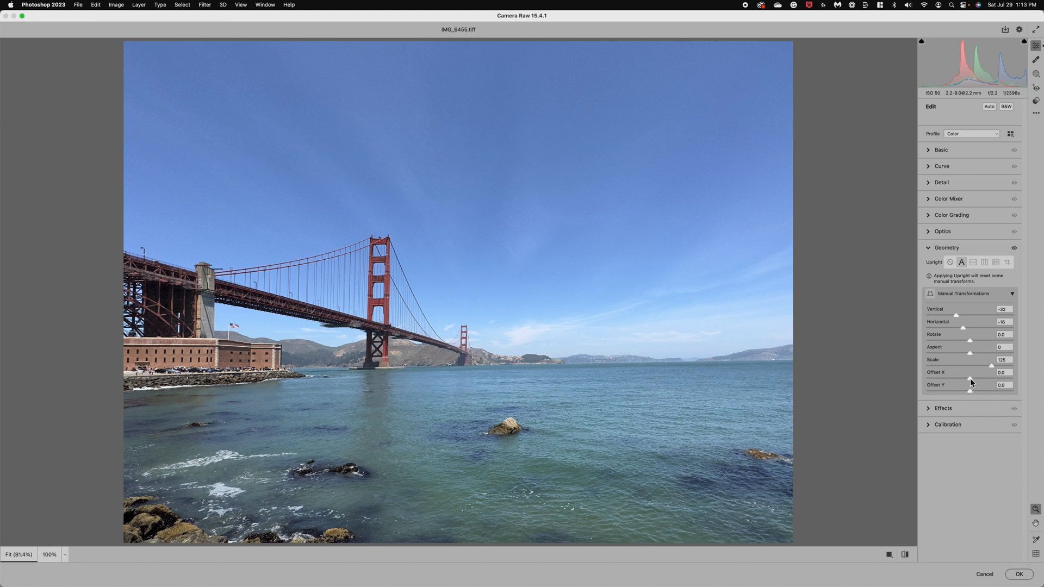
pyautogui.moveTo(786, 369)
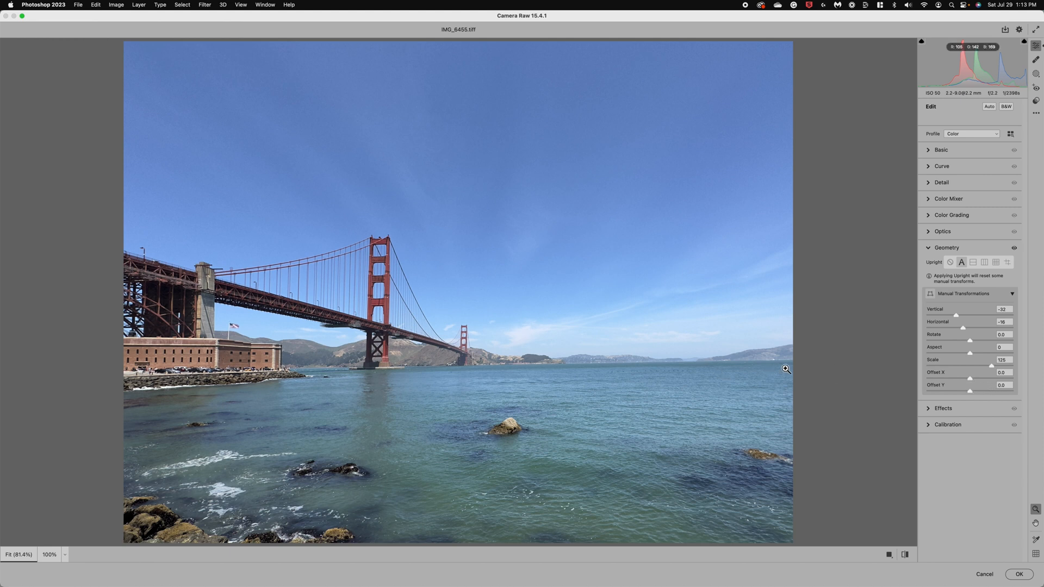
pyautogui.moveTo(937, 260)
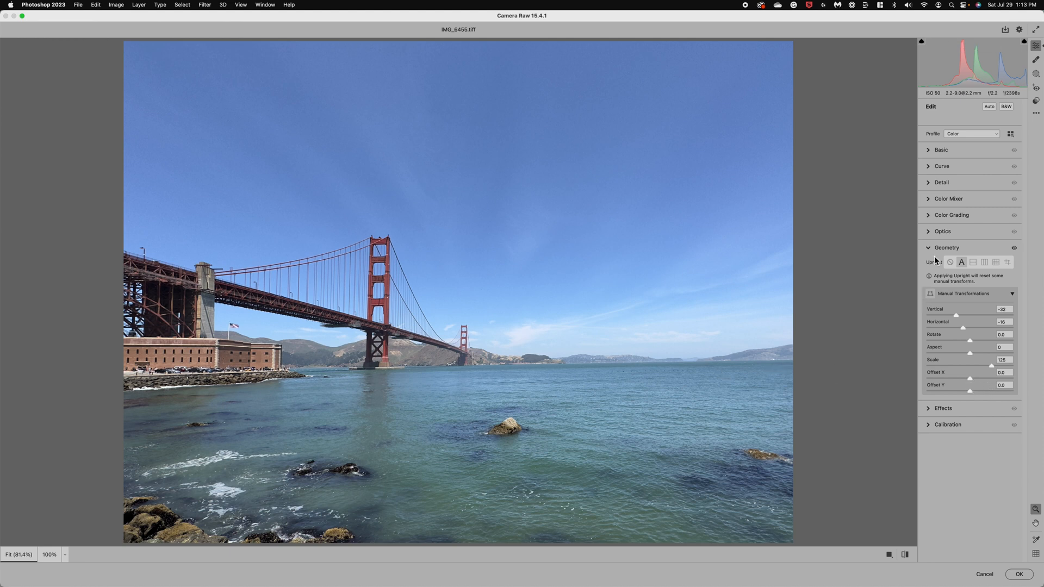
# In the Basic panel set Highlights −37, Shadows +28 and Dehaze +16.
pyautogui.click(947, 248)
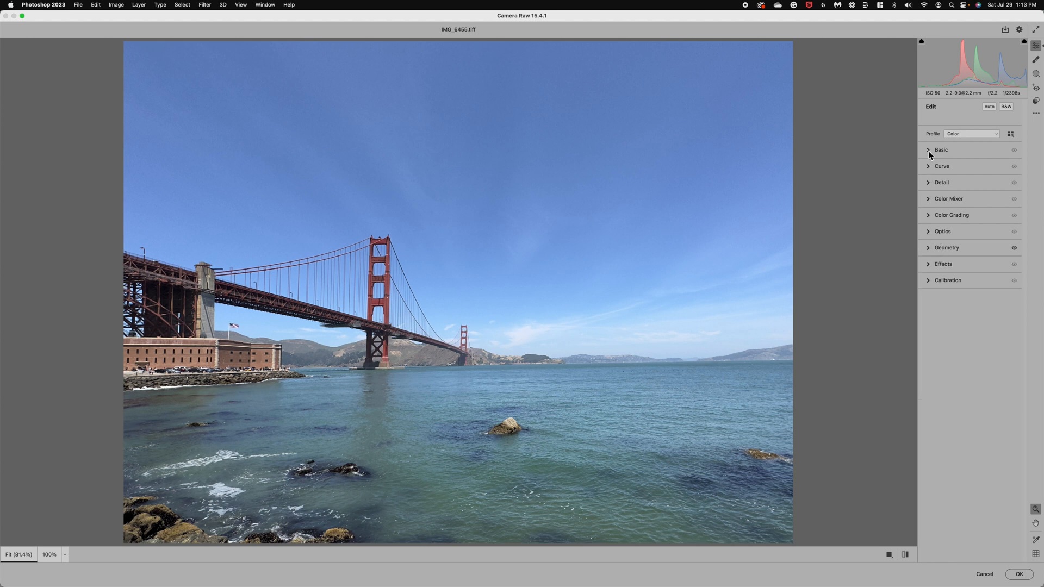
pyautogui.click(940, 149)
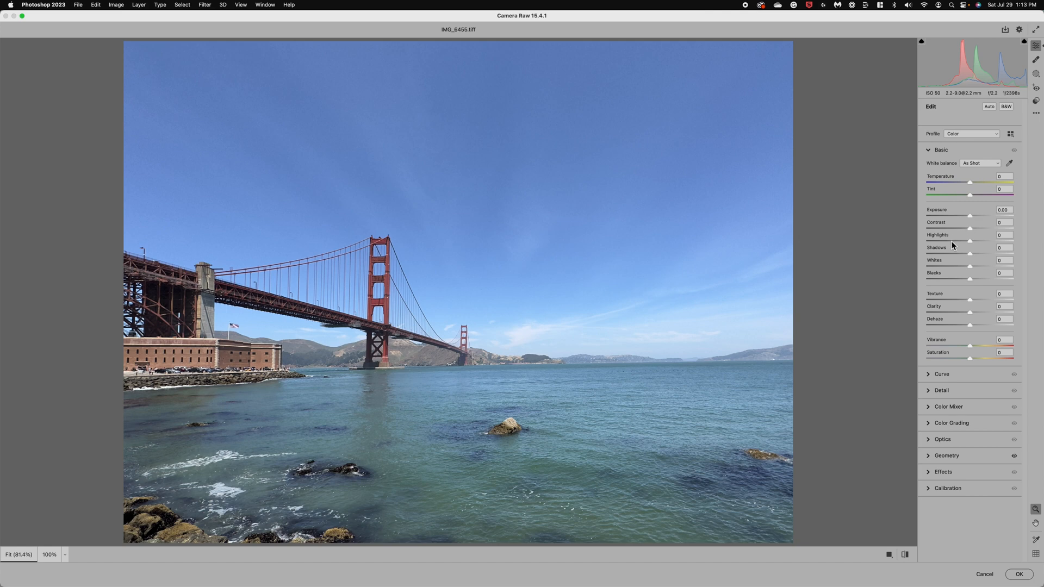
pyautogui.moveTo(970, 241); pyautogui.dragTo(956, 242)
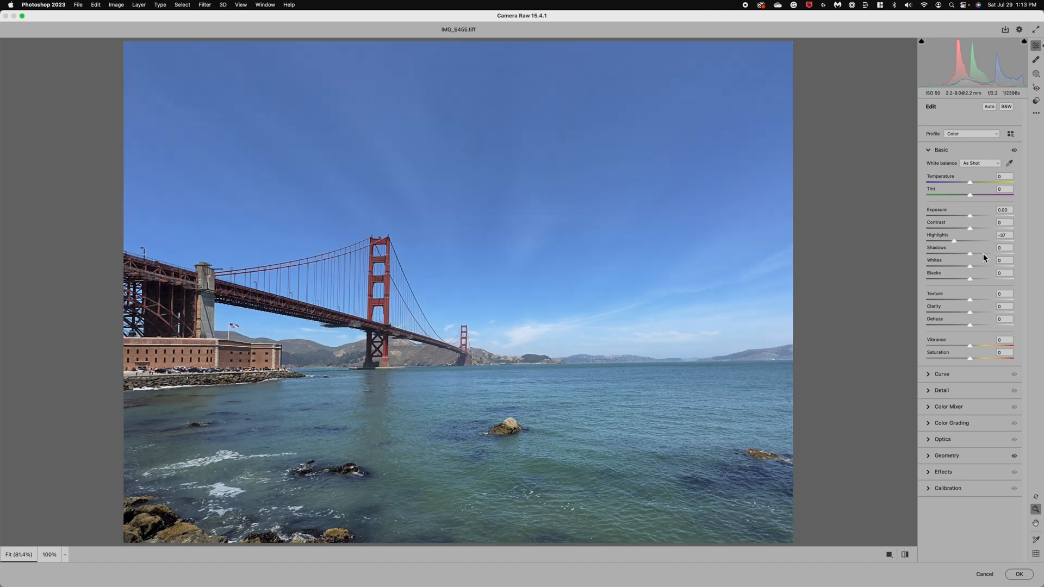
pyautogui.moveTo(970, 254); pyautogui.dragTo(982, 253)
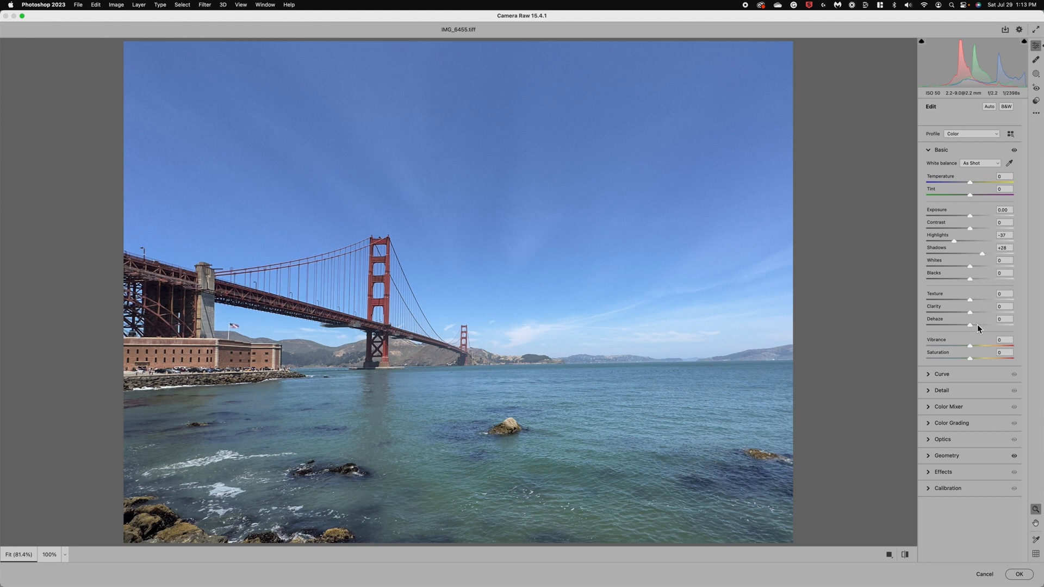
pyautogui.moveTo(970, 325); pyautogui.dragTo(989, 326)
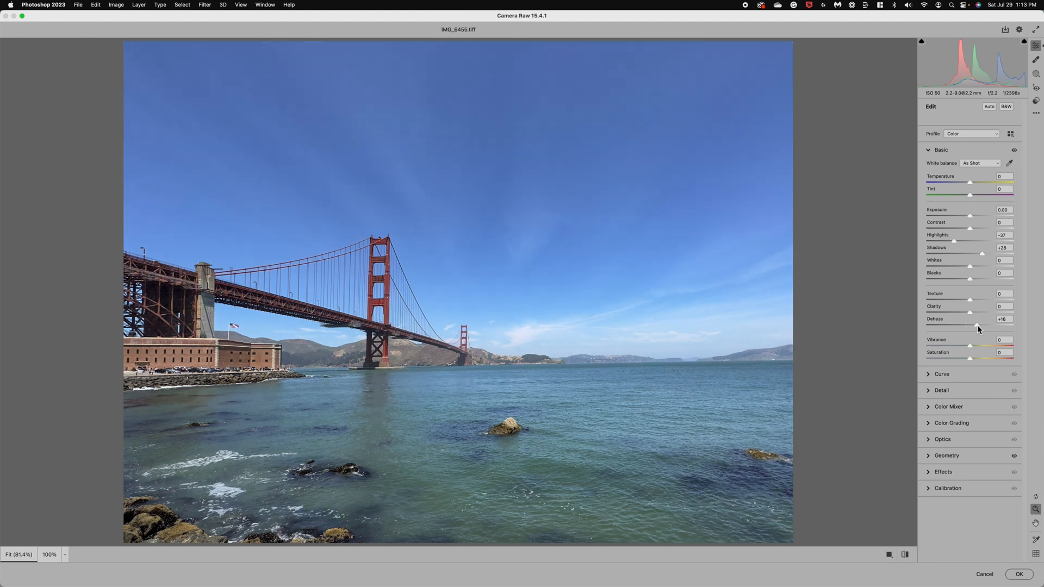
pyautogui.moveTo(490, 174)
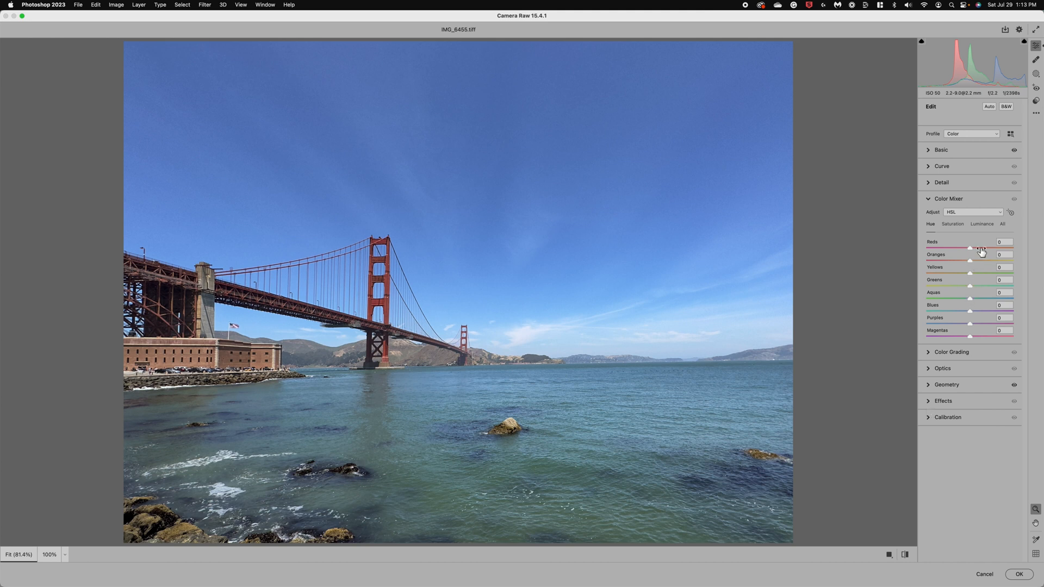
# In Color Mixer nudge the Reds hue, then boost saturation to Reds +35 and Aquas +46.
pyautogui.moveTo(970, 247); pyautogui.dragTo(979, 247)
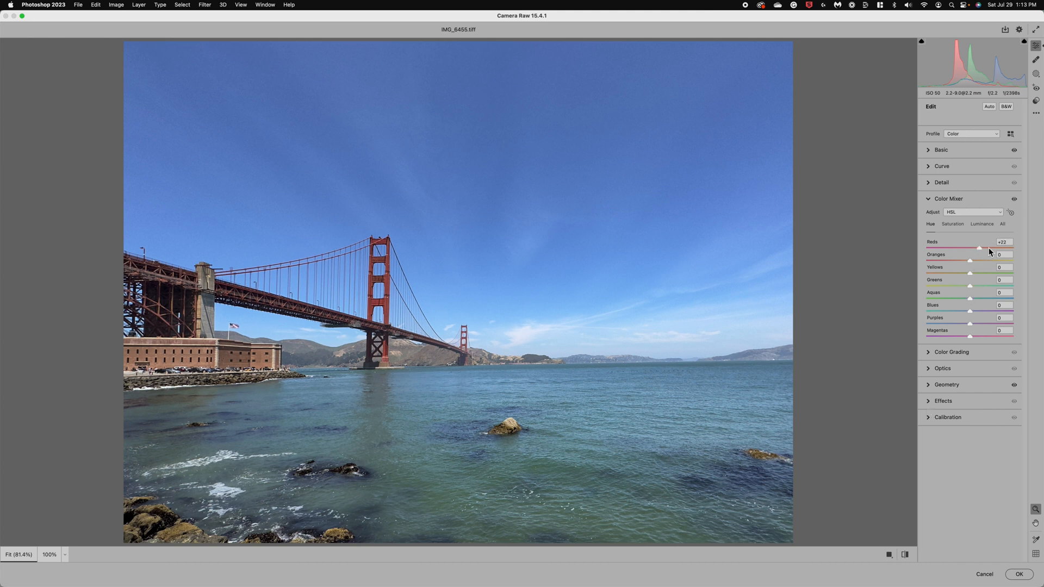
pyautogui.moveTo(979, 247); pyautogui.dragTo(988, 247)
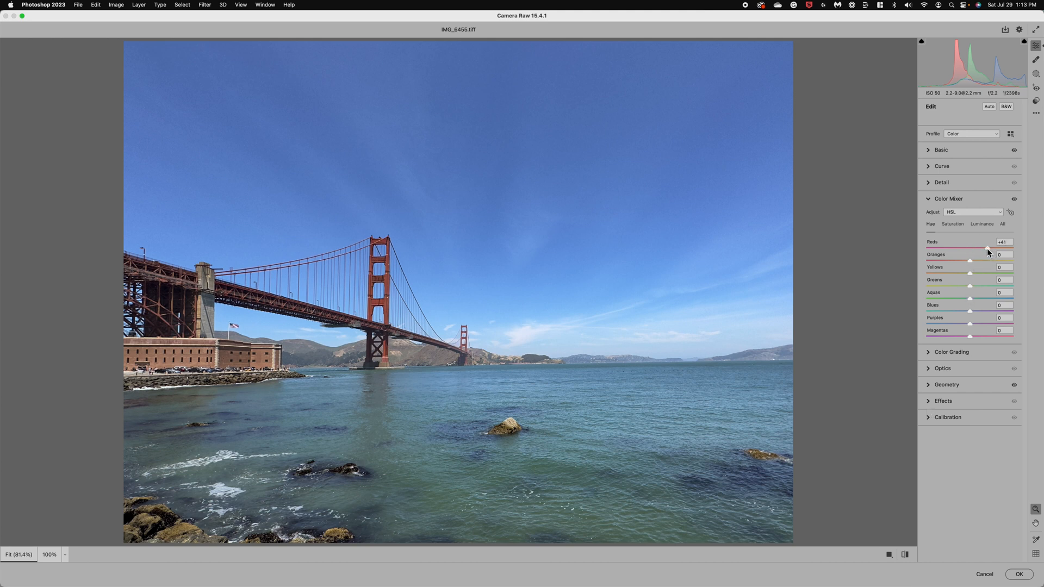
pyautogui.moveTo(985, 248); pyautogui.dragTo(970, 248)
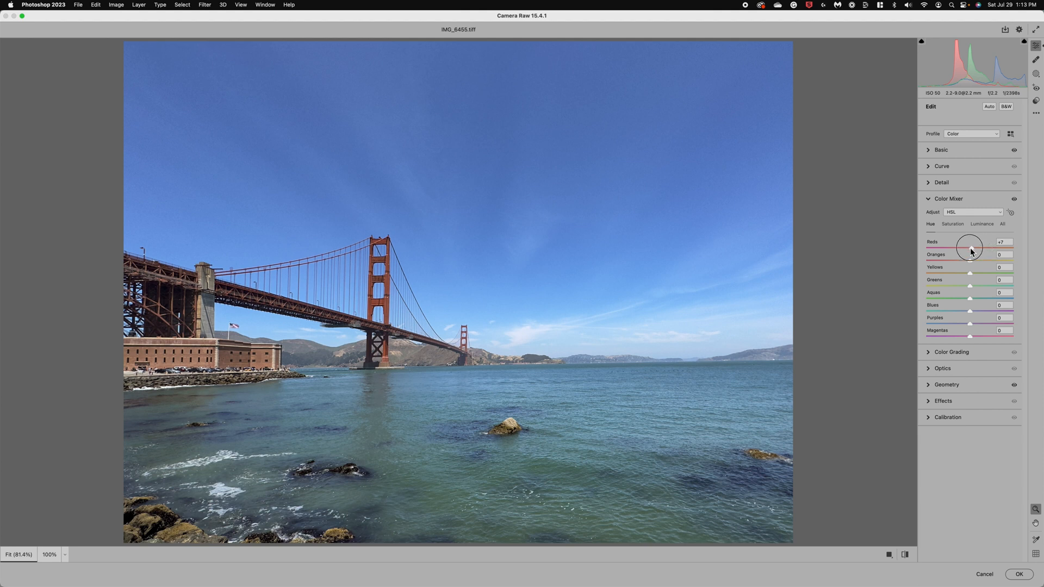
pyautogui.click(952, 224)
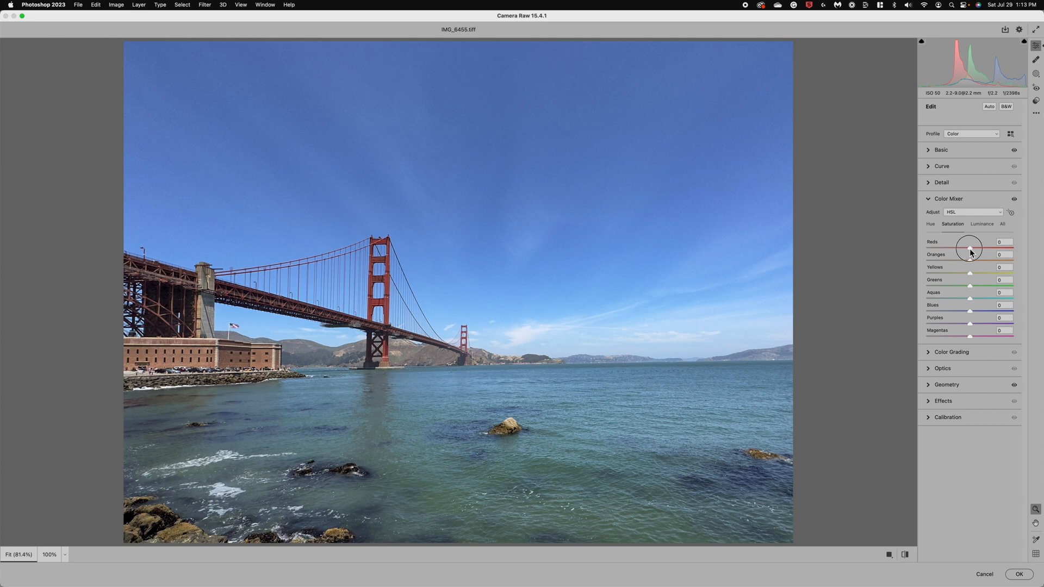
pyautogui.moveTo(969, 247); pyautogui.dragTo(987, 248)
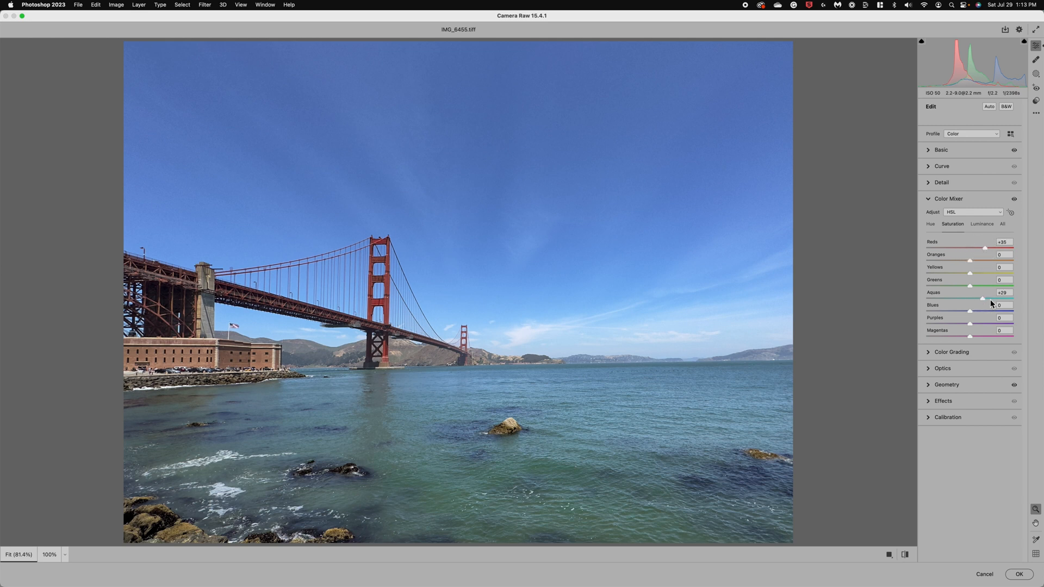
pyautogui.moveTo(983, 298); pyautogui.dragTo(990, 298)
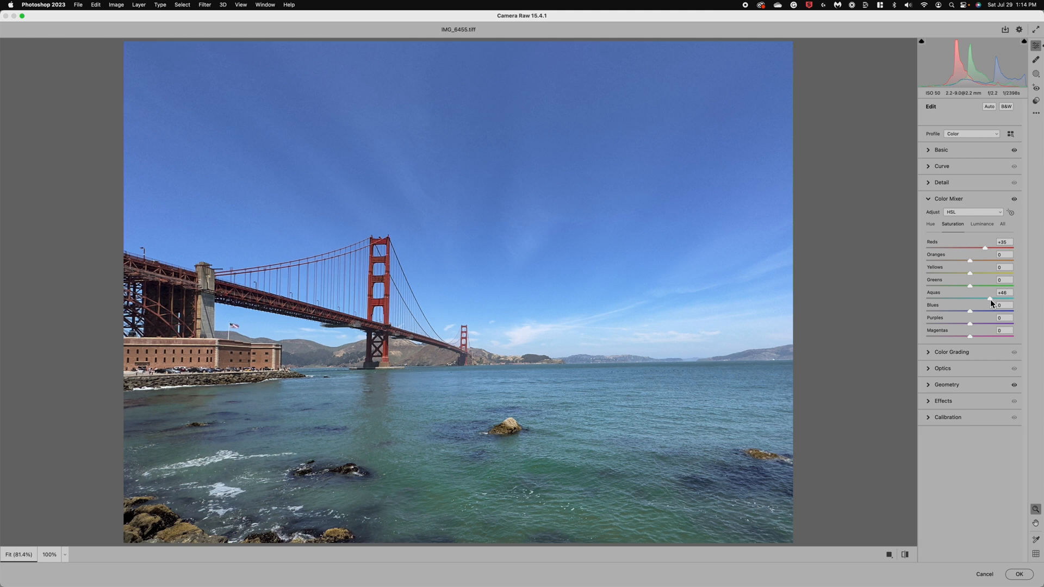
pyautogui.moveTo(930, 392)
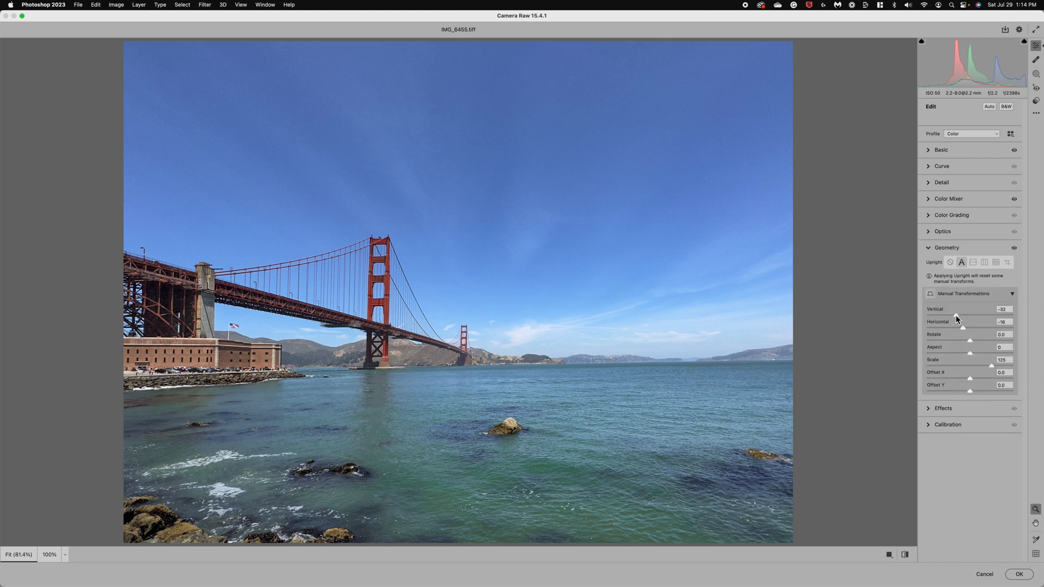
# Revise Geometry to vertical −38 and horizontal −4, keeping scale 105.
pyautogui.moveTo(956, 315); pyautogui.dragTo(962, 315)
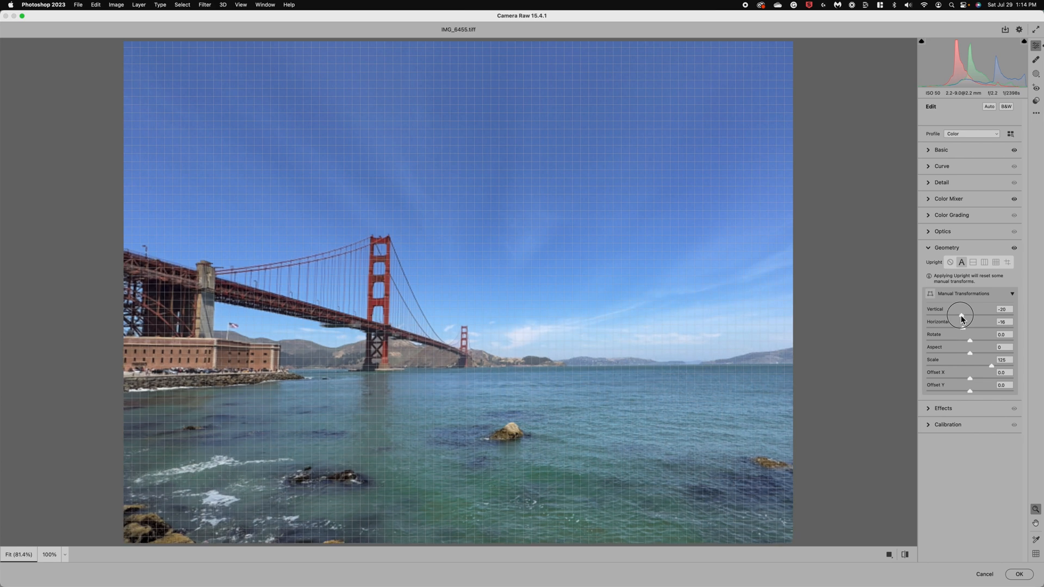
pyautogui.moveTo(961, 316); pyautogui.dragTo(952, 318)
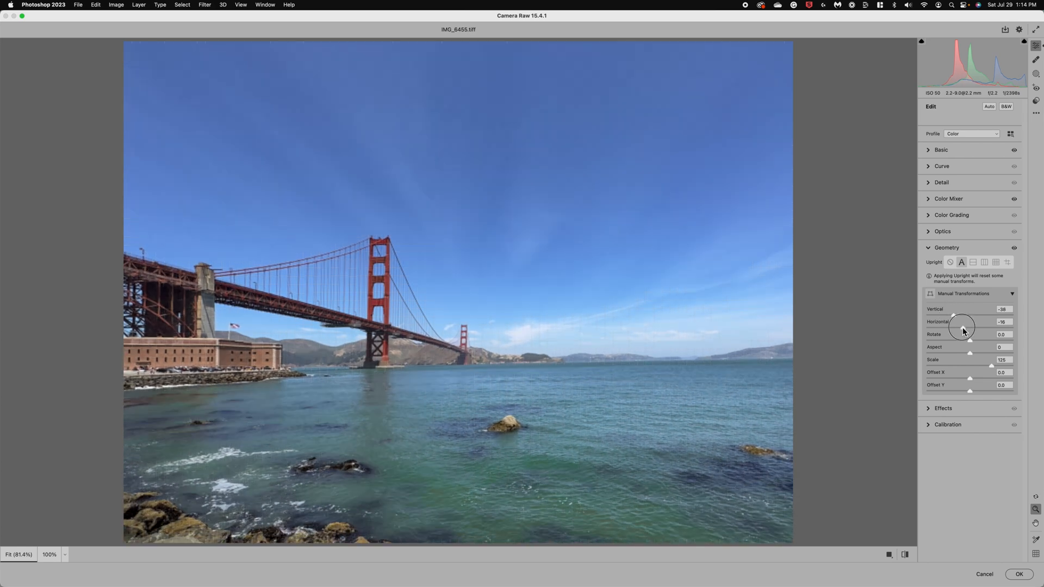
pyautogui.moveTo(961, 327); pyautogui.dragTo(968, 328)
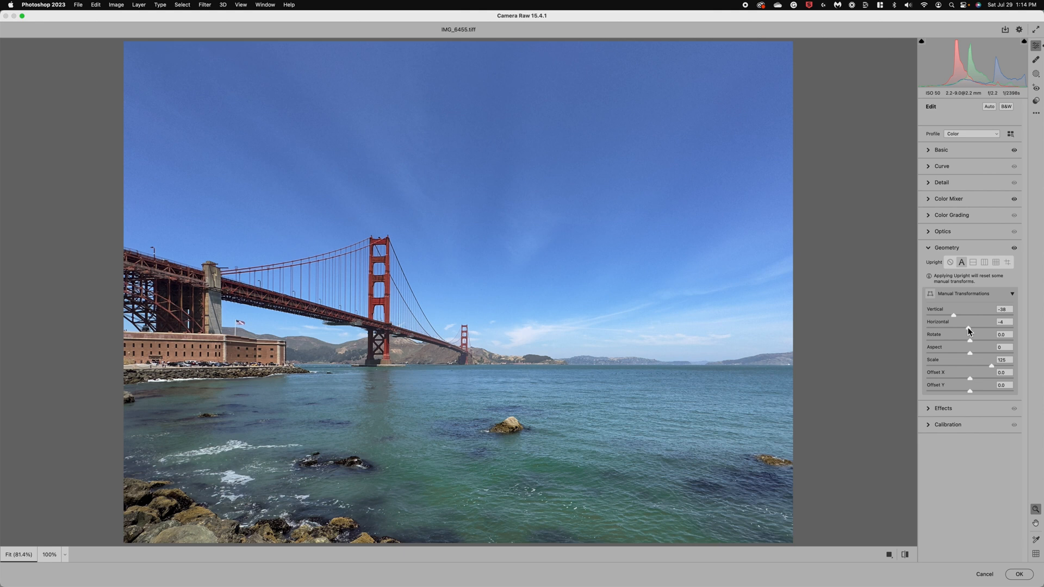
pyautogui.moveTo(960, 327)
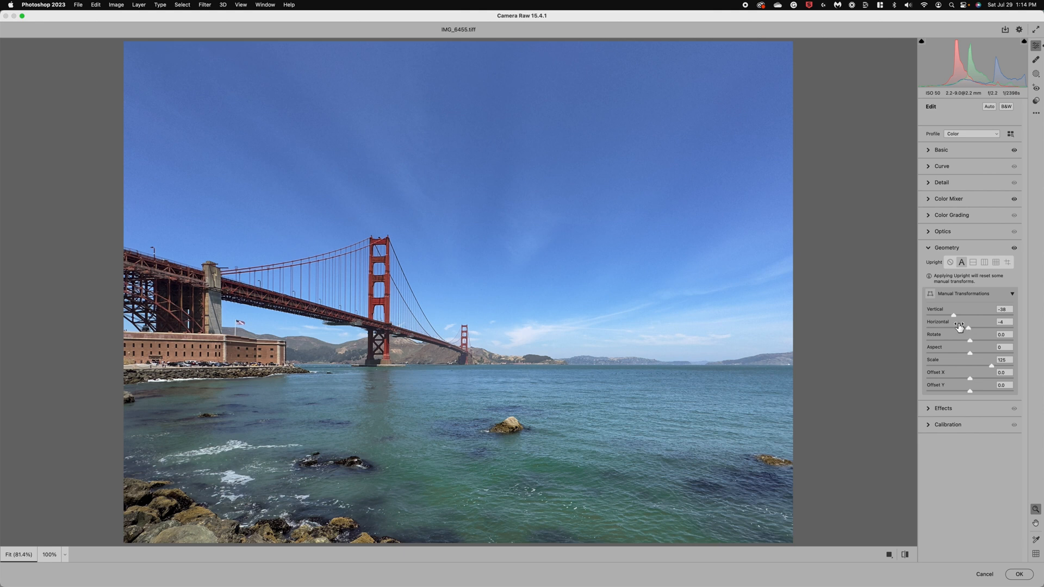
pyautogui.moveTo(300, 372)
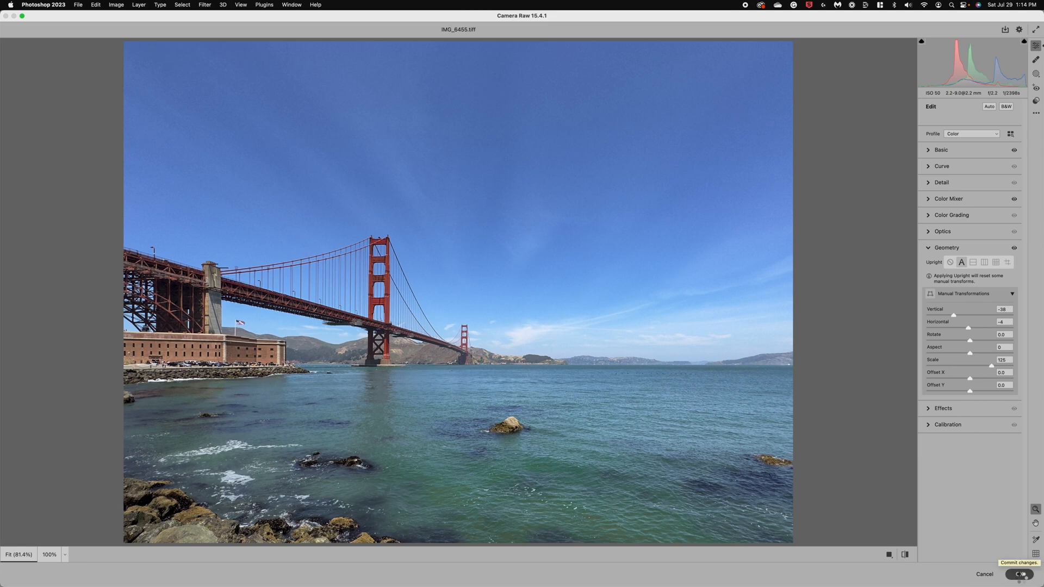
# Commit the Camera Raw edits to Layer 0 copy and toggle its visibility to compare with Layer 0.
pyautogui.click(1019, 574)
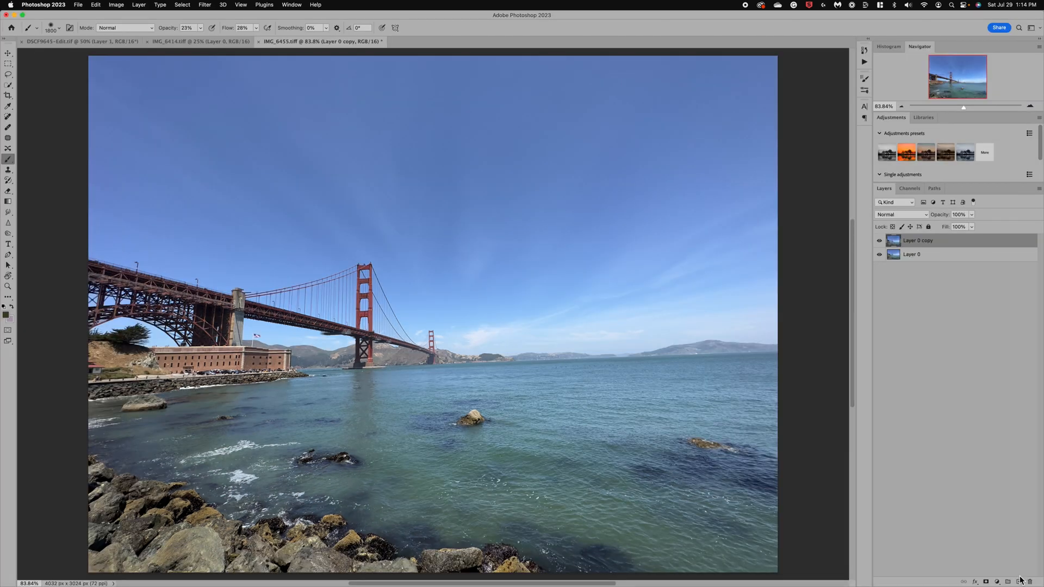
pyautogui.moveTo(90, 56); pyautogui.dragTo(611, 226)
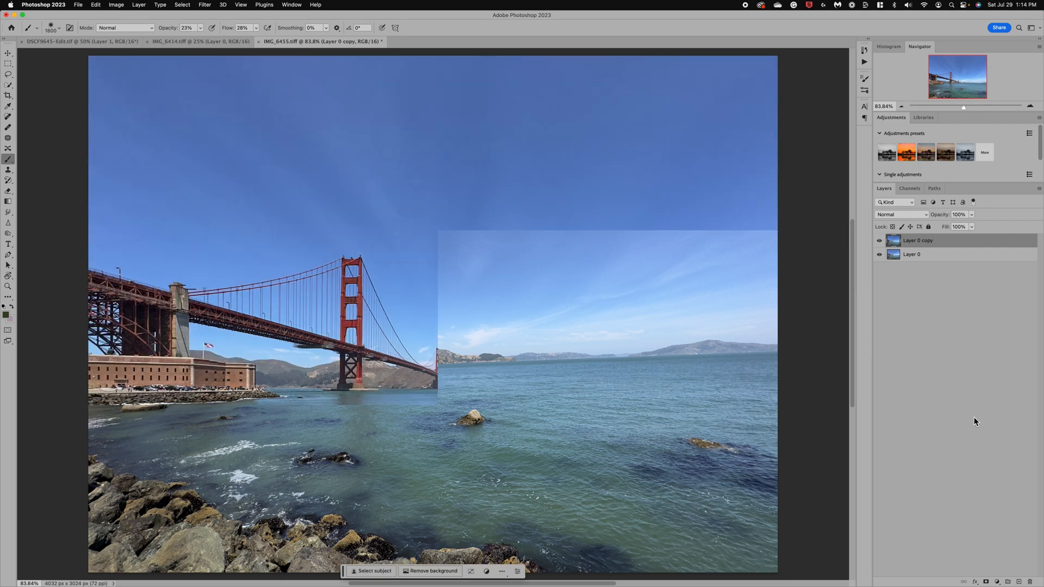
pyautogui.click(880, 241)
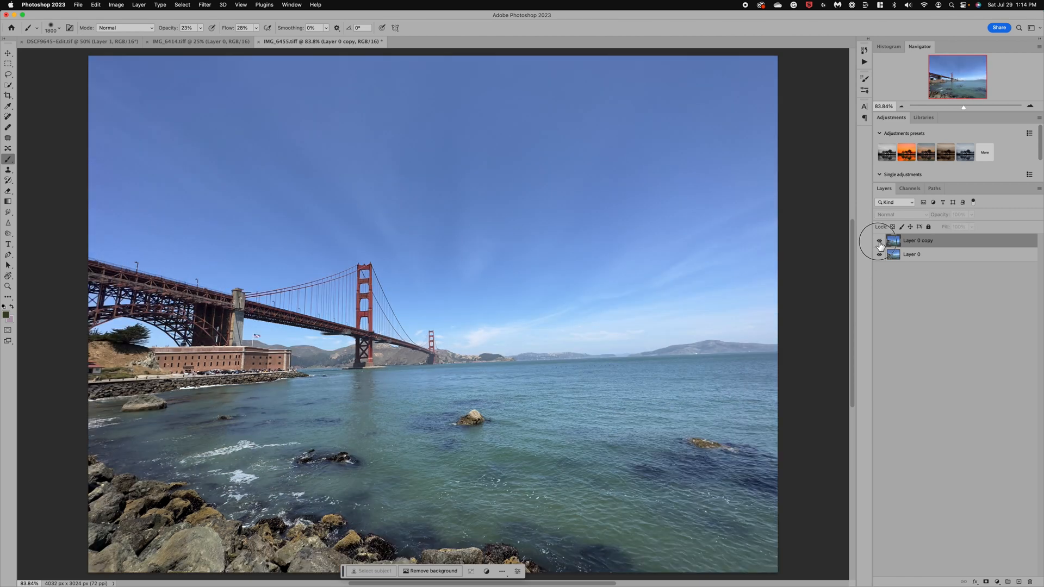
pyautogui.click(880, 240)
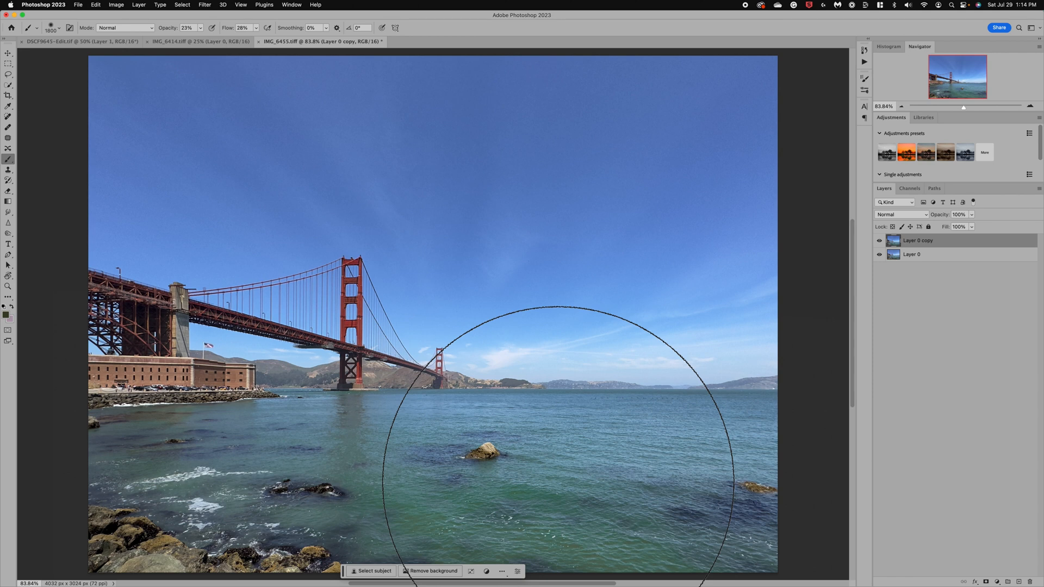
pyautogui.moveTo(948, 423)
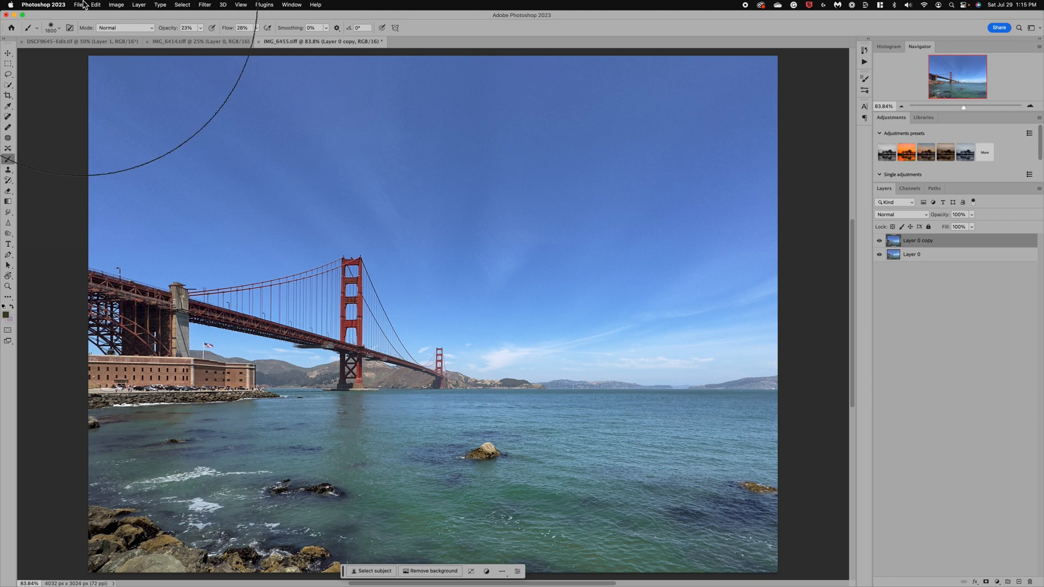
# Convert the image to Lab Color mode, merging the layers into Layer 1.
pyautogui.click(95, 4)
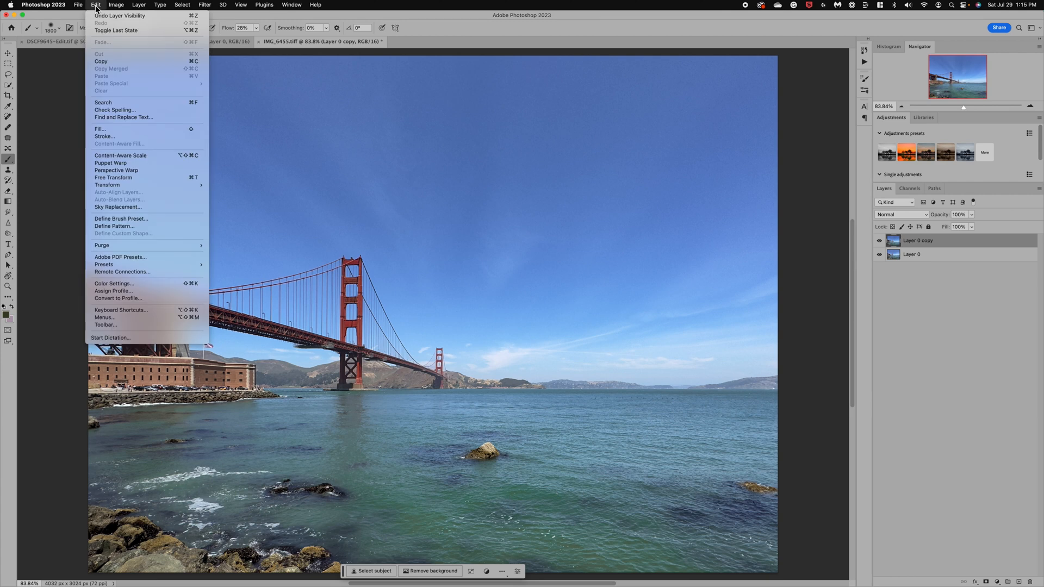
pyautogui.click(117, 4)
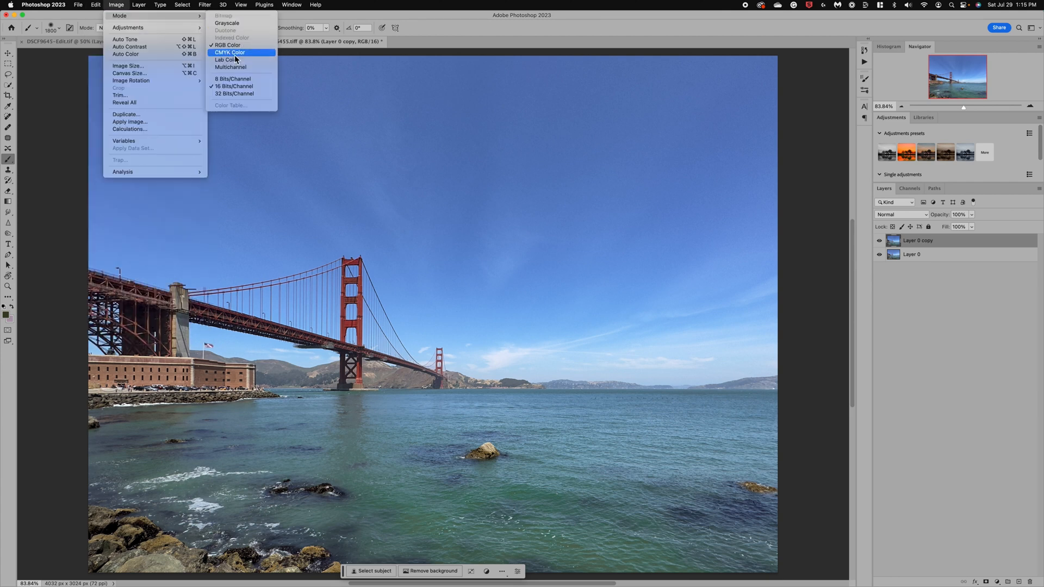
pyautogui.moveTo(235, 60)
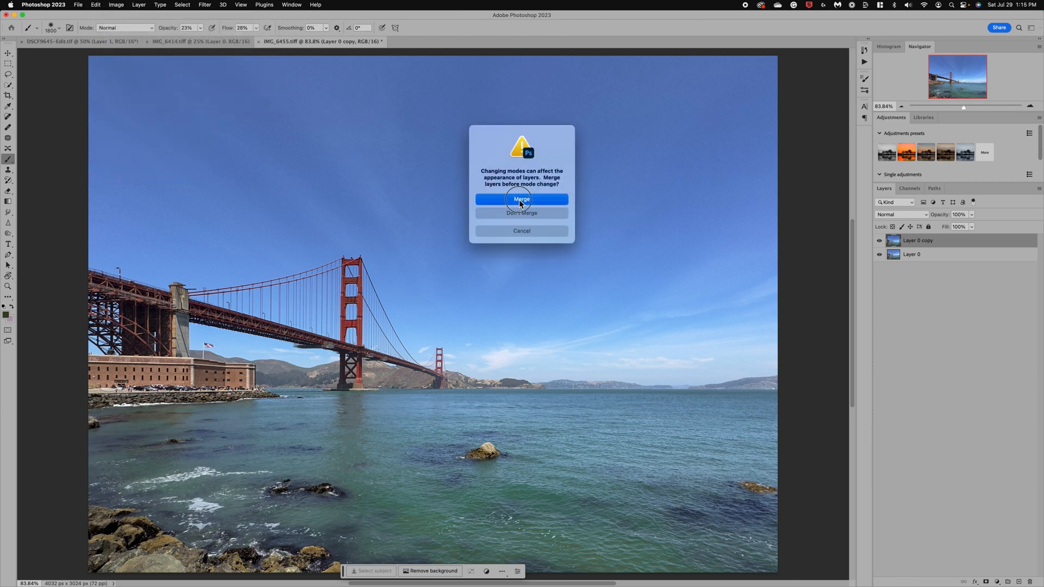
pyautogui.click(521, 199)
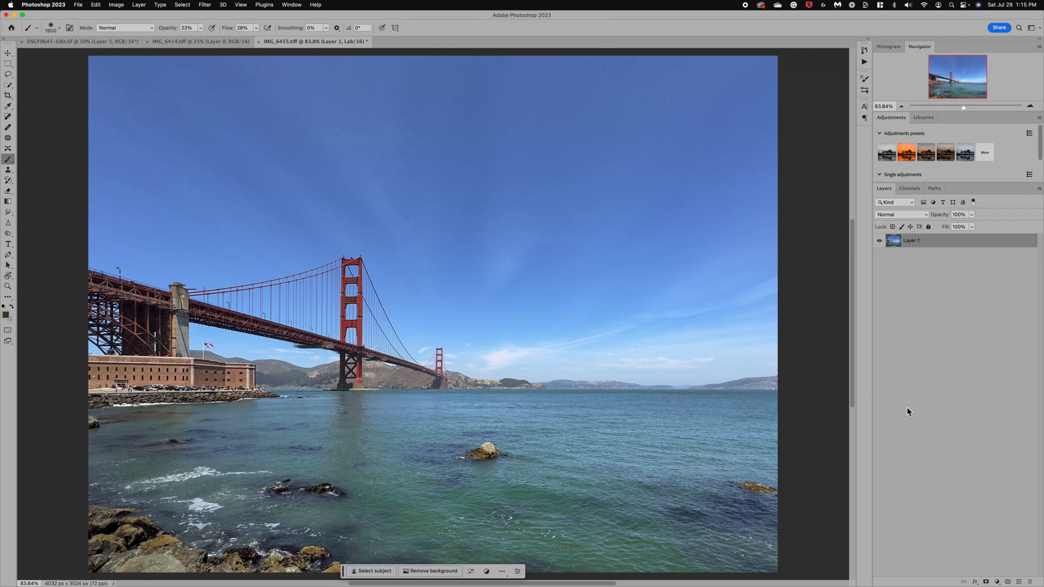
pyautogui.moveTo(930, 328)
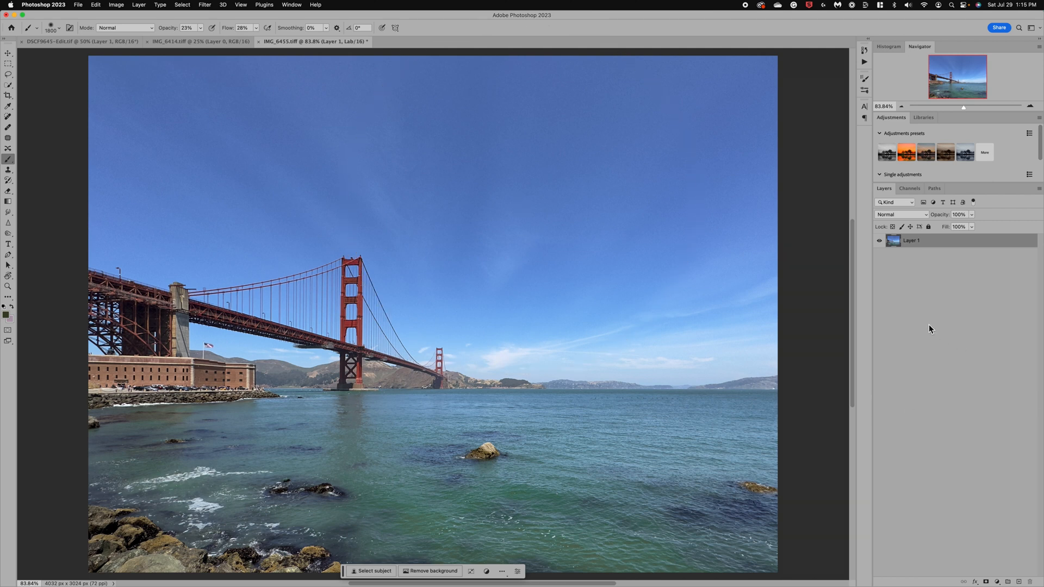
# Inspect the Lab channels, then bring up the new adjustment layer list.
pyautogui.click(909, 188)
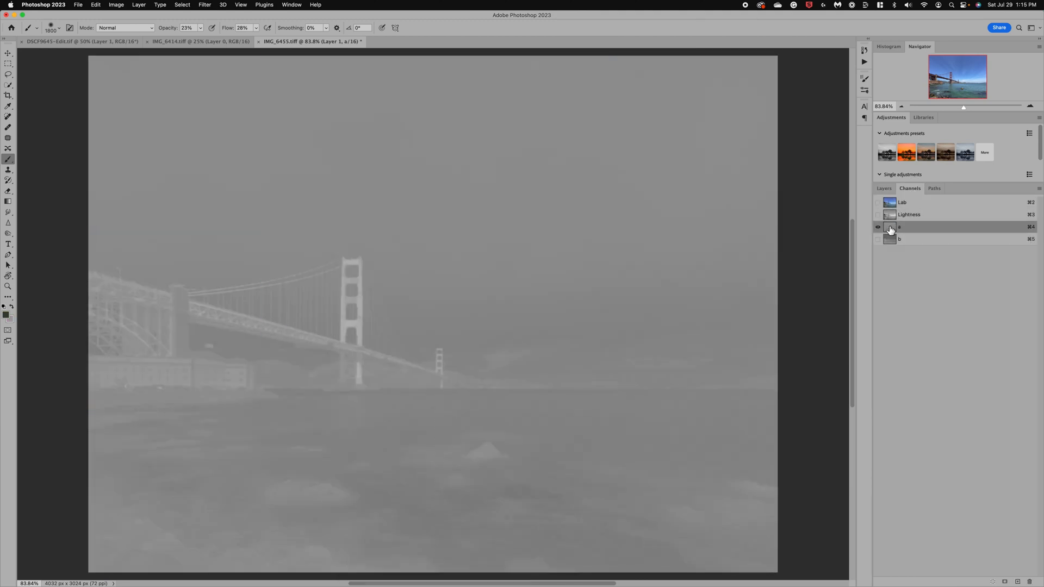
pyautogui.click(877, 202)
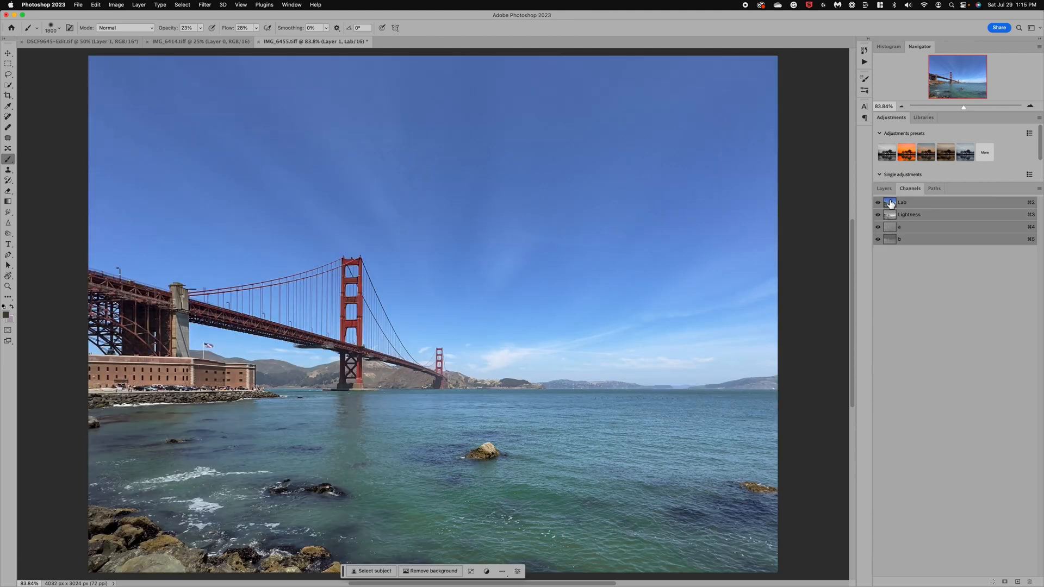
pyautogui.click(884, 188)
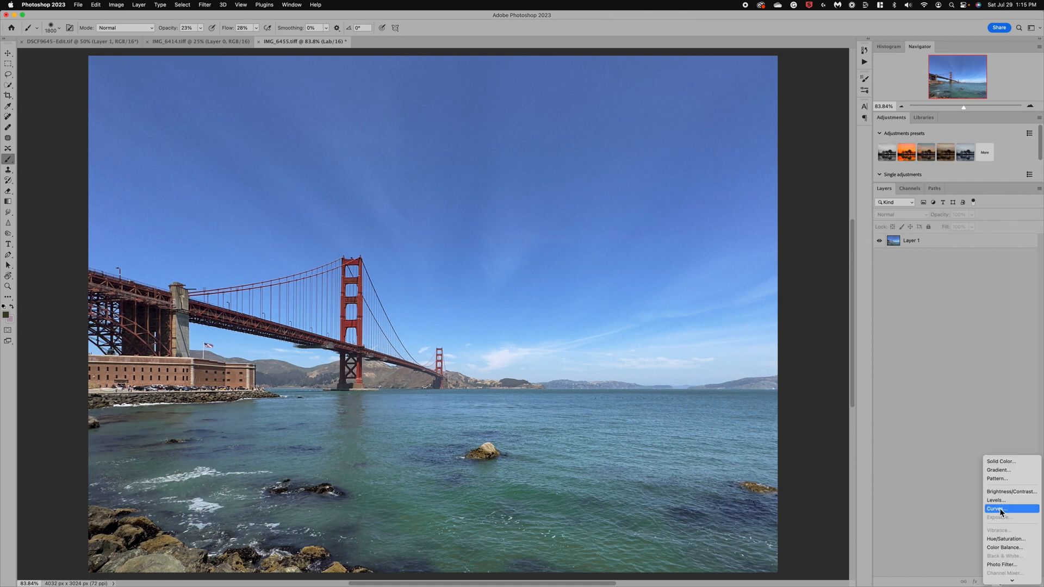
# Add a Curves layer and pull the a channel's endpoints inward symmetrically for richer teal water.
pyautogui.click(997, 509)
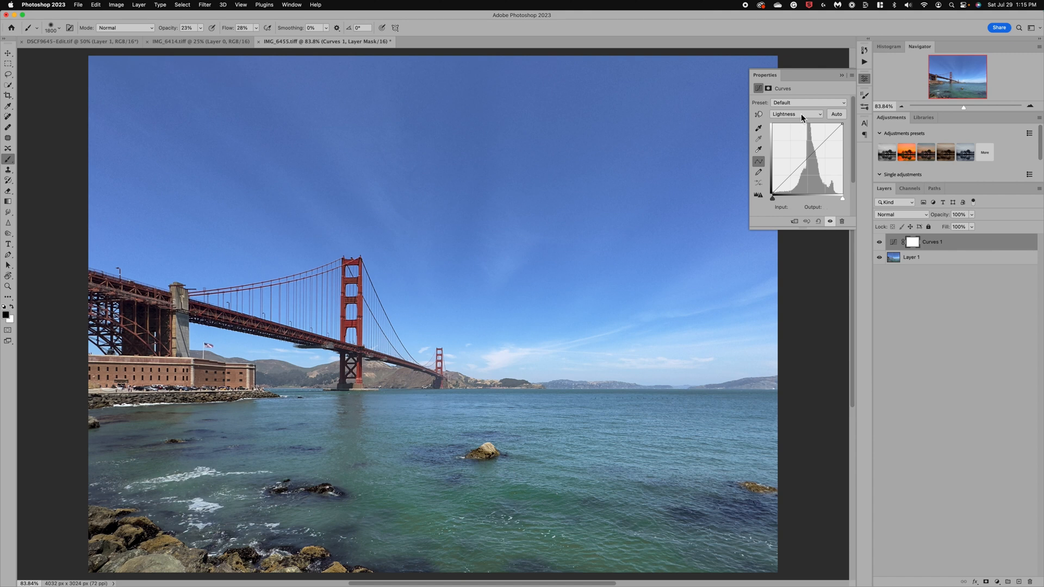
pyautogui.click(796, 114)
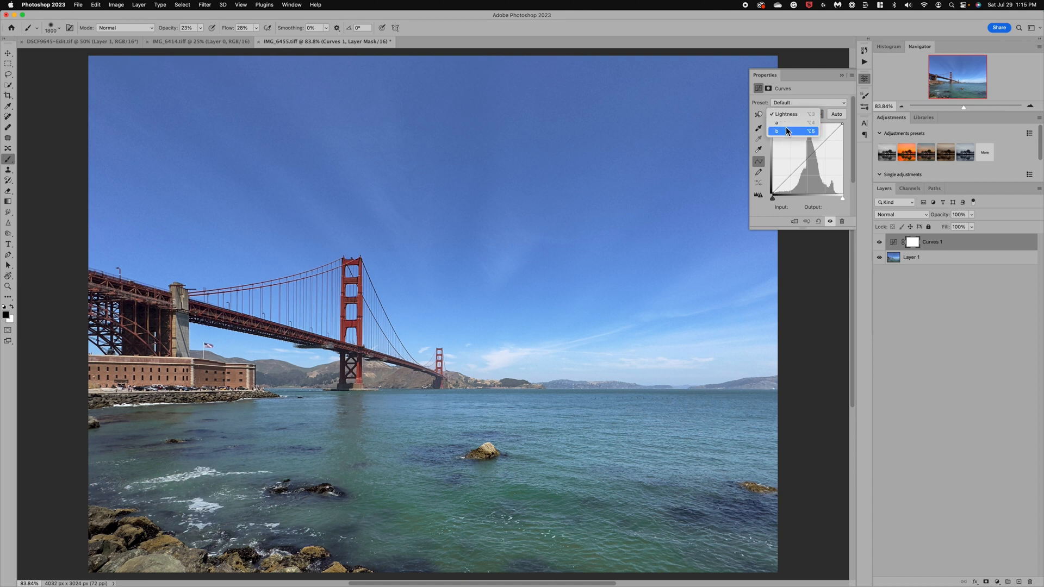
pyautogui.click(776, 123)
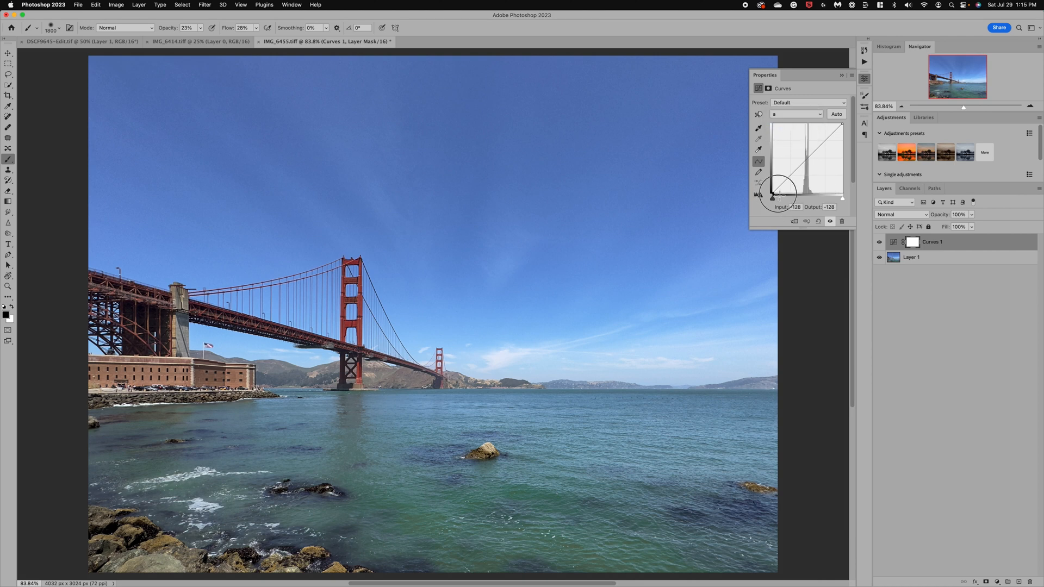
pyautogui.moveTo(772, 197); pyautogui.dragTo(785, 194)
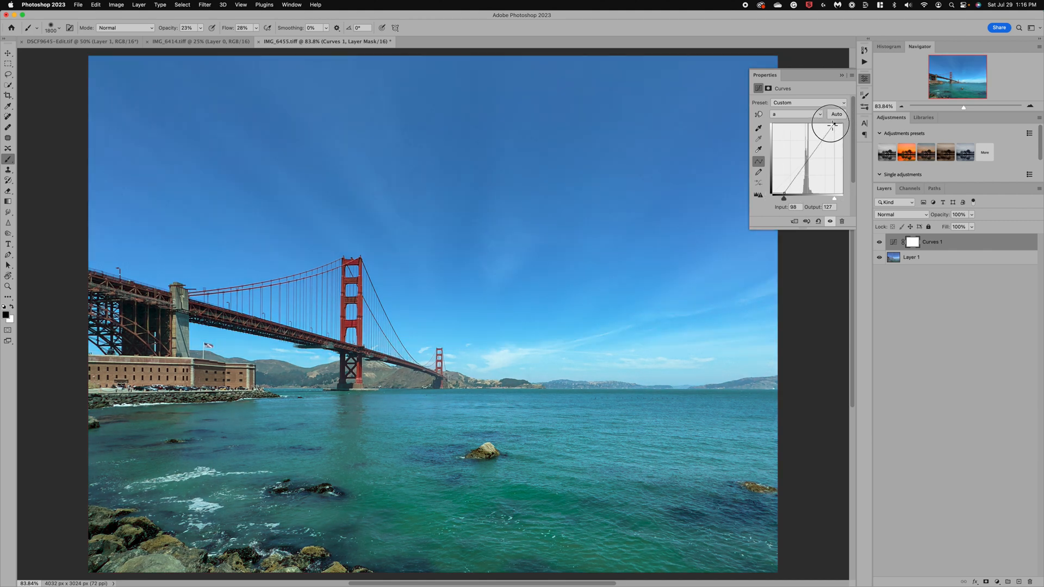
pyautogui.moveTo(833, 127); pyautogui.dragTo(828, 129)
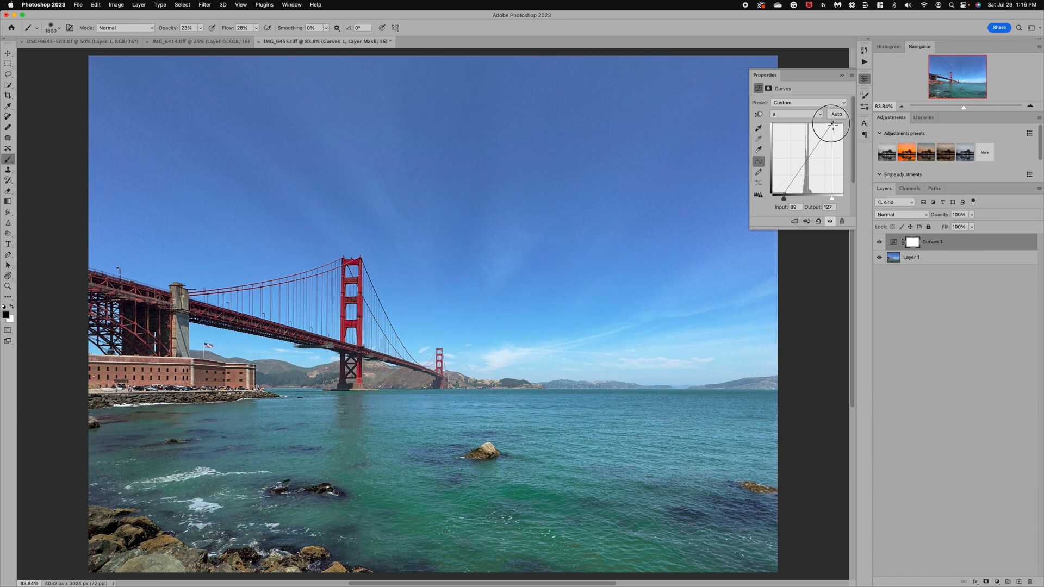
pyautogui.moveTo(832, 124); pyautogui.dragTo(833, 127)
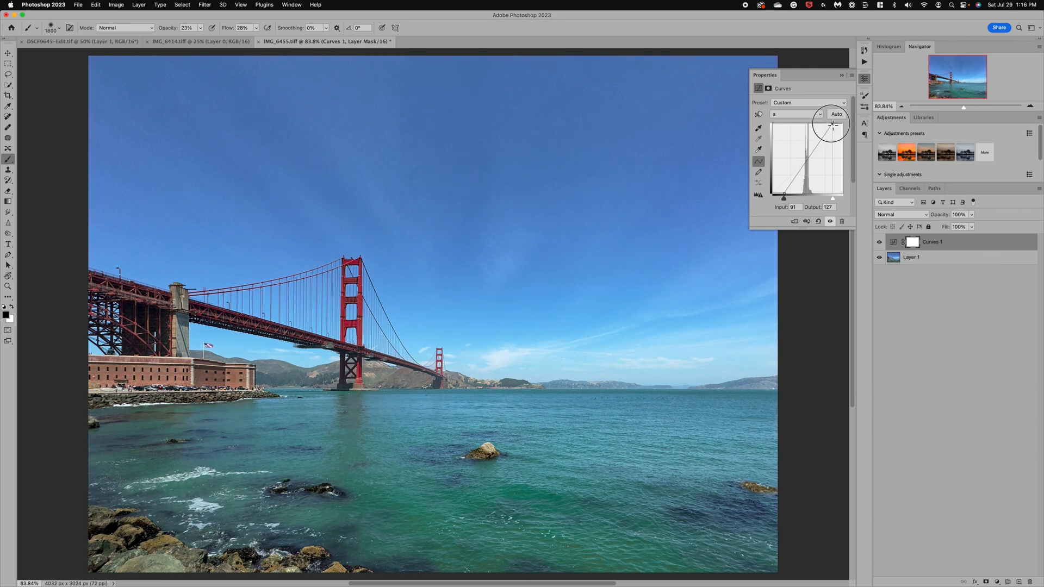
pyautogui.moveTo(831, 125); pyautogui.dragTo(785, 194)
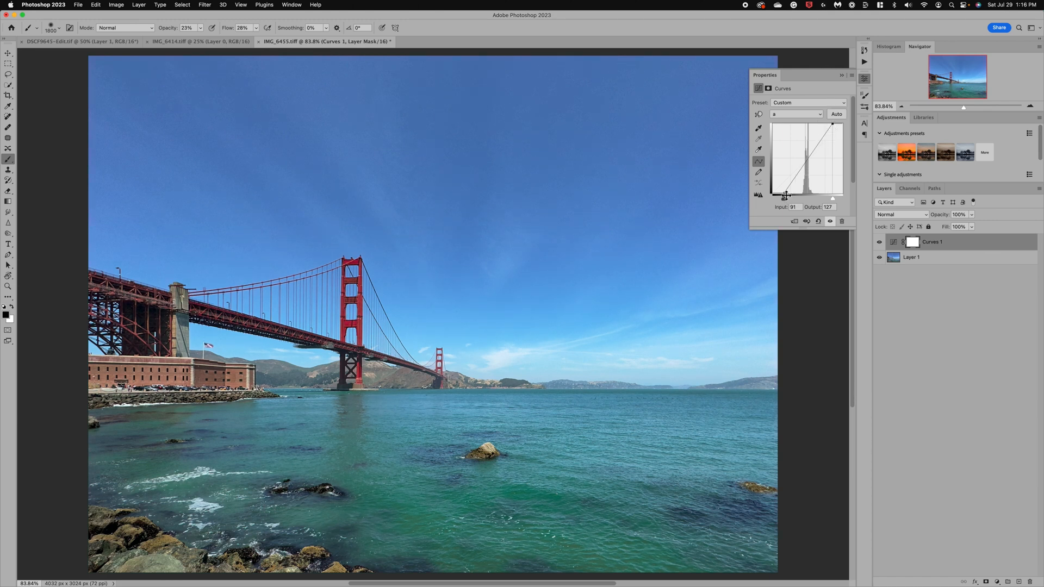
pyautogui.moveTo(786, 196); pyautogui.dragTo(782, 194)
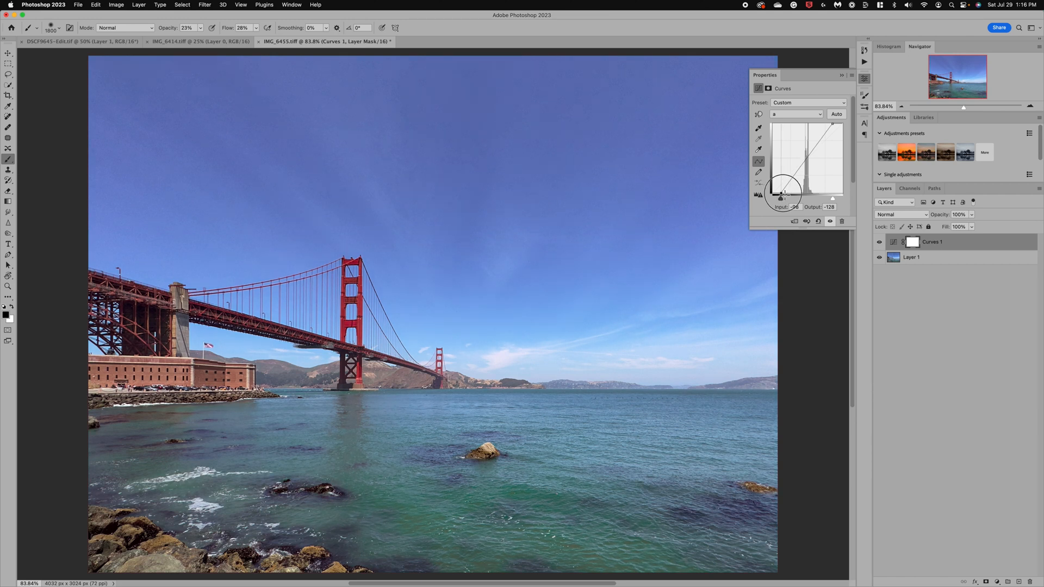
pyautogui.moveTo(782, 197); pyautogui.dragTo(784, 191)
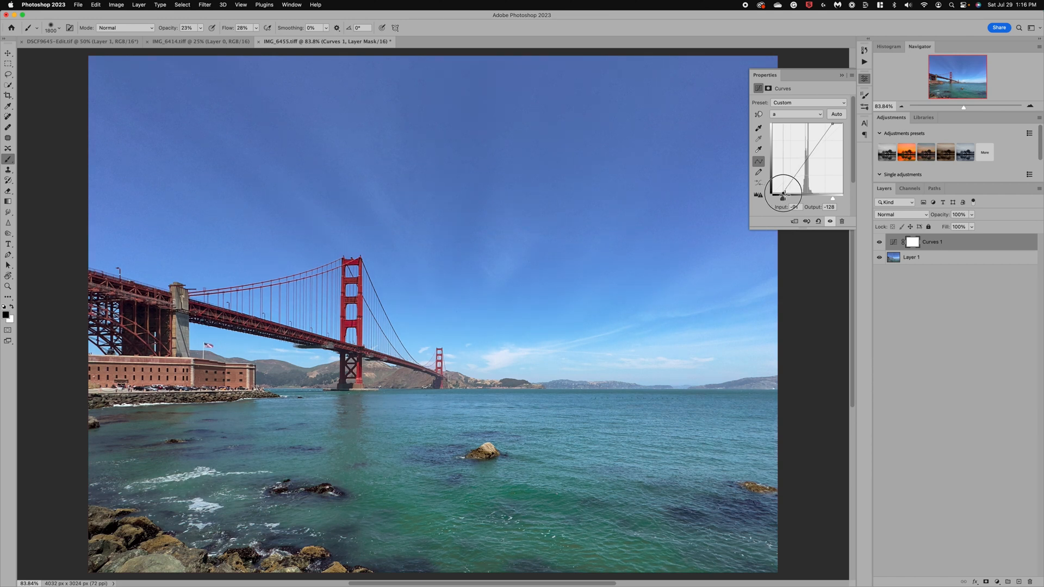
pyautogui.moveTo(784, 188); pyautogui.dragTo(785, 196)
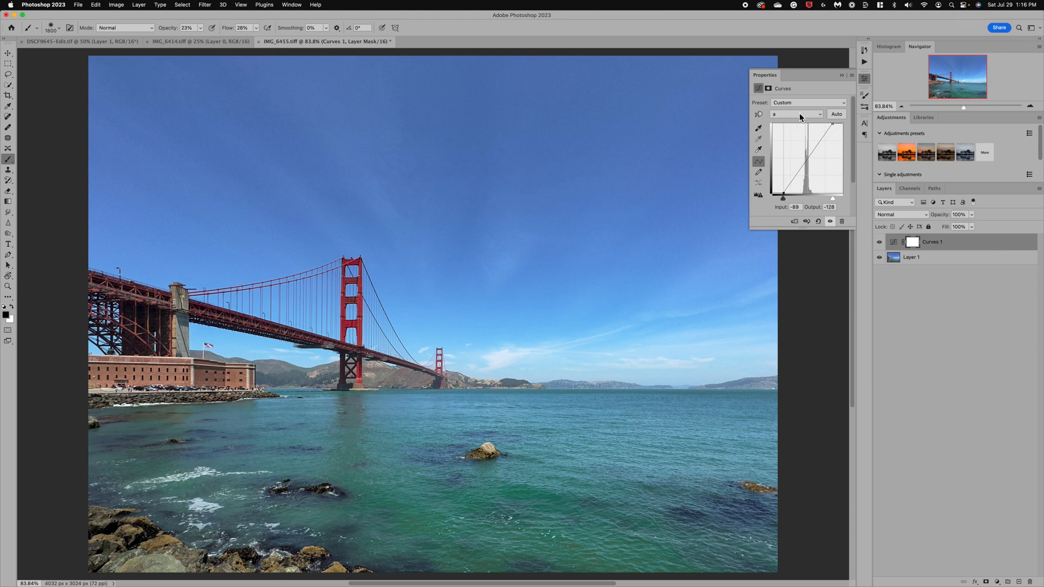
pyautogui.click(797, 115)
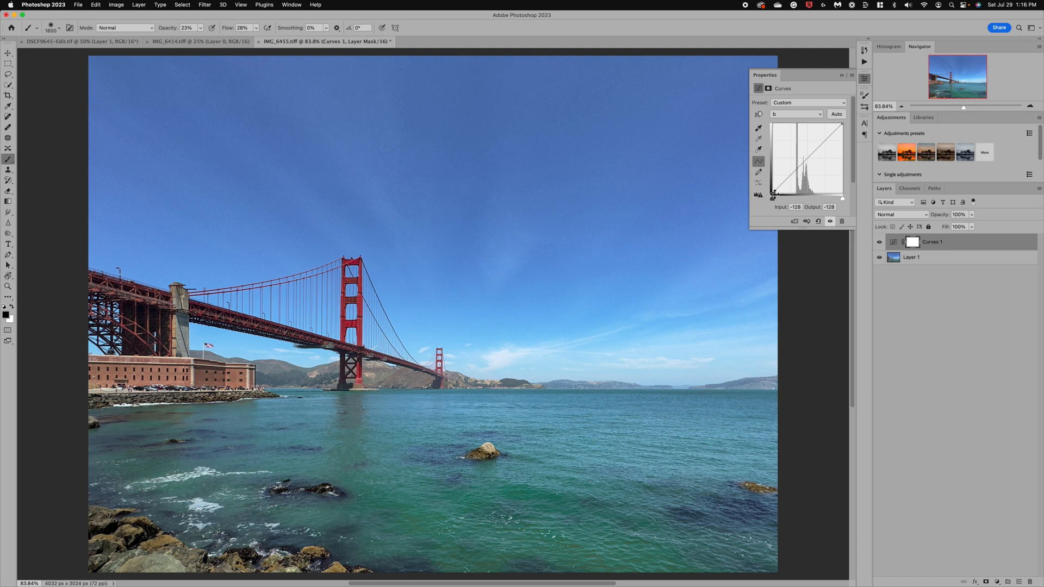
# Steepen the b channel's endpoints inward, then lift the Lightness curve's highlights to deepen the sky.
pyautogui.moveTo(775, 194); pyautogui.dragTo(781, 197)
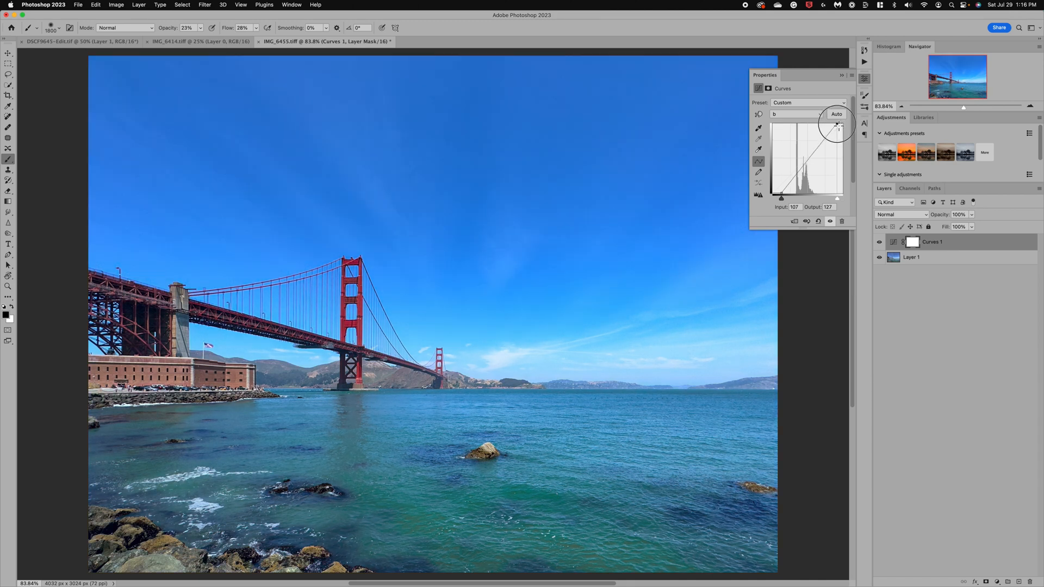
pyautogui.moveTo(837, 125); pyautogui.dragTo(832, 126)
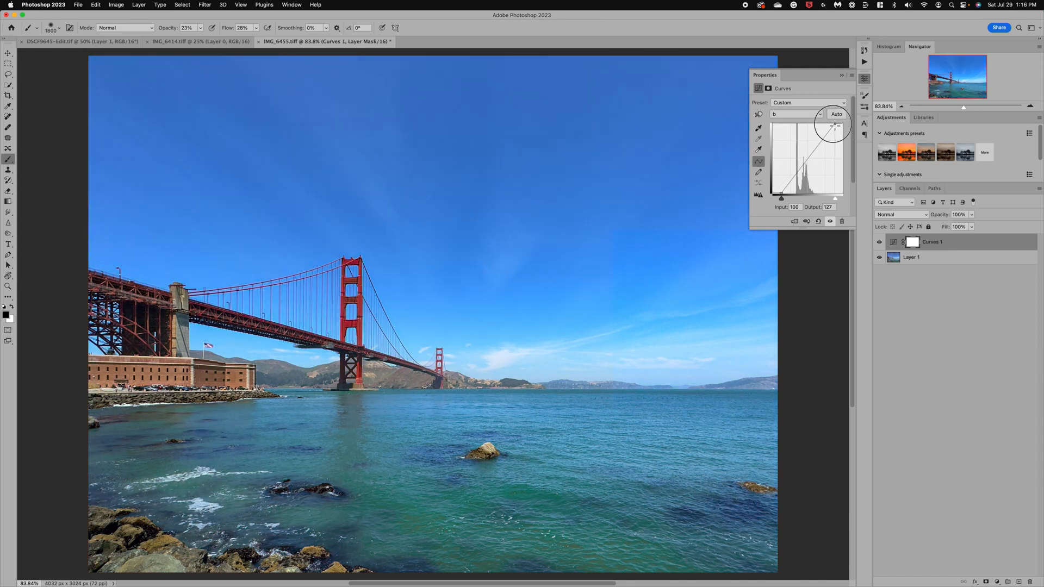
pyautogui.moveTo(834, 125); pyautogui.dragTo(835, 126)
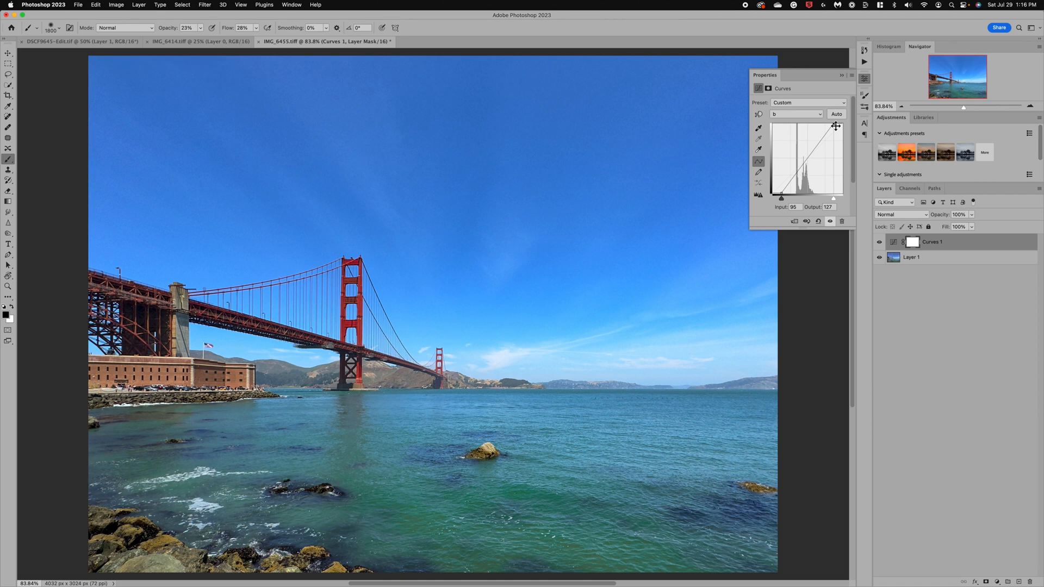
pyautogui.click(796, 114)
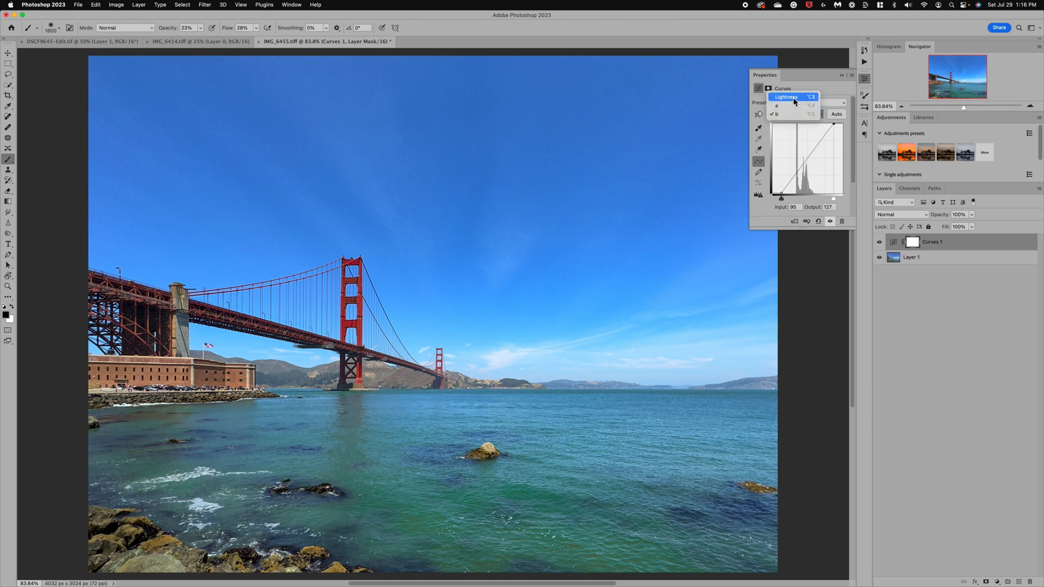
pyautogui.click(785, 97)
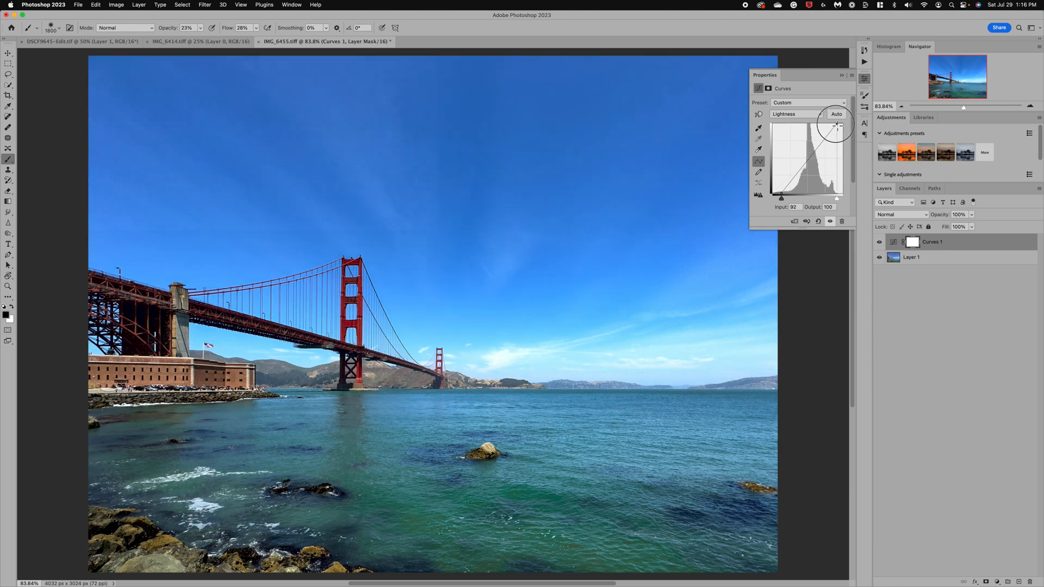
pyautogui.moveTo(838, 124); pyautogui.dragTo(836, 126)
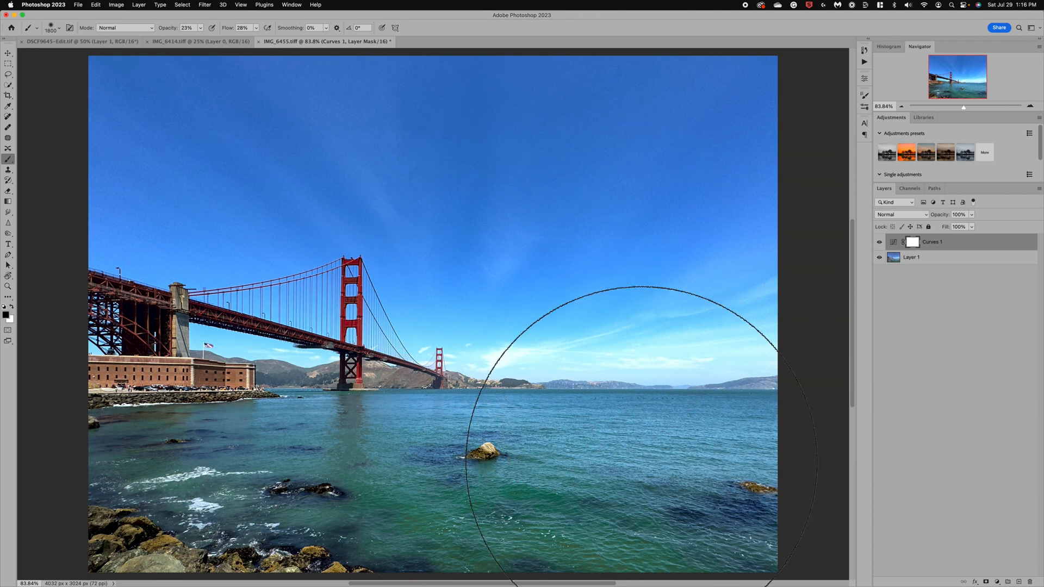
pyautogui.moveTo(997, 244)
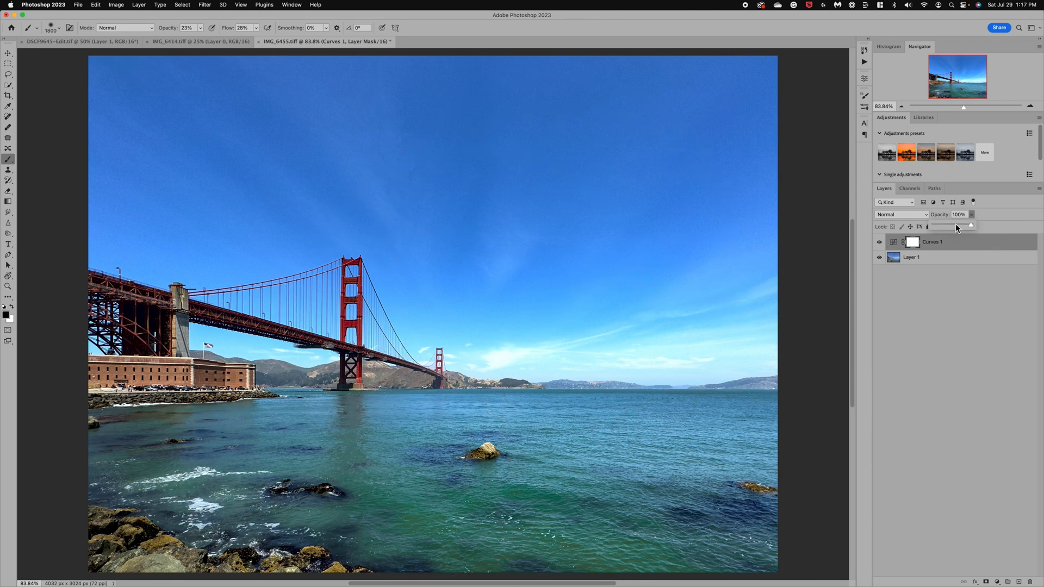
# Lower the Curves 1 layer's opacity to 79% to soften the colour boost.
pyautogui.moveTo(969, 221); pyautogui.dragTo(945, 221)
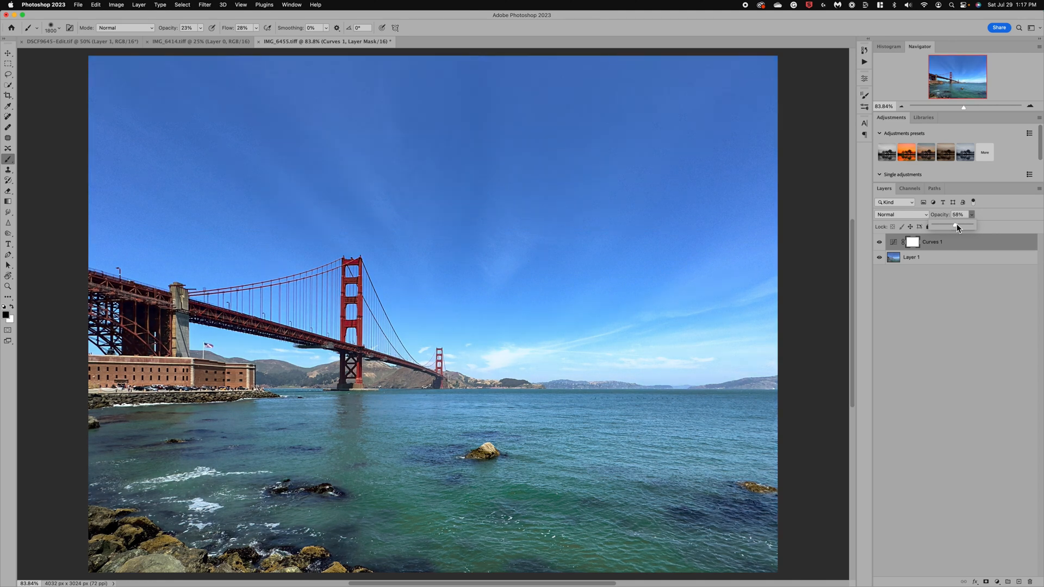
pyautogui.moveTo(949, 226); pyautogui.dragTo(965, 227)
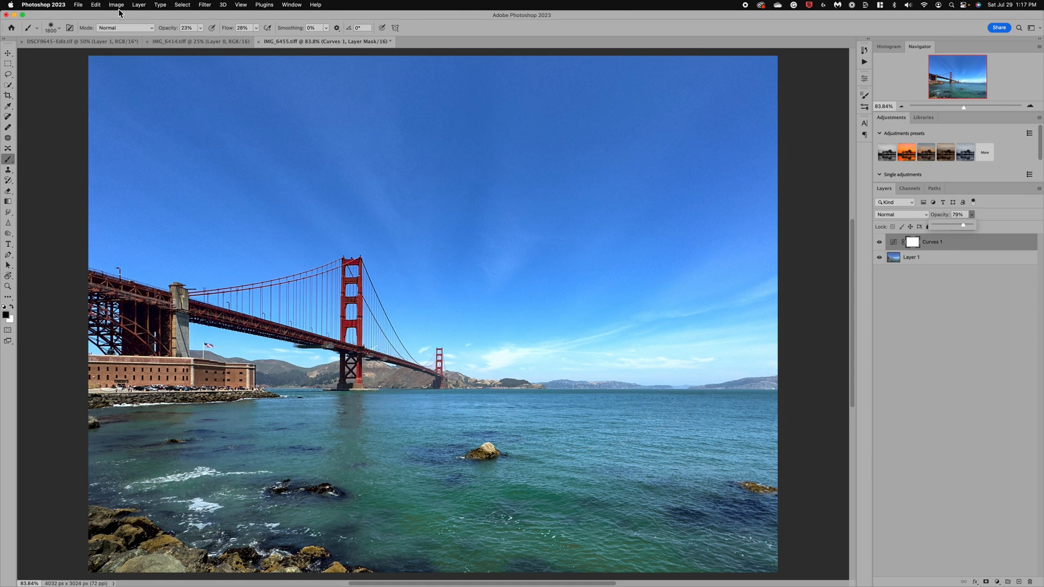
# Convert the photo to RGB Color, merging the Curves adjustment into one layer.
pyautogui.click(116, 5)
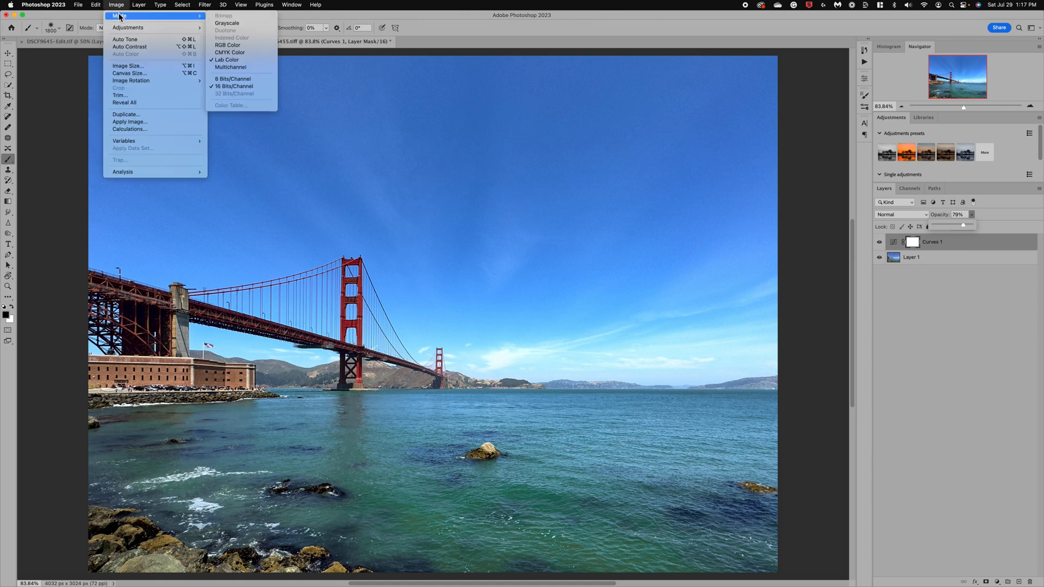
pyautogui.moveTo(233, 45)
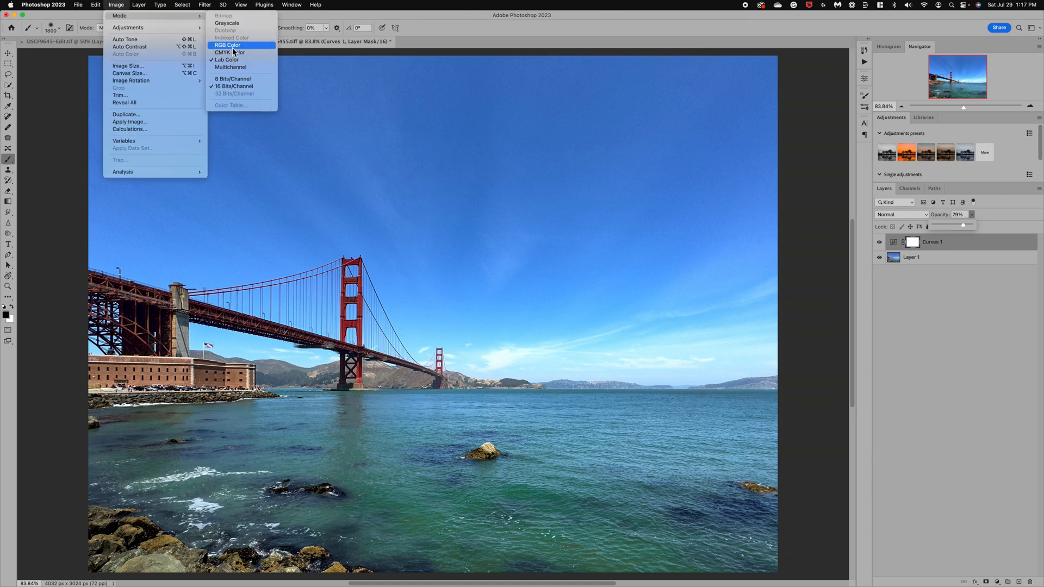
pyautogui.moveTo(231, 48)
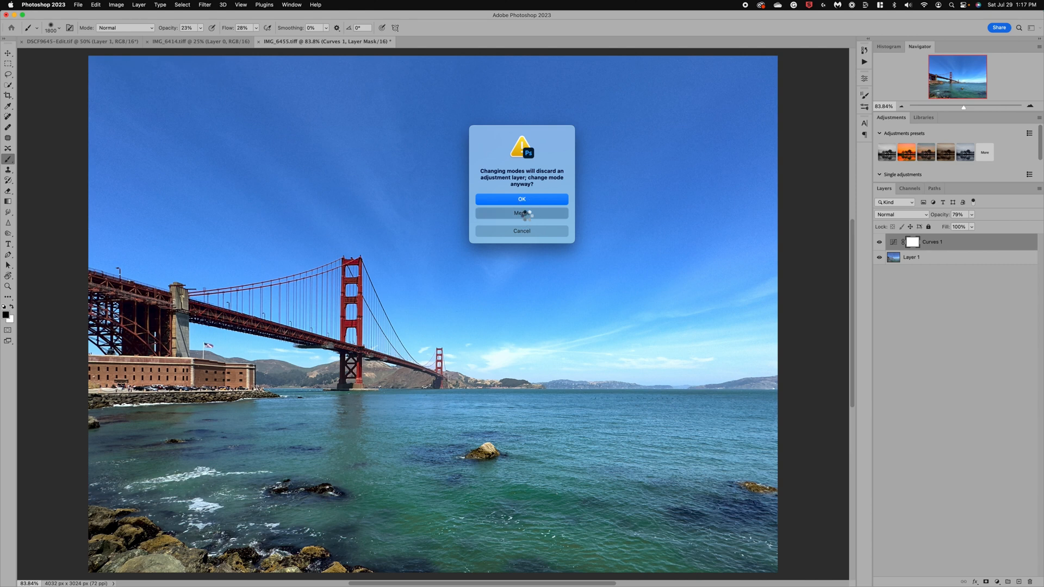
pyautogui.click(521, 213)
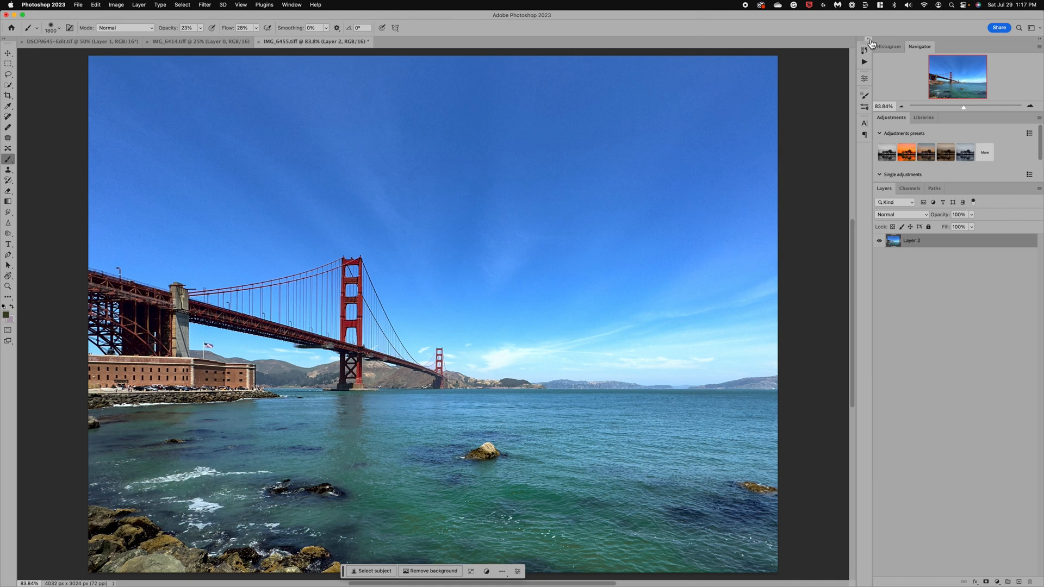
# Compare against the original in History, then return to the latest merged RGB state.
pyautogui.click(869, 40)
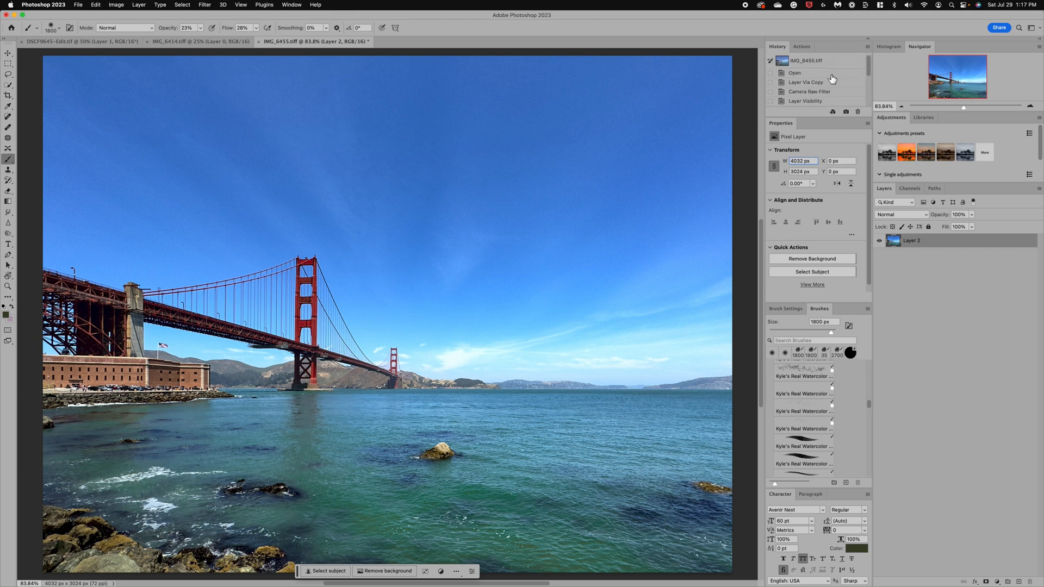
pyautogui.click(794, 73)
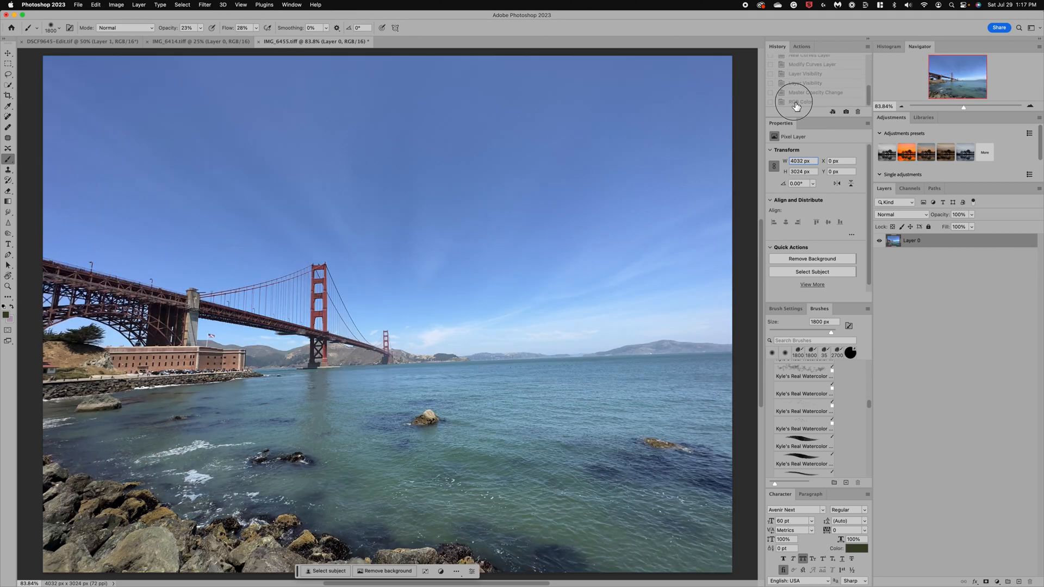
pyautogui.click(800, 102)
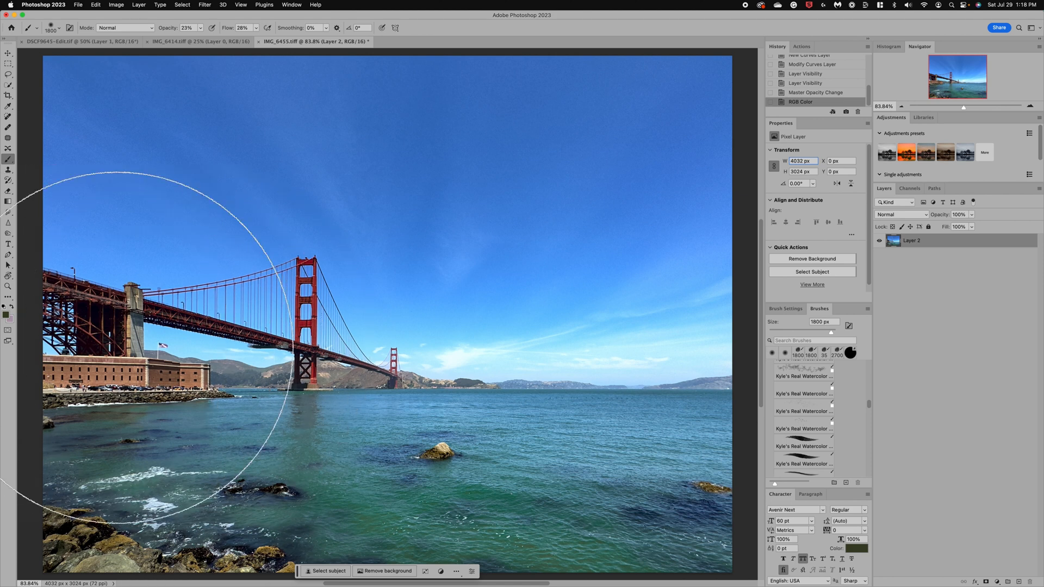
pyautogui.moveTo(509, 291)
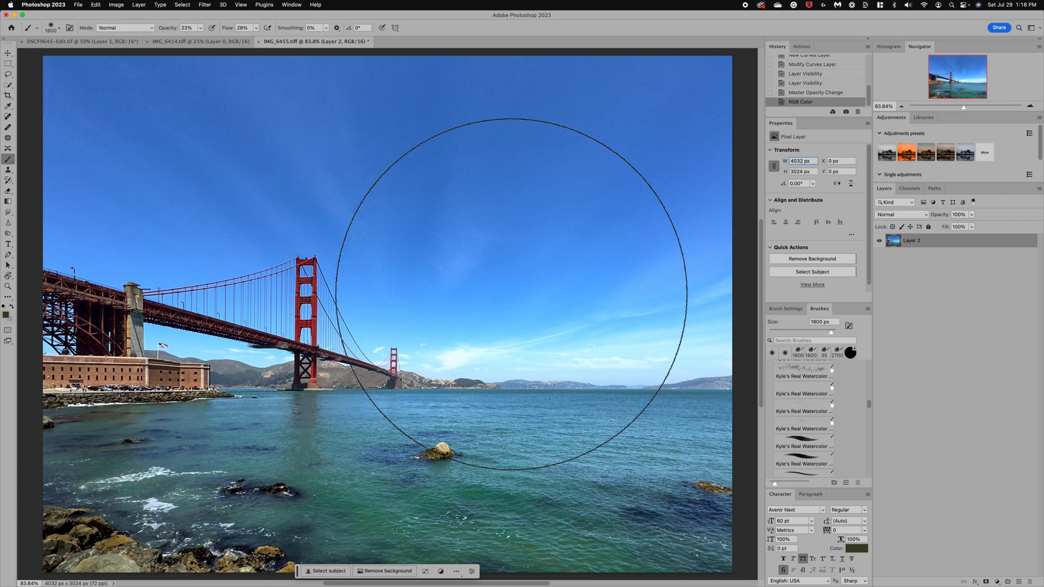
pyautogui.moveTo(898, 327)
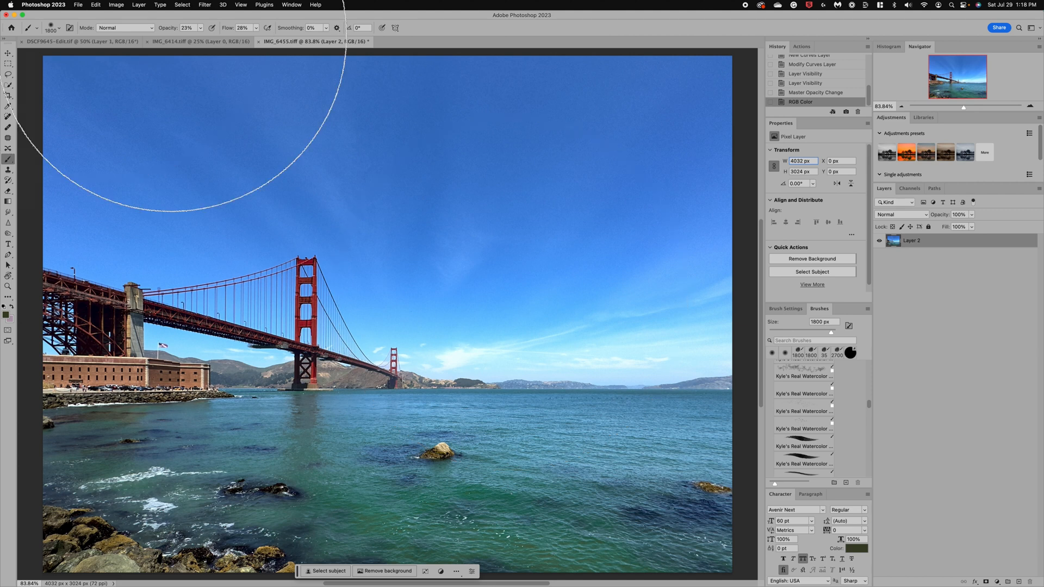
# Switch to the IMG_6414 Palace photo and open its layer in the Camera Raw filter.
pyautogui.click(170, 41)
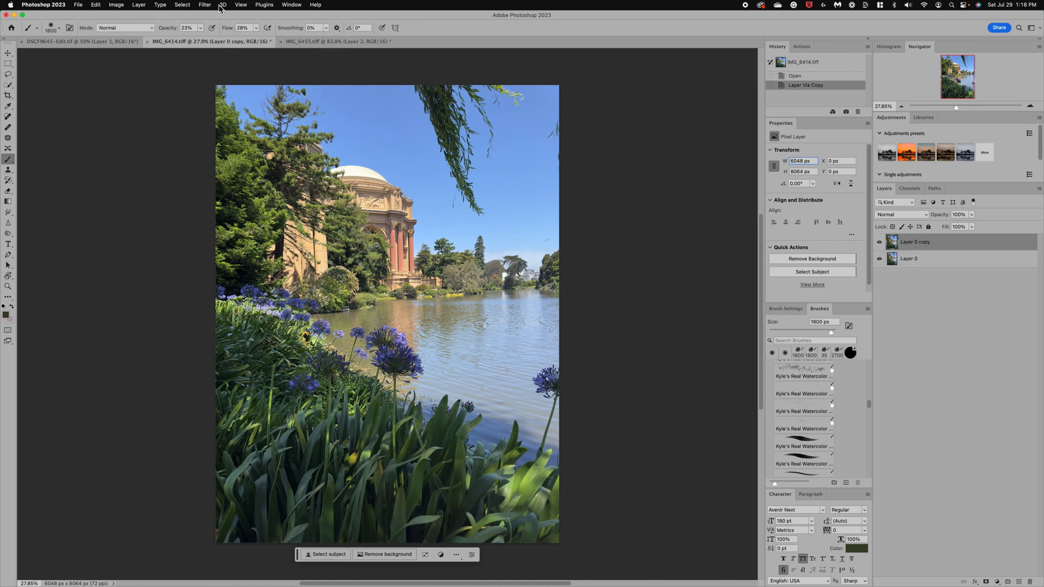
pyautogui.click(204, 5)
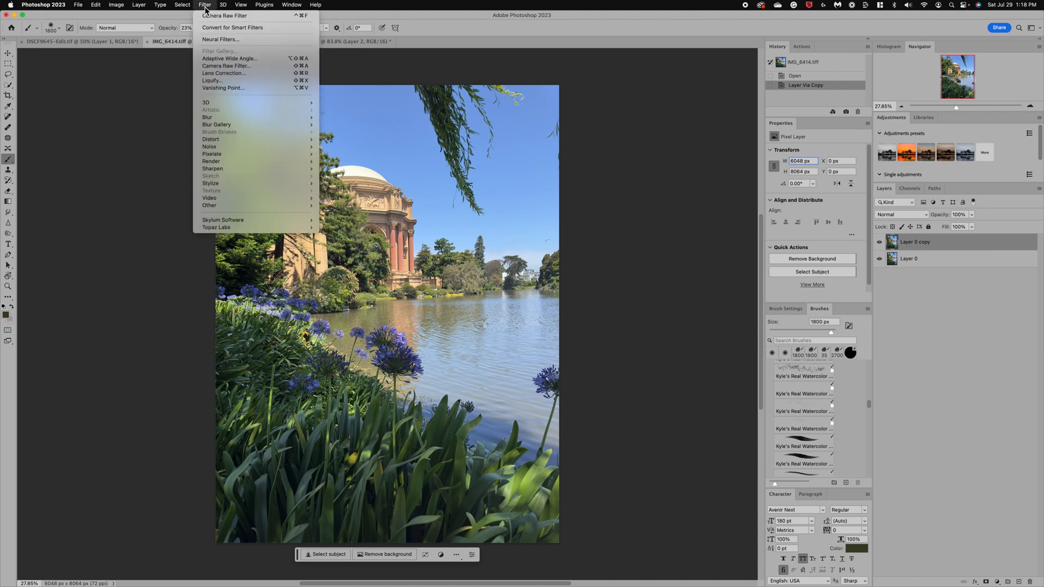
pyautogui.moveTo(226, 65)
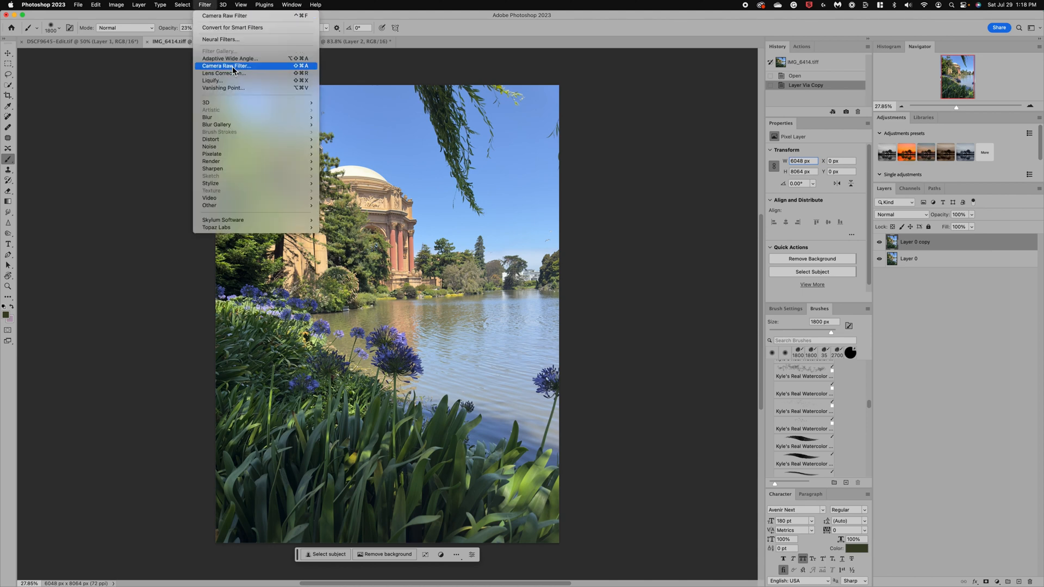
pyautogui.click(226, 65)
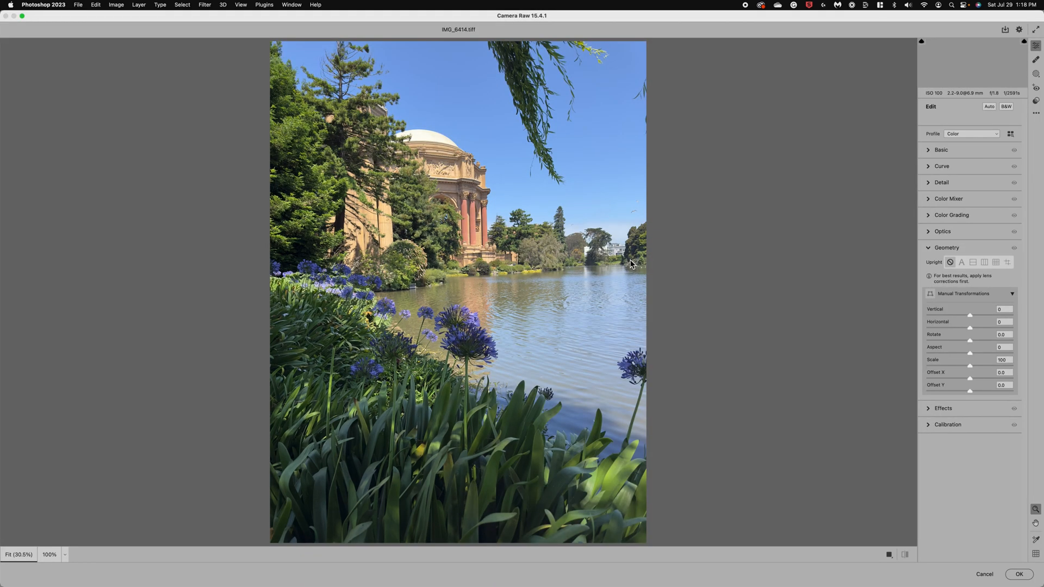
pyautogui.moveTo(965, 268)
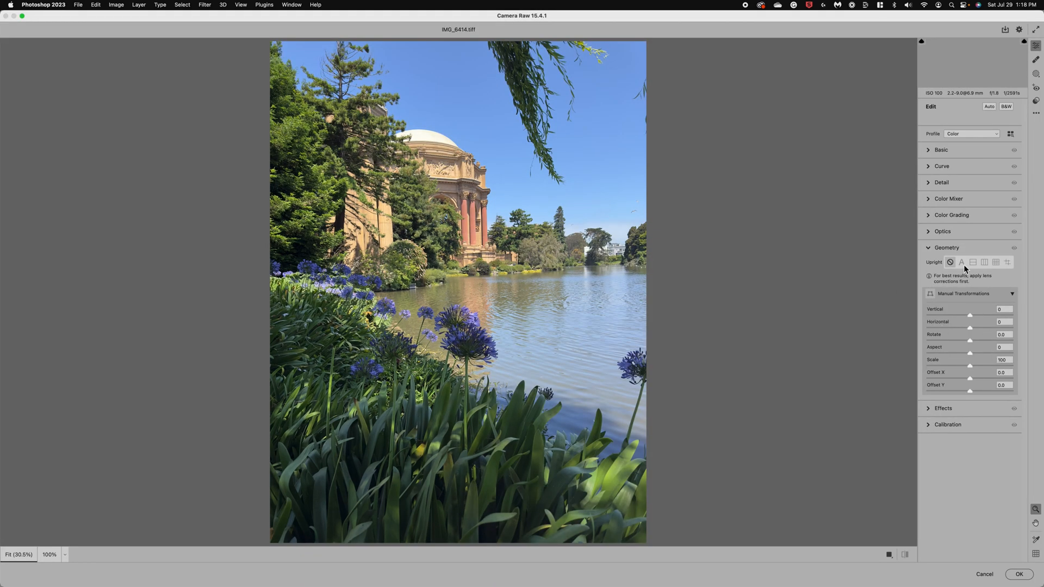
pyautogui.moveTo(965, 273)
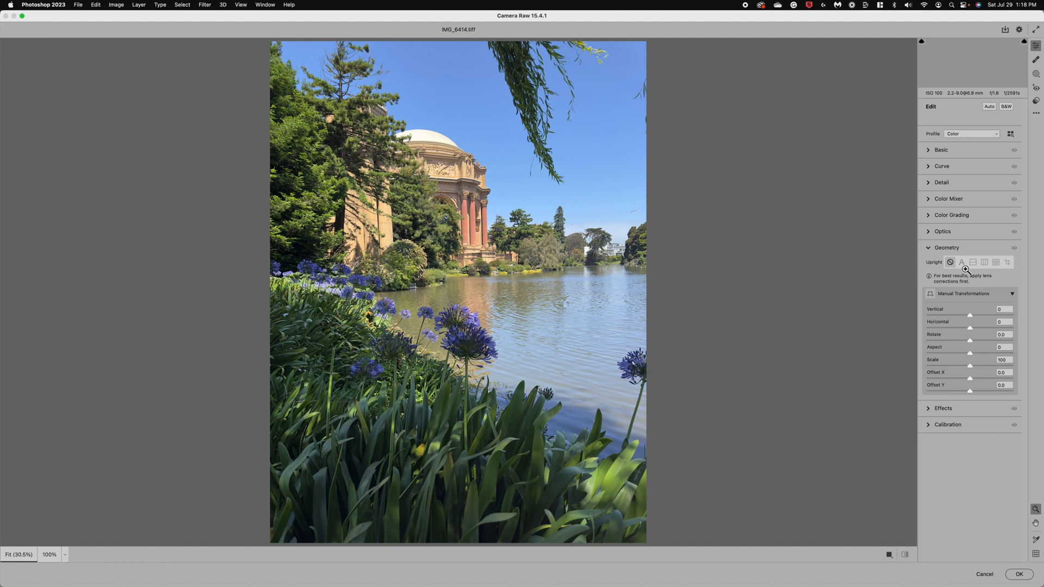
pyautogui.moveTo(963, 266)
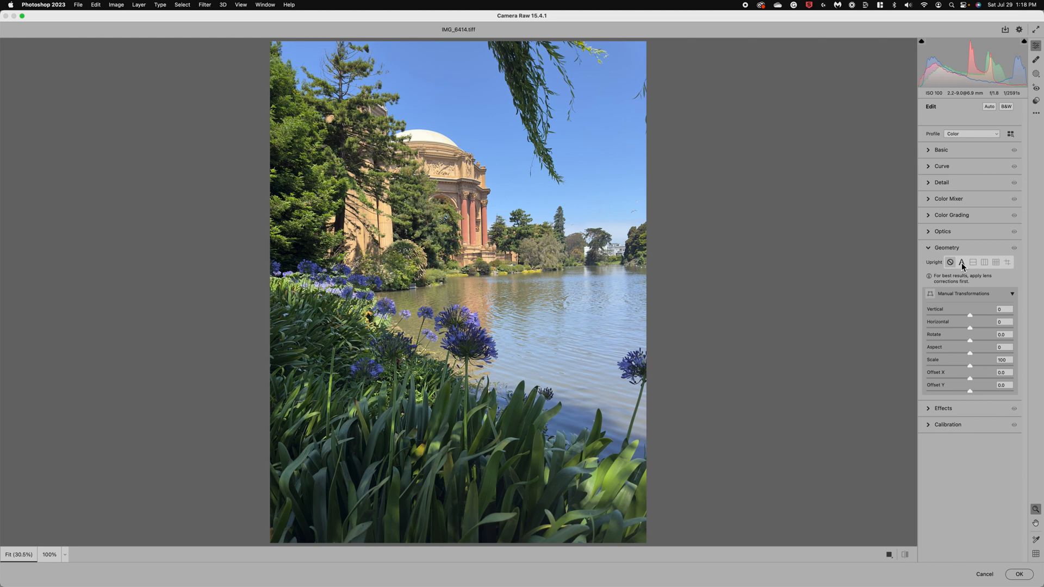
pyautogui.moveTo(962, 262)
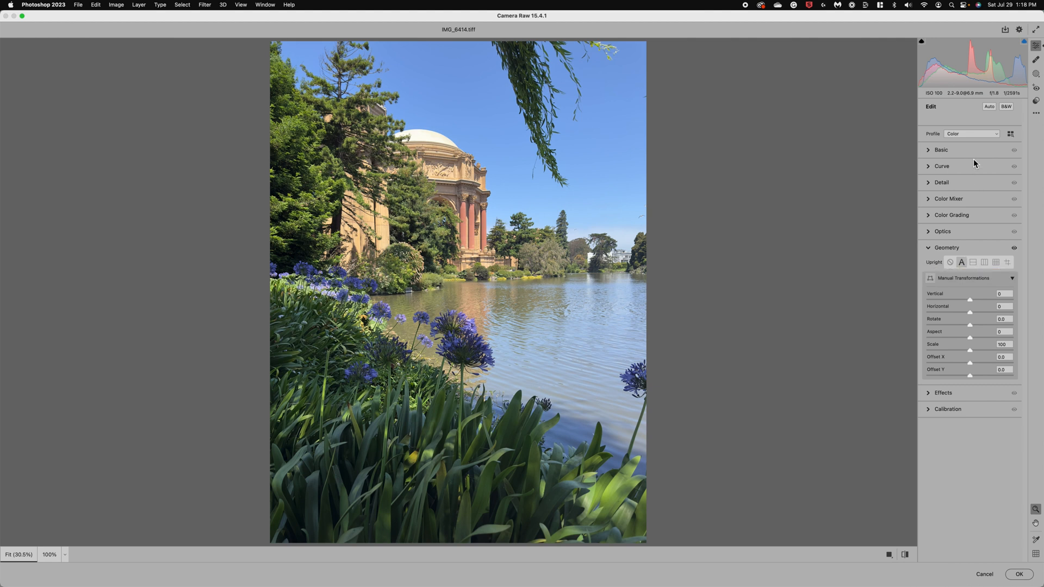
# Add a linear gradient mask over the lower-left flowers and lift its shadows and exposure.
pyautogui.click(942, 150)
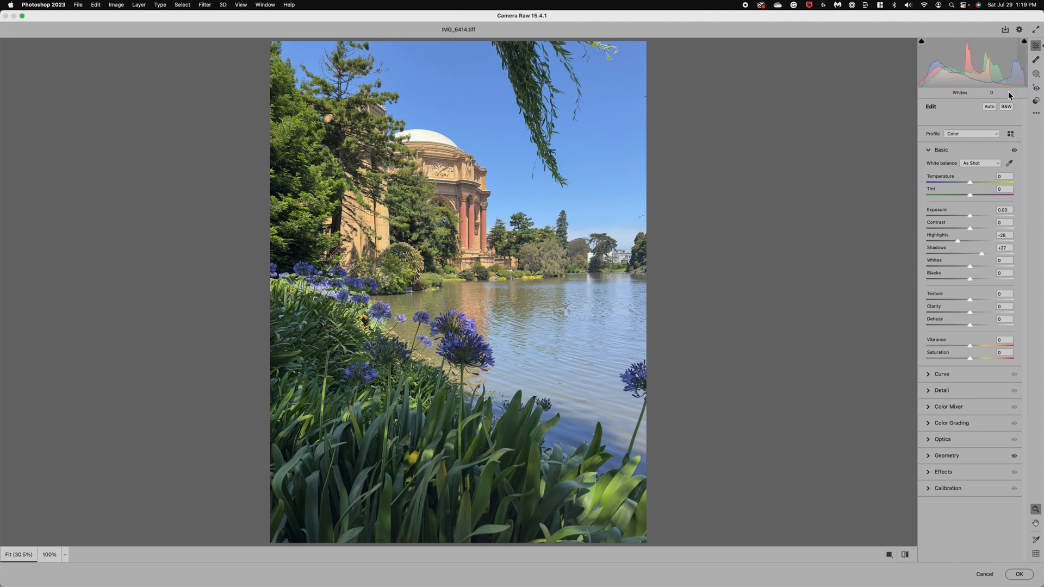
pyautogui.click(1037, 73)
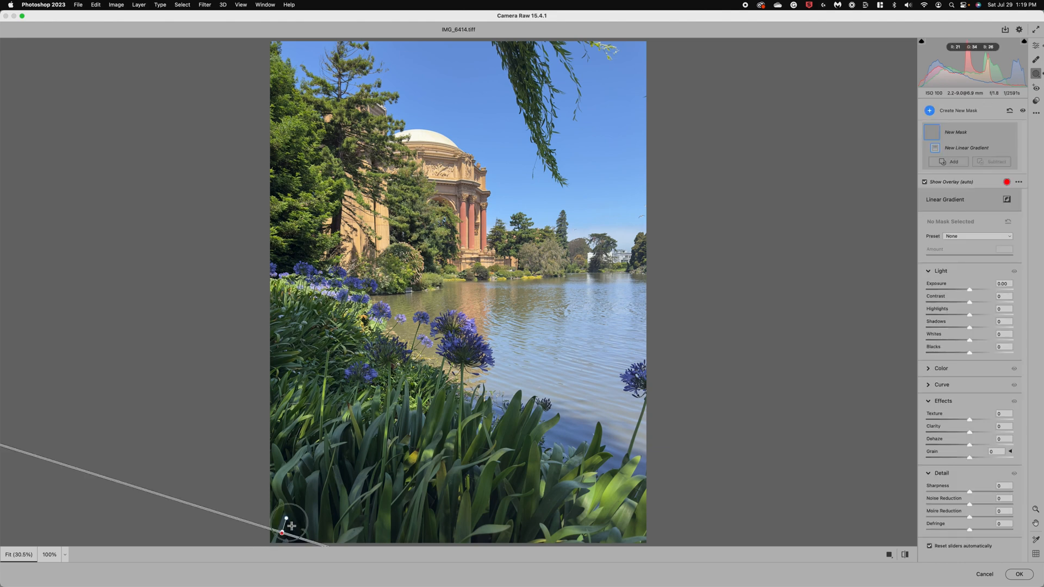
pyautogui.moveTo(282, 533); pyautogui.dragTo(725, 168)
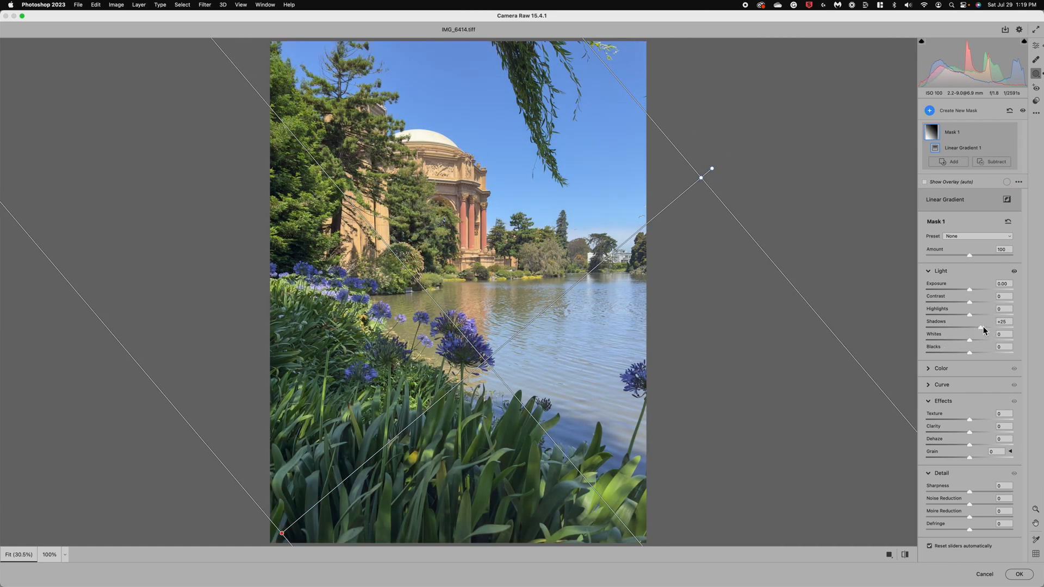
pyautogui.moveTo(979, 328); pyautogui.dragTo(988, 328)
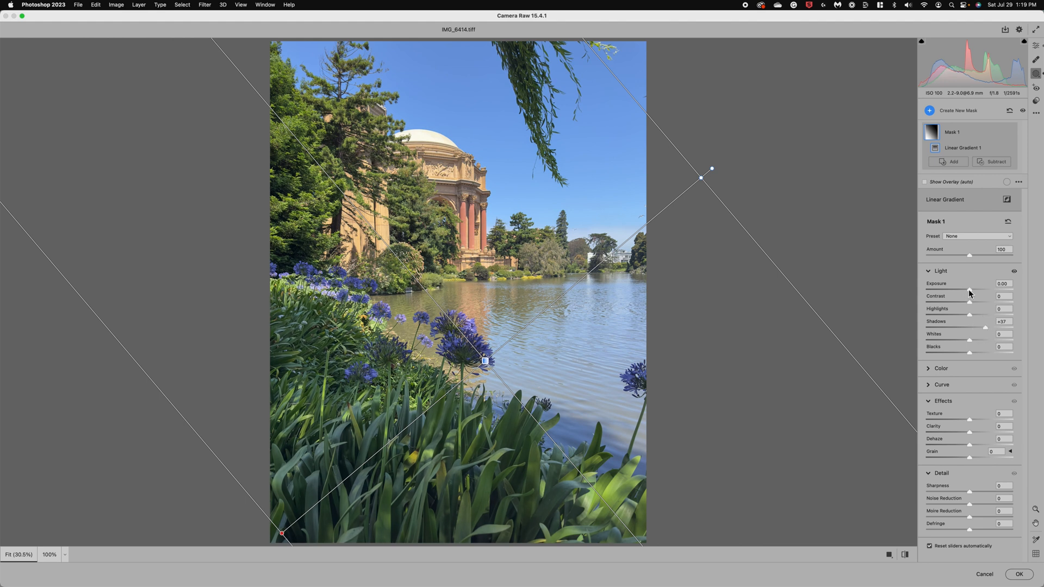
pyautogui.moveTo(970, 289); pyautogui.dragTo(974, 290)
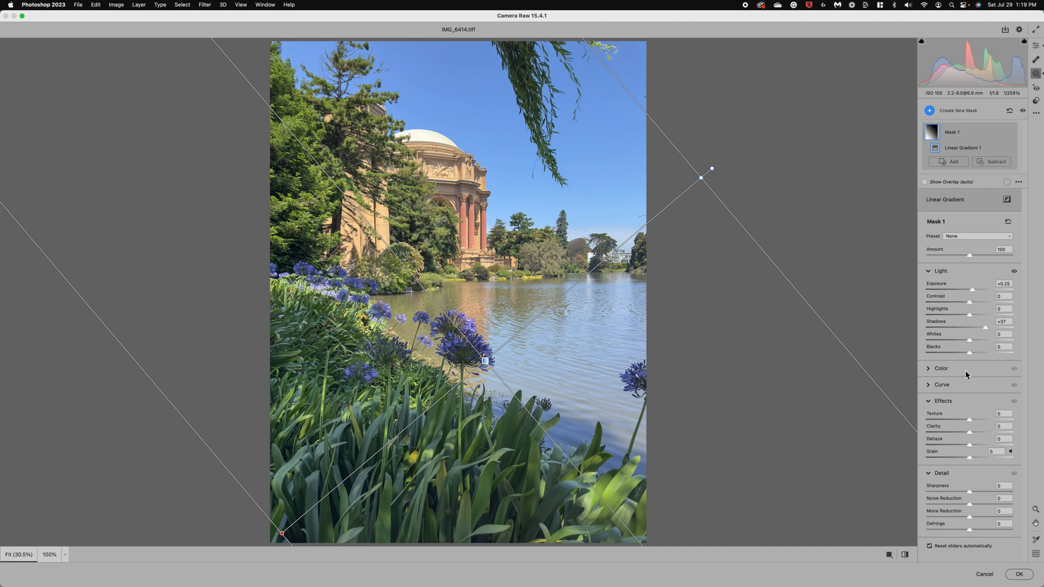
pyautogui.moveTo(977, 360)
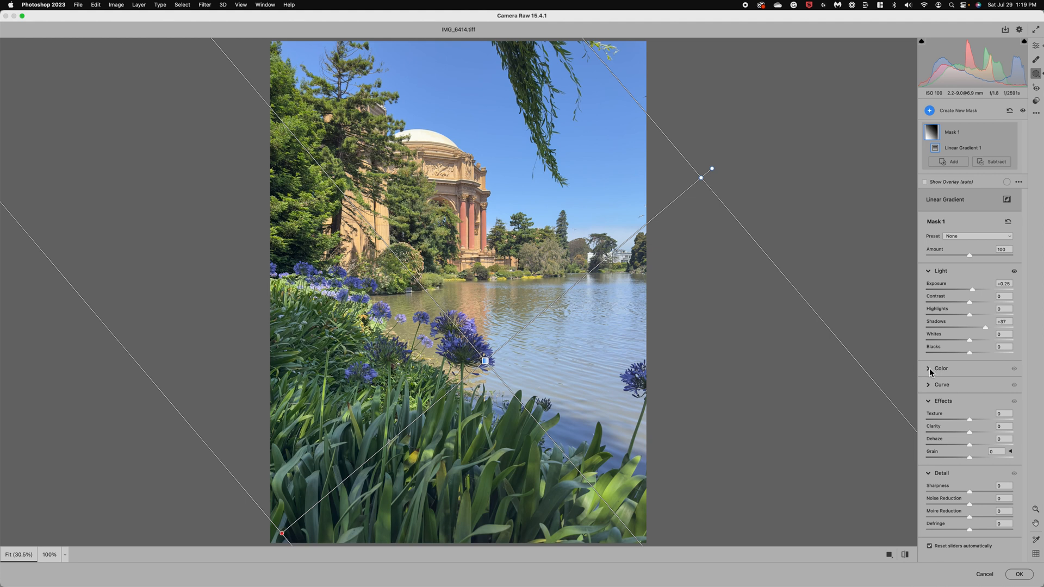
# Boost the masked flowers' saturation and apply the Camera Raw edits.
pyautogui.click(941, 369)
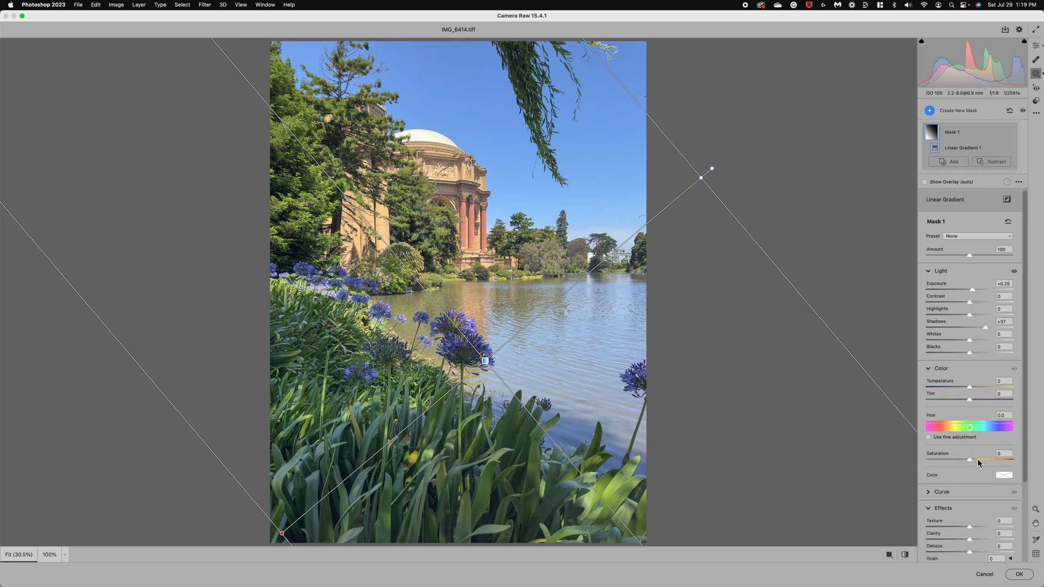
pyautogui.moveTo(970, 460); pyautogui.dragTo(978, 460)
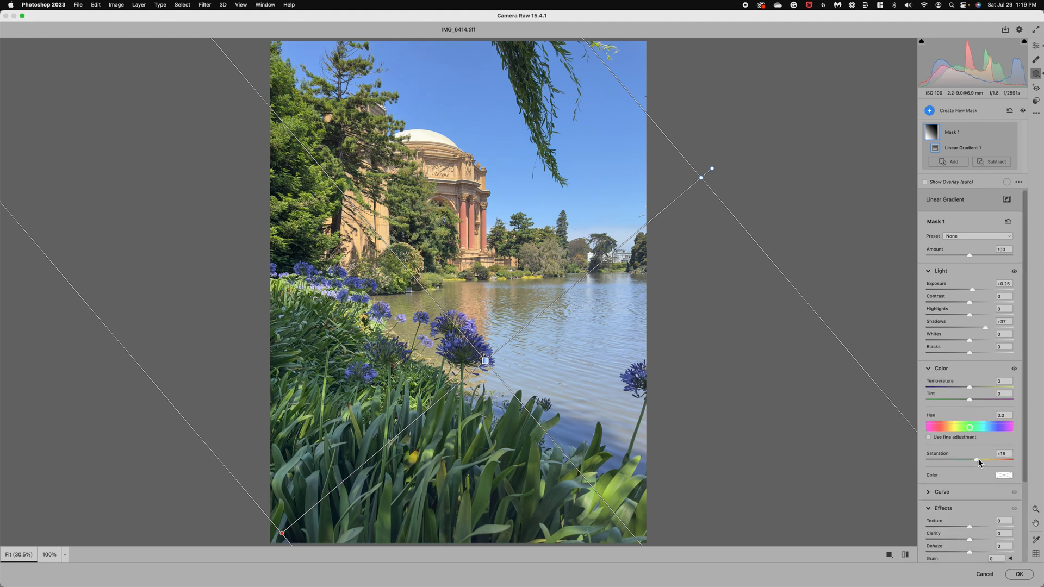
pyautogui.moveTo(978, 460); pyautogui.dragTo(985, 460)
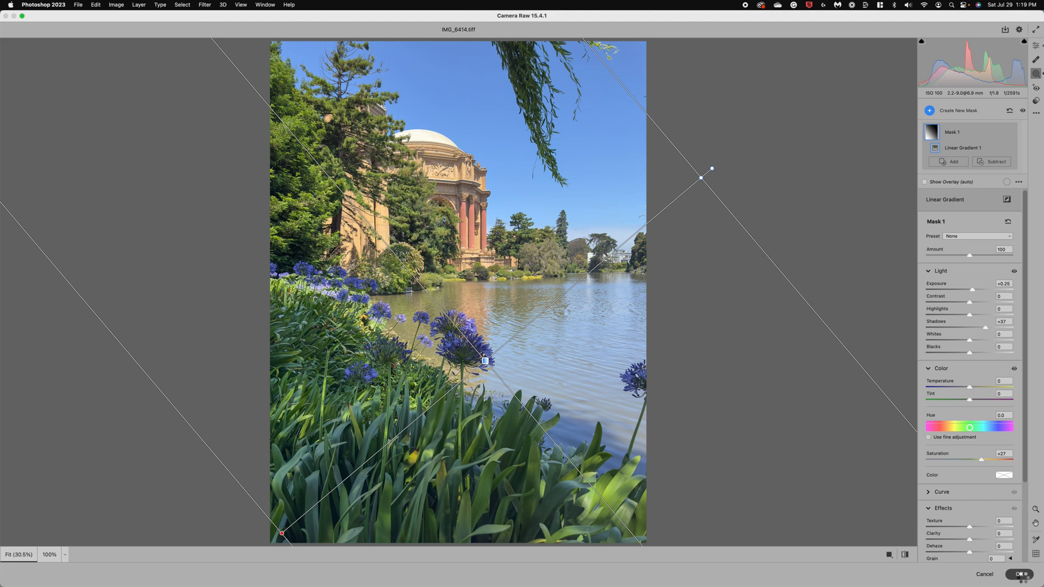
pyautogui.click(1020, 574)
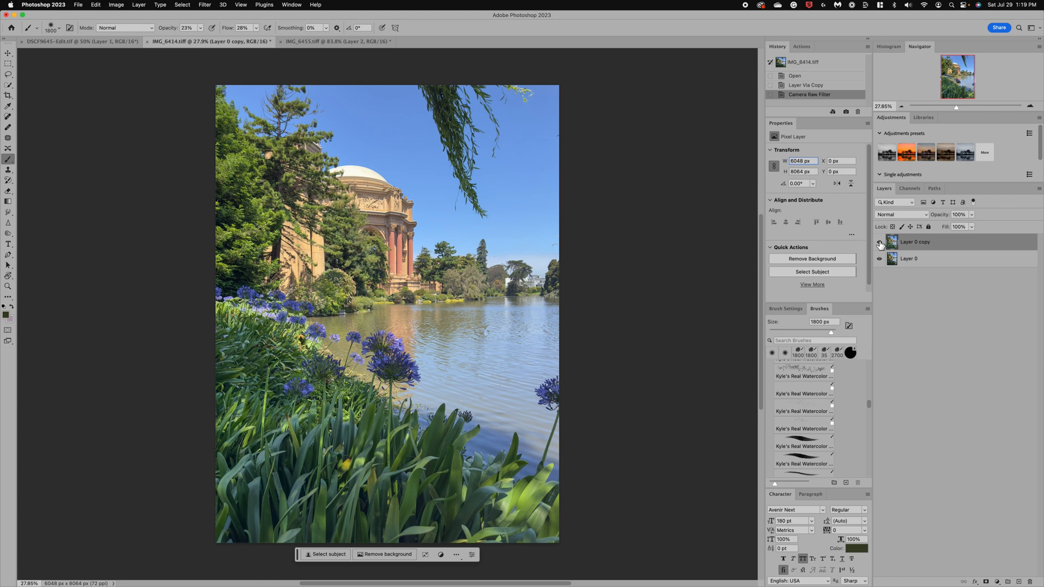
# Toggle the edited layer's visibility to compare with the original.
pyautogui.click(879, 244)
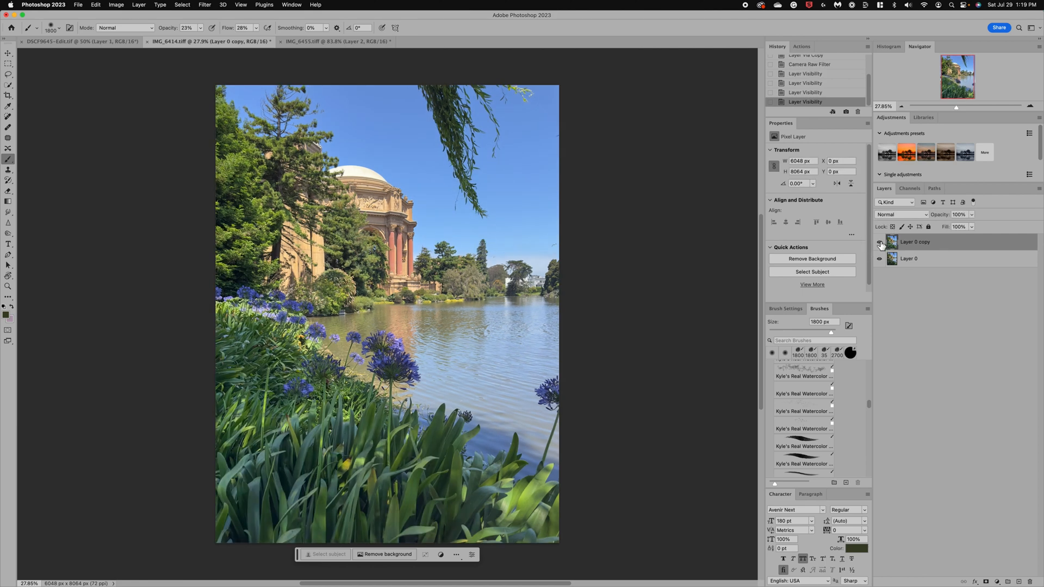
pyautogui.moveTo(880, 242)
pyautogui.write('ACR')
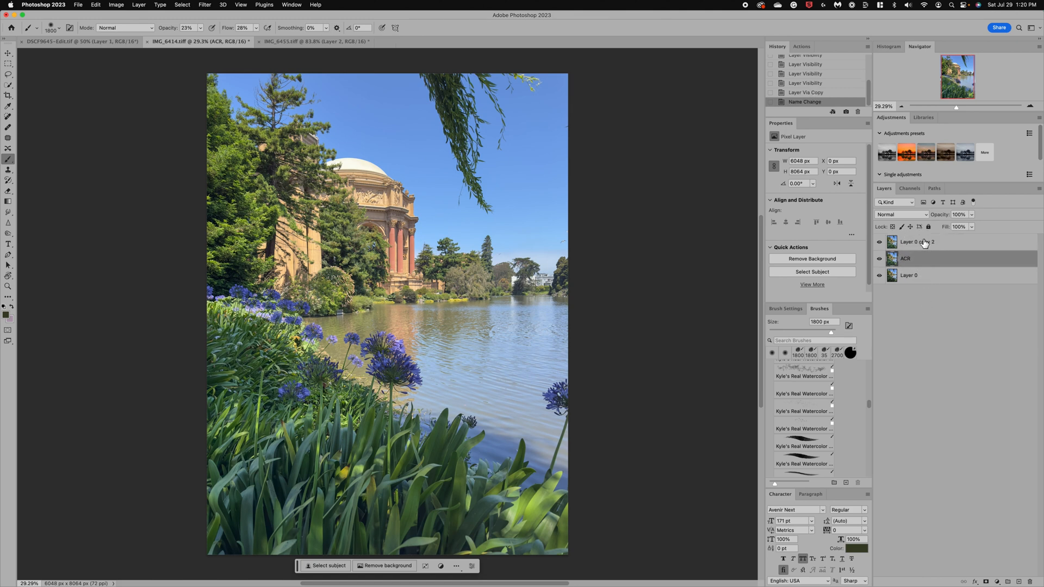
# Paint over the purple agapanthus at the right edge with the Remove Tool.
pyautogui.click(918, 241)
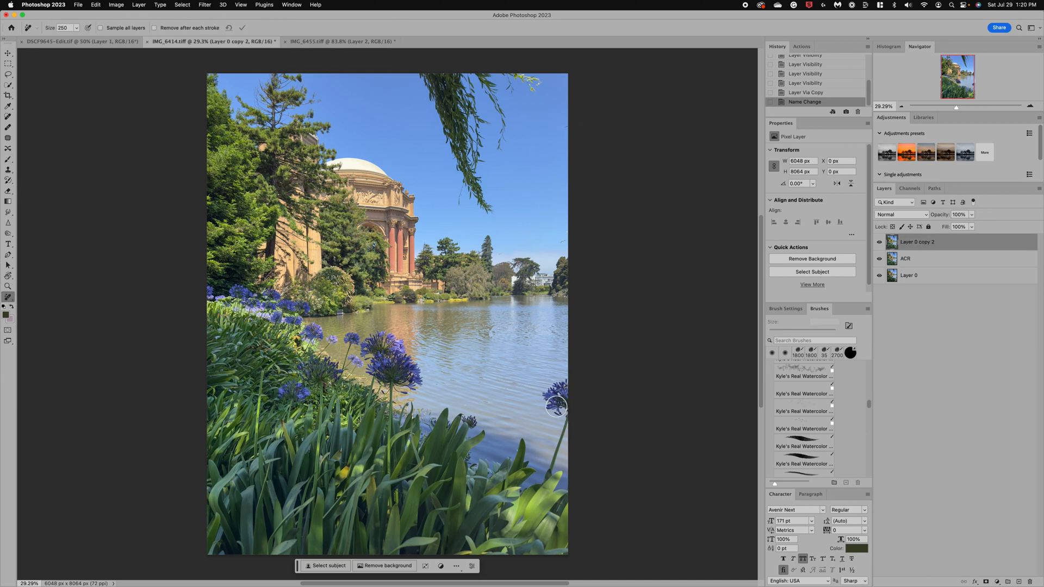
pyautogui.moveTo(556, 408); pyautogui.dragTo(569, 420)
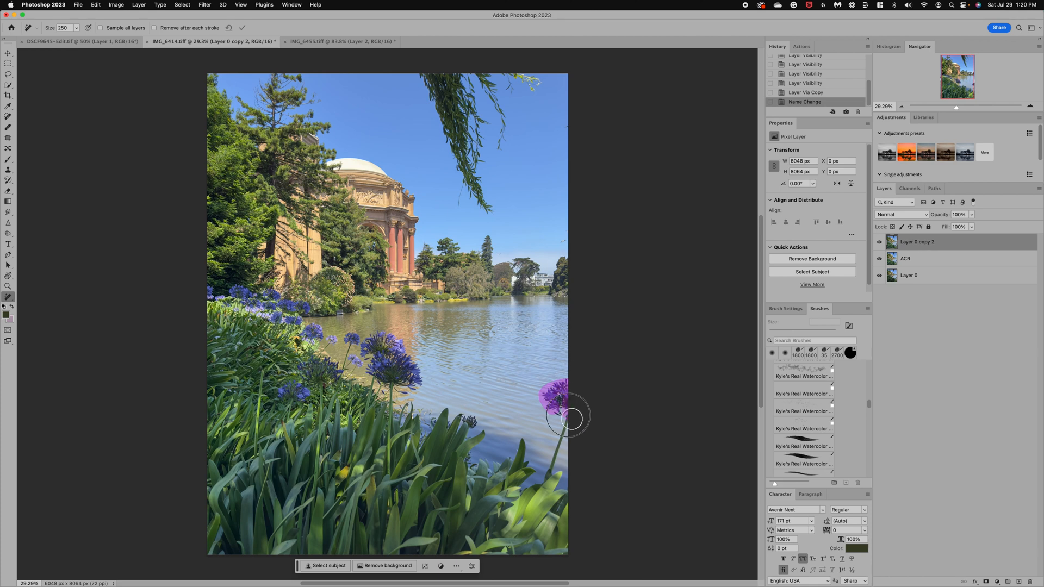
pyautogui.moveTo(569, 417); pyautogui.dragTo(559, 442)
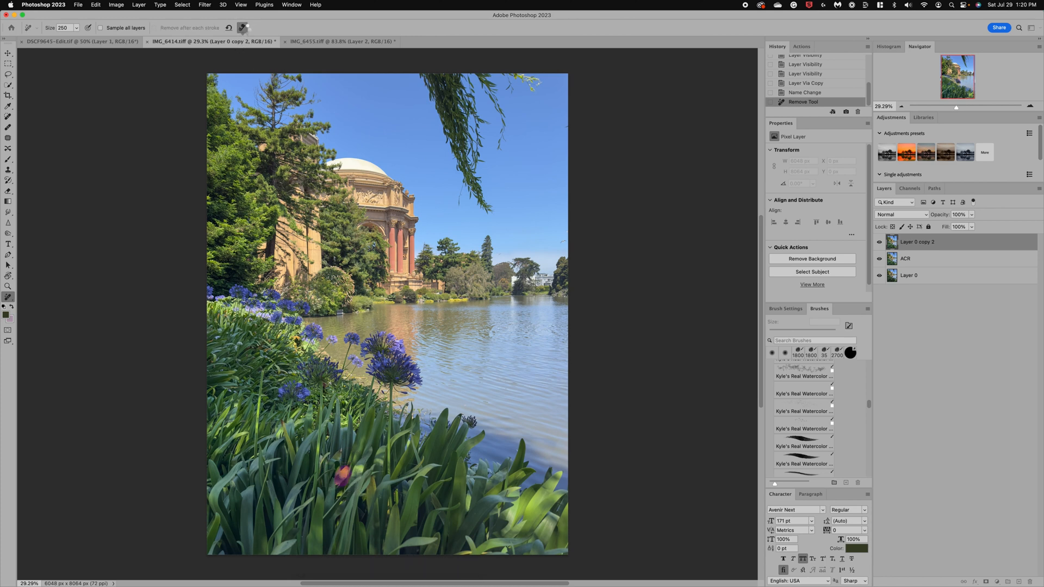
# Apply the flower removal, then remove a water blemish and a bird in the sky.
pyautogui.click(244, 29)
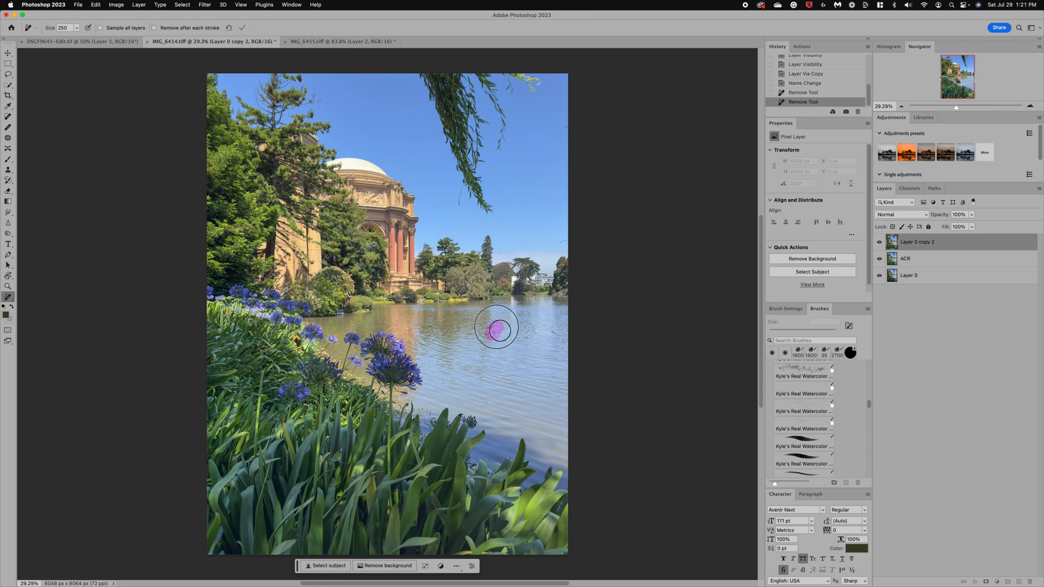
pyautogui.click(496, 329)
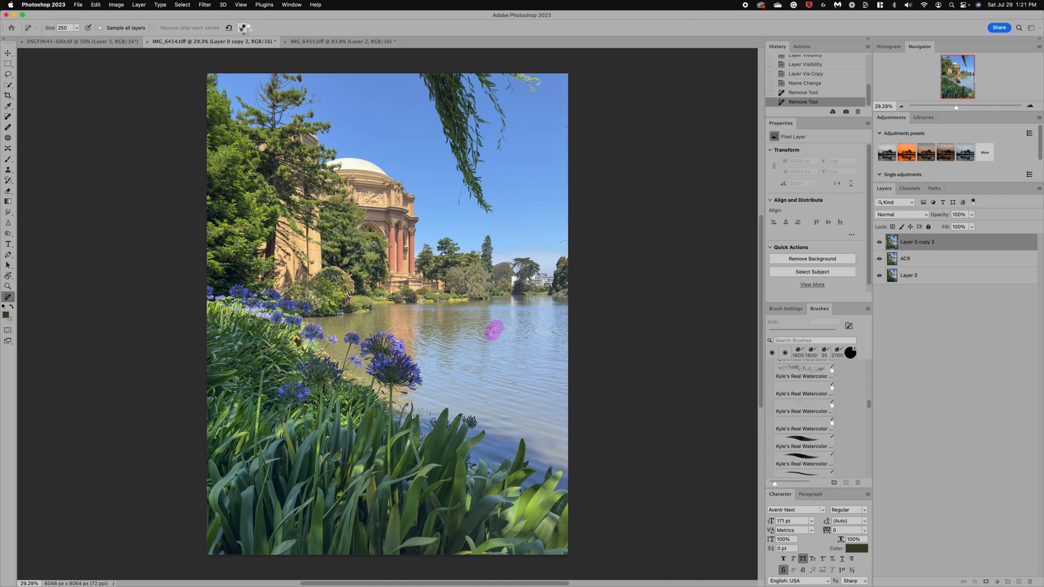
pyautogui.click(244, 29)
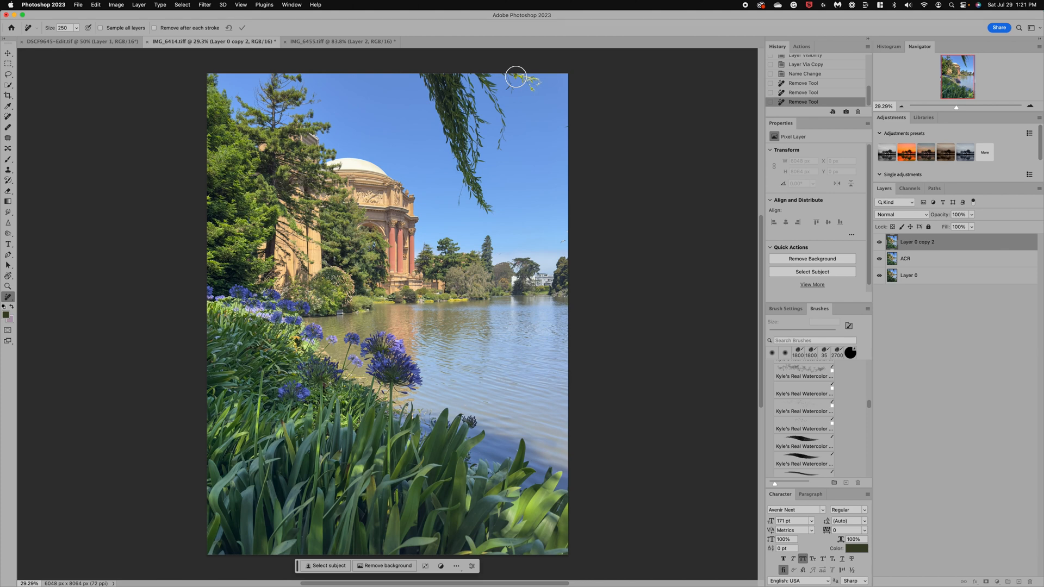
pyautogui.moveTo(505, 79)
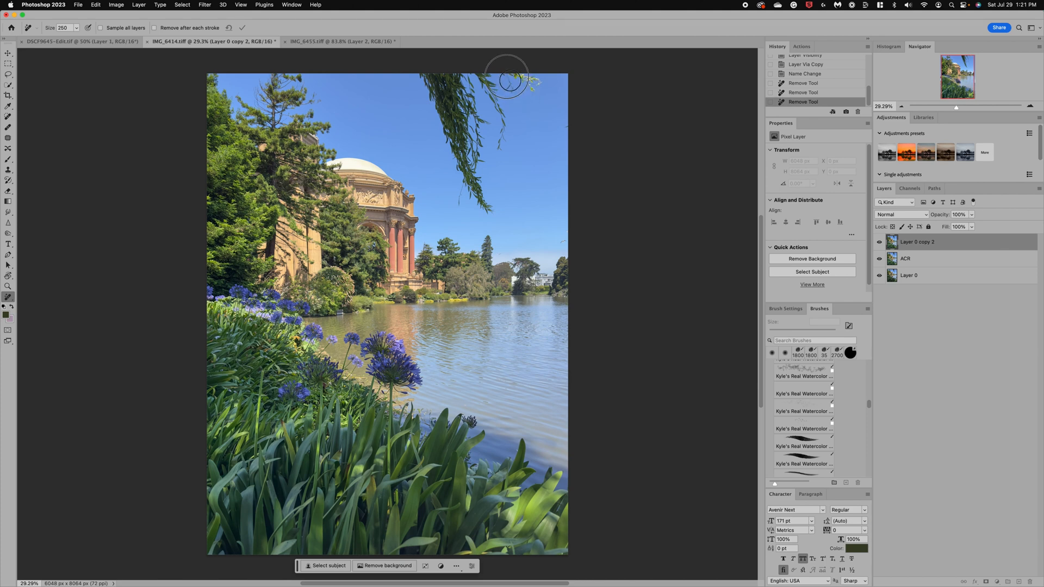
pyautogui.moveTo(532, 80)
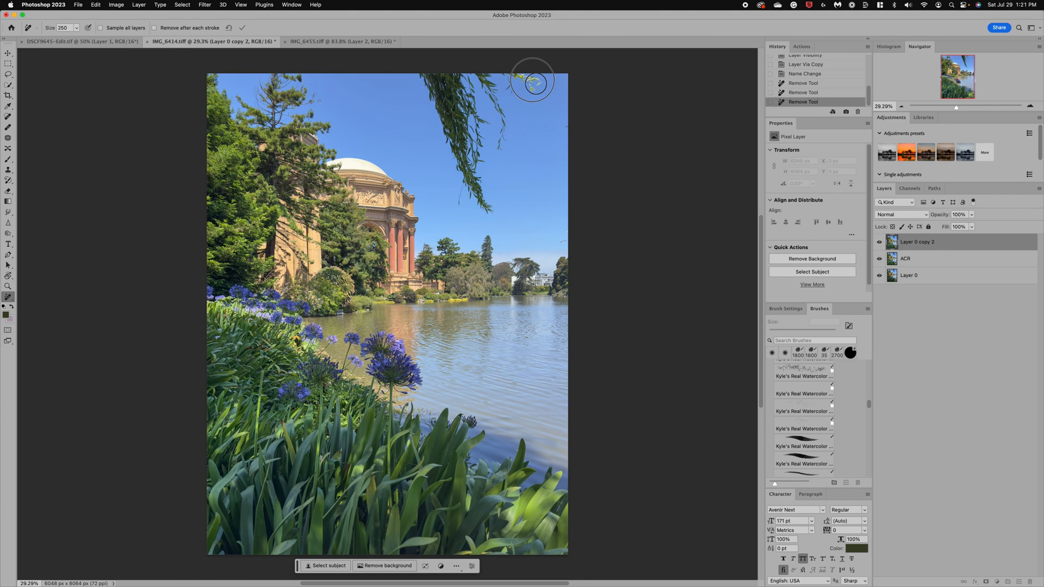
pyautogui.moveTo(536, 90)
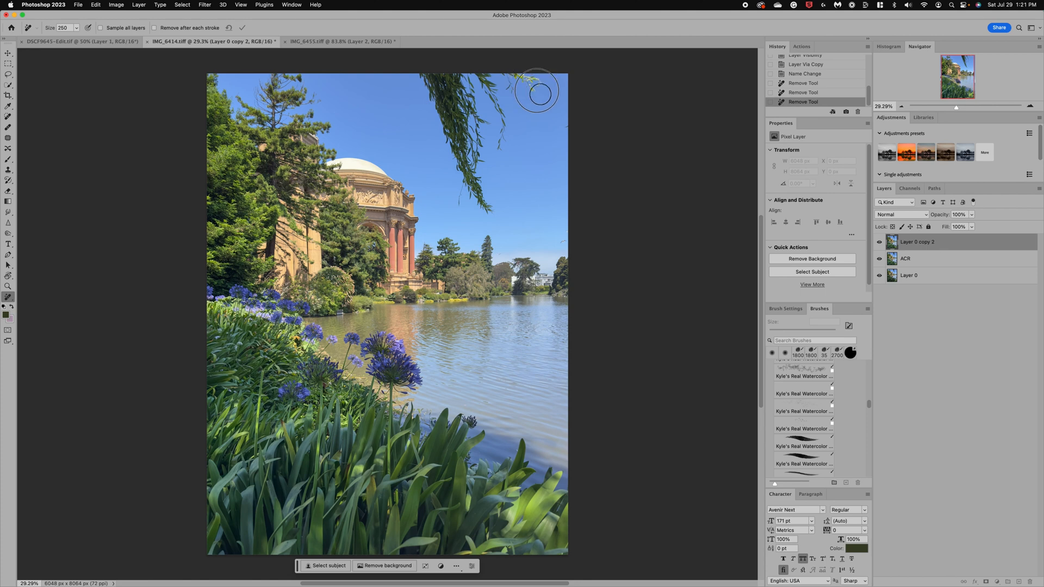
pyautogui.moveTo(540, 93)
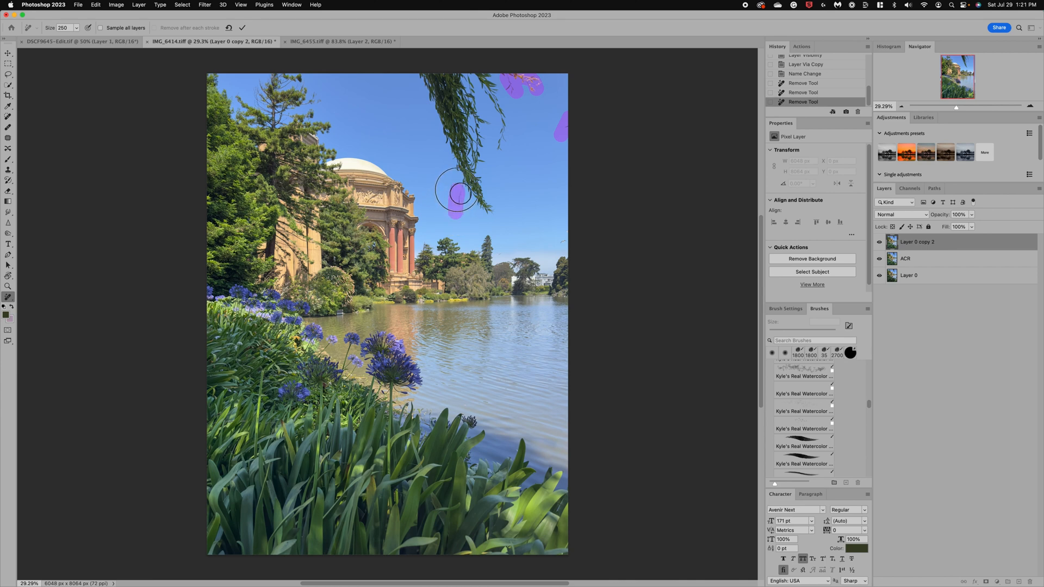
pyautogui.click(241, 27)
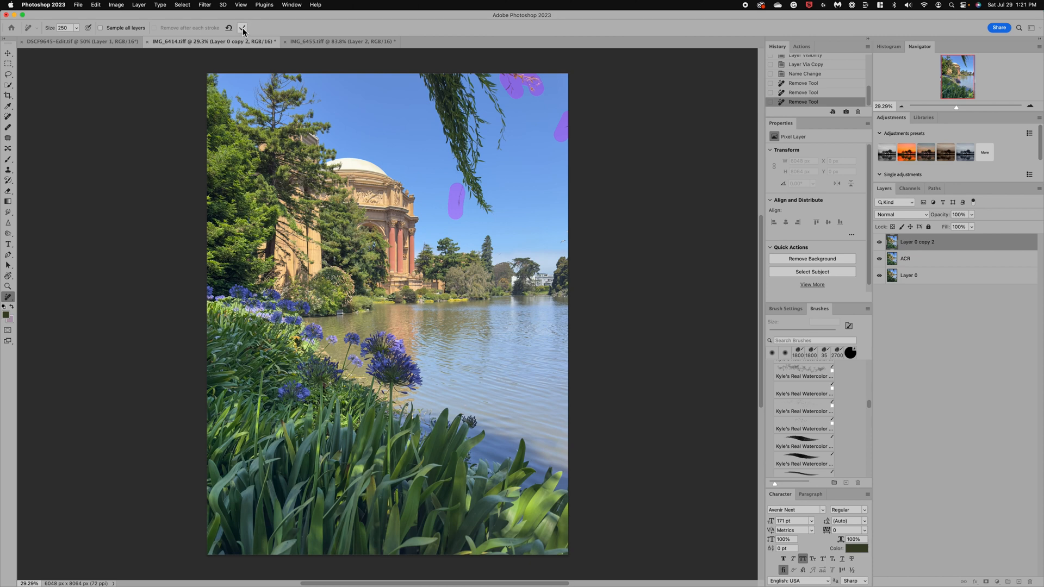
pyautogui.click(243, 27)
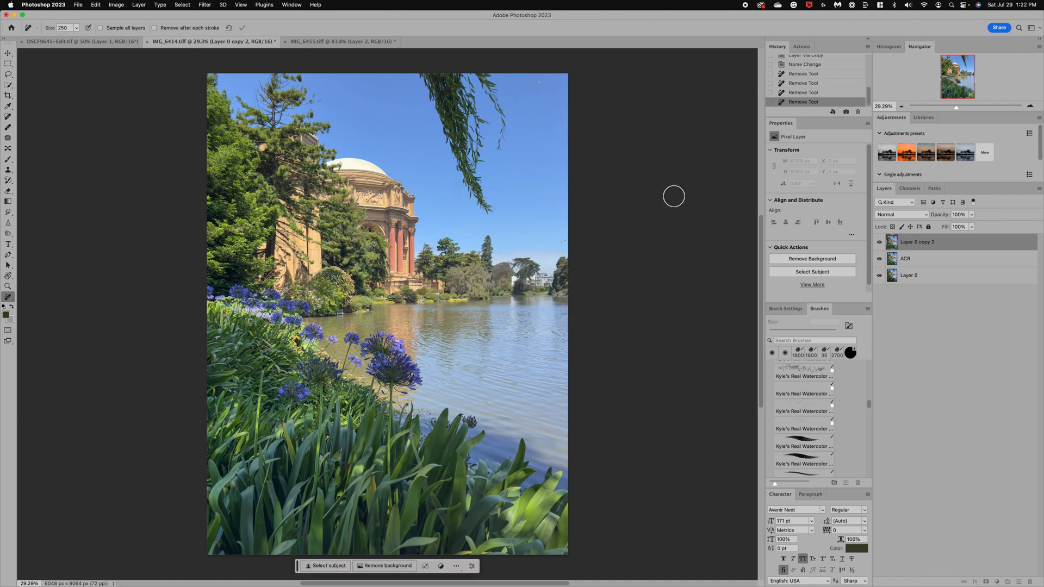
pyautogui.moveTo(538, 85)
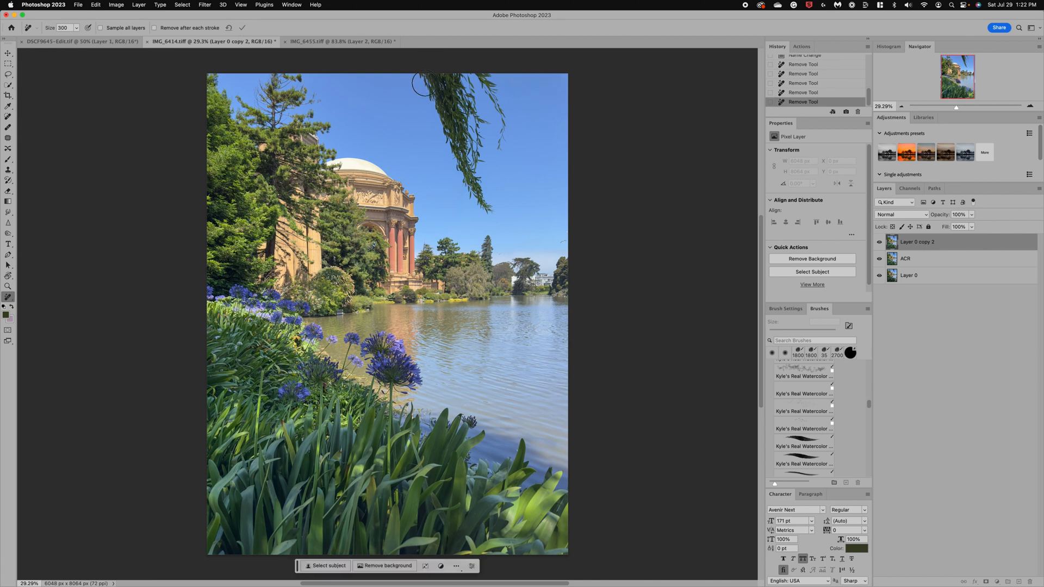
# Enlarge the Remove brush and erase the blemish at the top edge near the branch.
pyautogui.moveTo(423, 90); pyautogui.dragTo(473, 84)
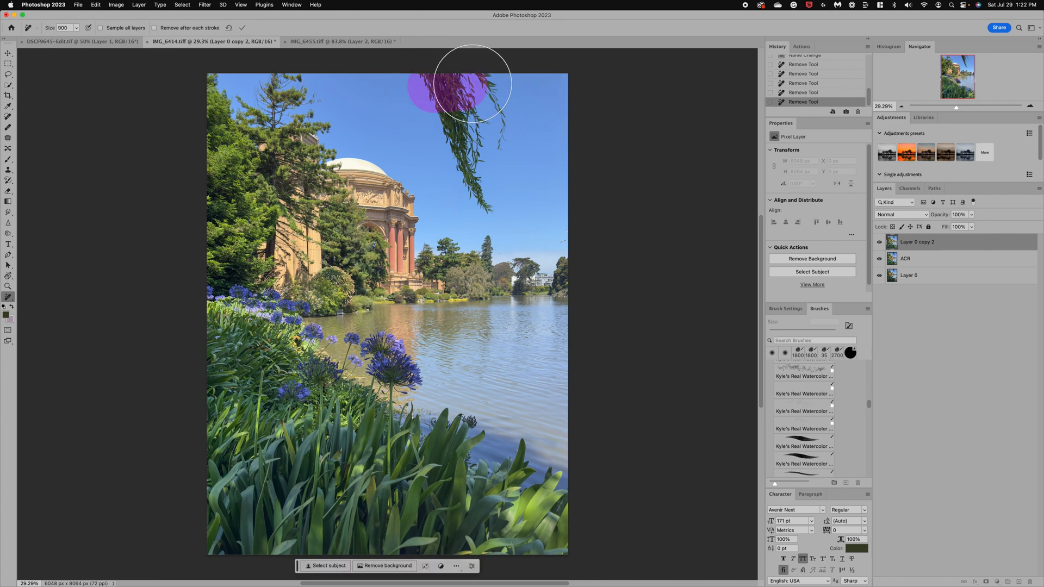
pyautogui.moveTo(473, 94); pyautogui.dragTo(459, 157)
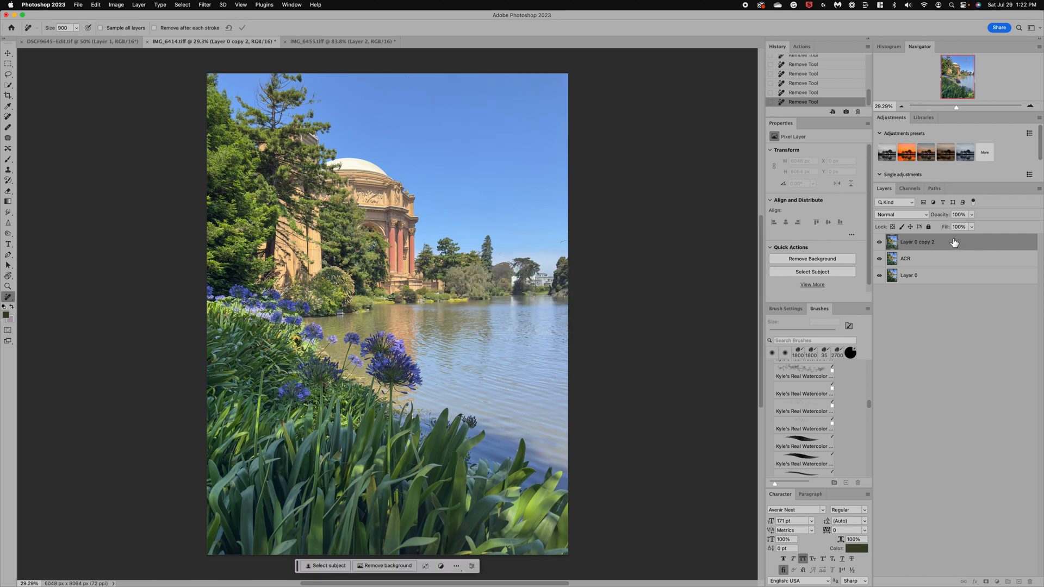
# Duplicate the layer, reopen Camera Raw and raise purple saturation to +29.
pyautogui.press('cmd+j')
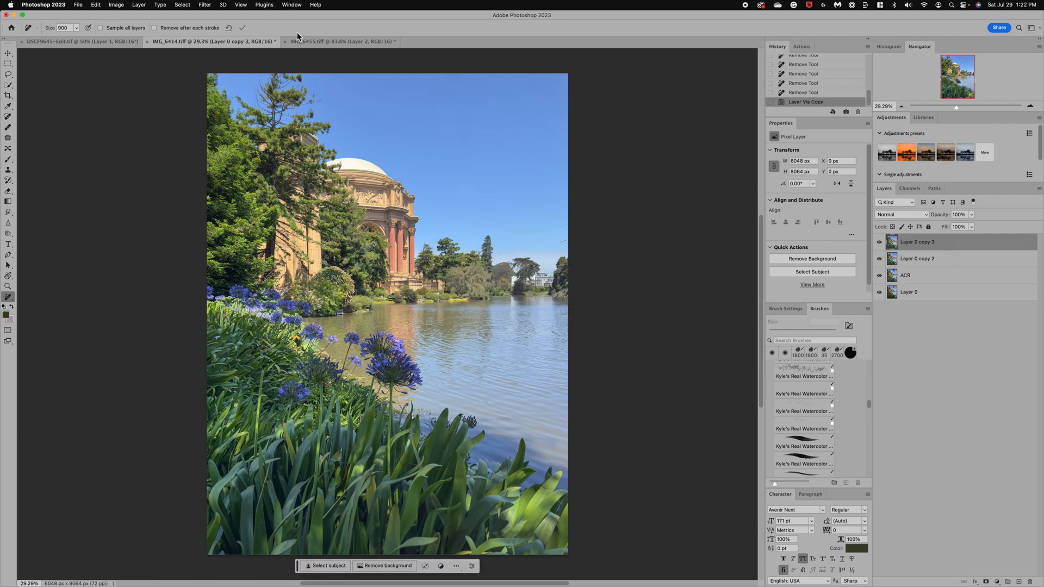
pyautogui.click(204, 4)
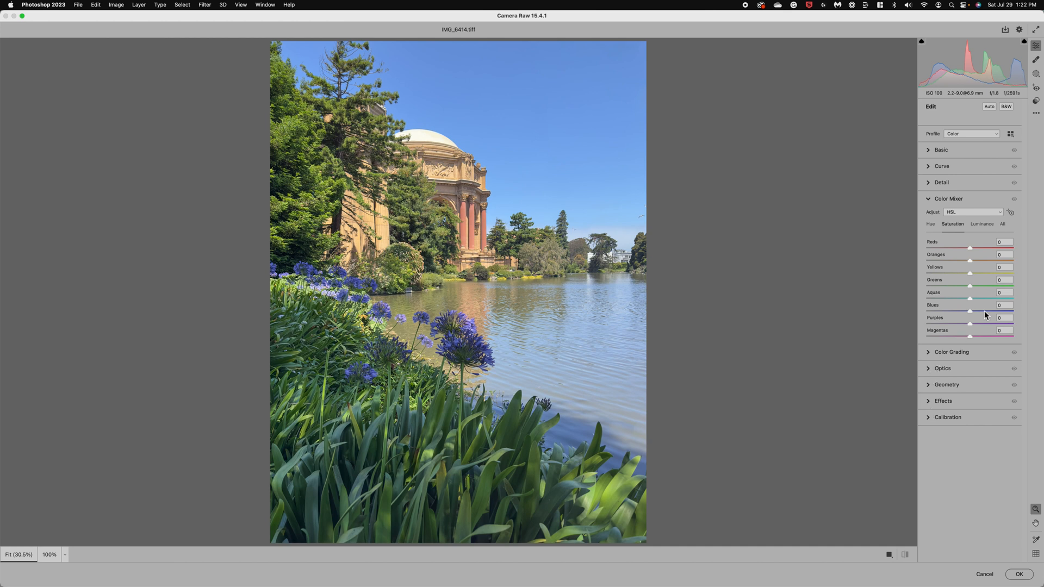
pyautogui.moveTo(969, 311); pyautogui.dragTo(986, 311)
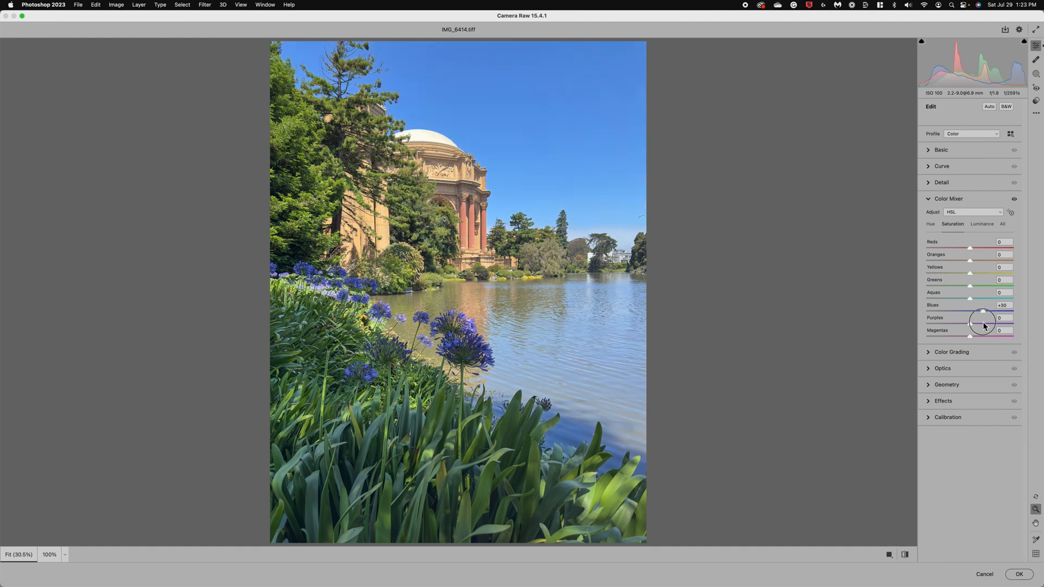
pyautogui.moveTo(982, 321)
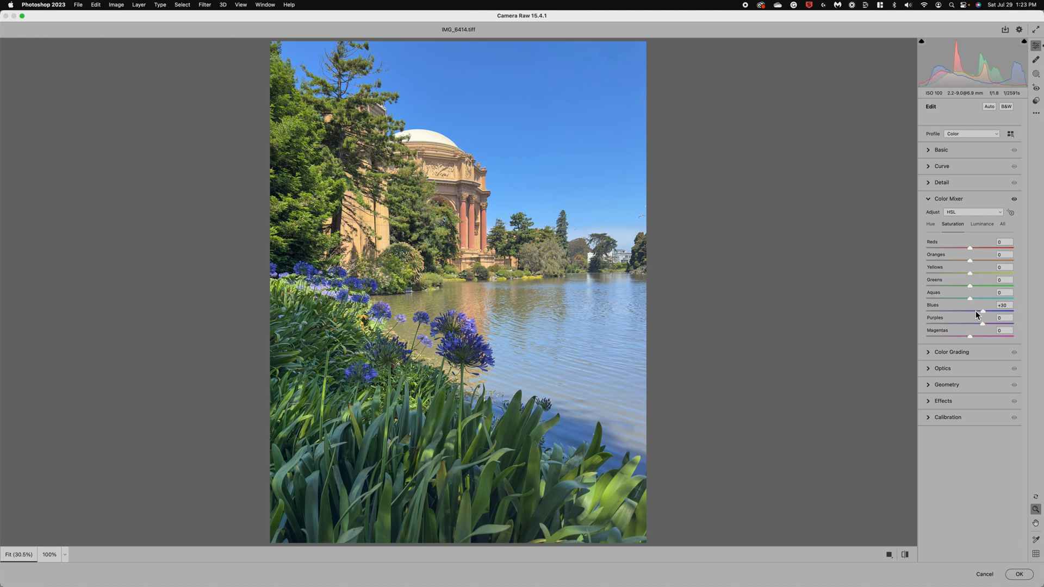
pyautogui.moveTo(971, 324); pyautogui.dragTo(984, 324)
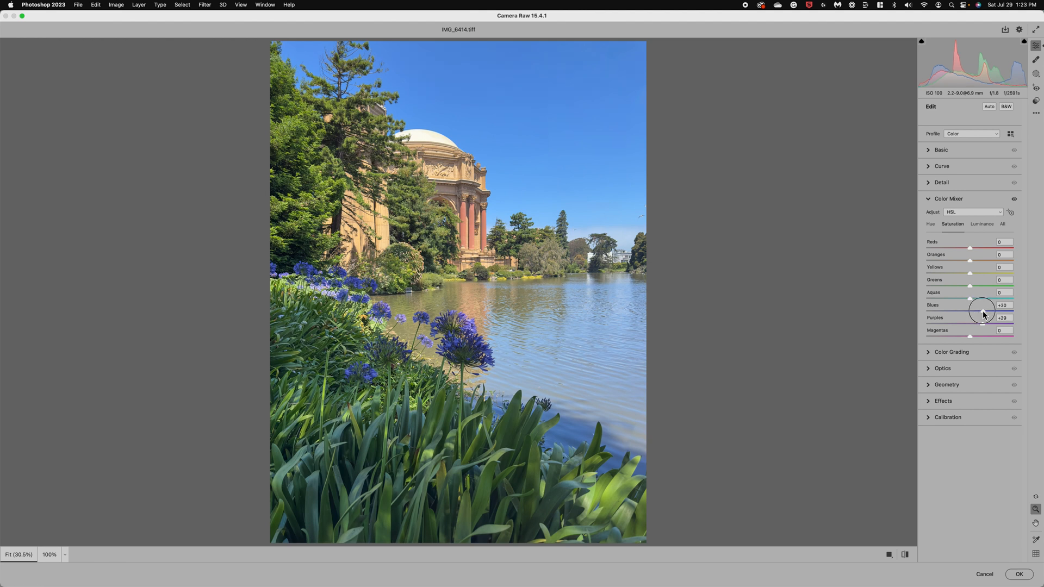
# Return blue saturation to neutral and bring up the masking options.
pyautogui.moveTo(986, 311); pyautogui.dragTo(973, 311)
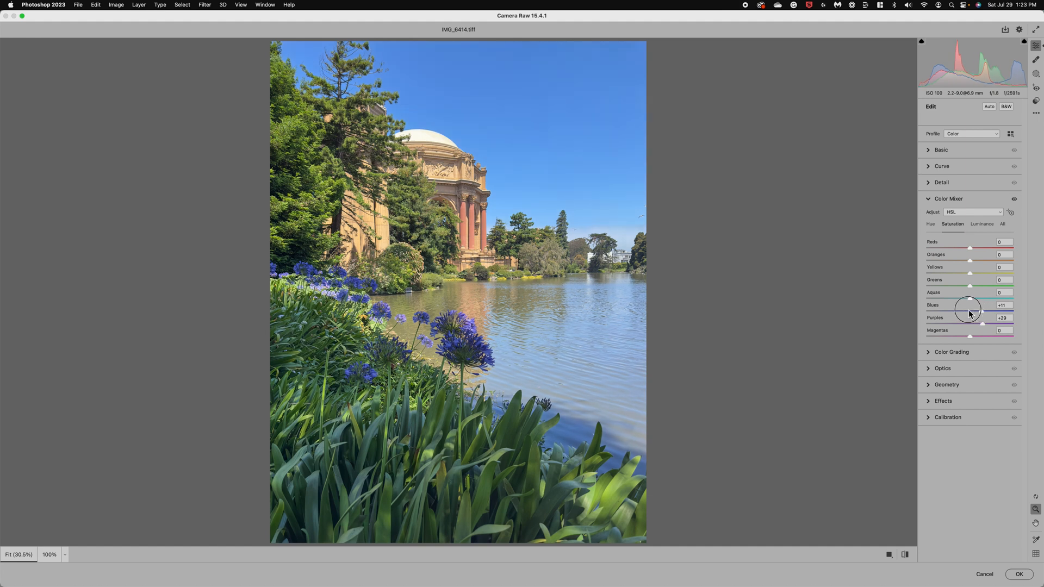
pyautogui.moveTo(983, 311); pyautogui.dragTo(967, 311)
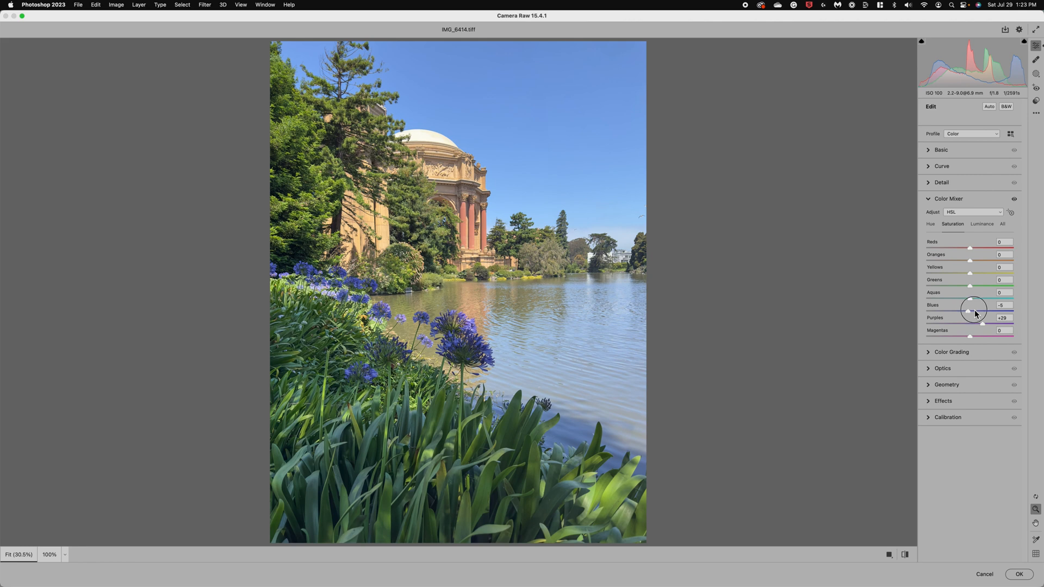
pyautogui.moveTo(969, 311); pyautogui.dragTo(1002, 311)
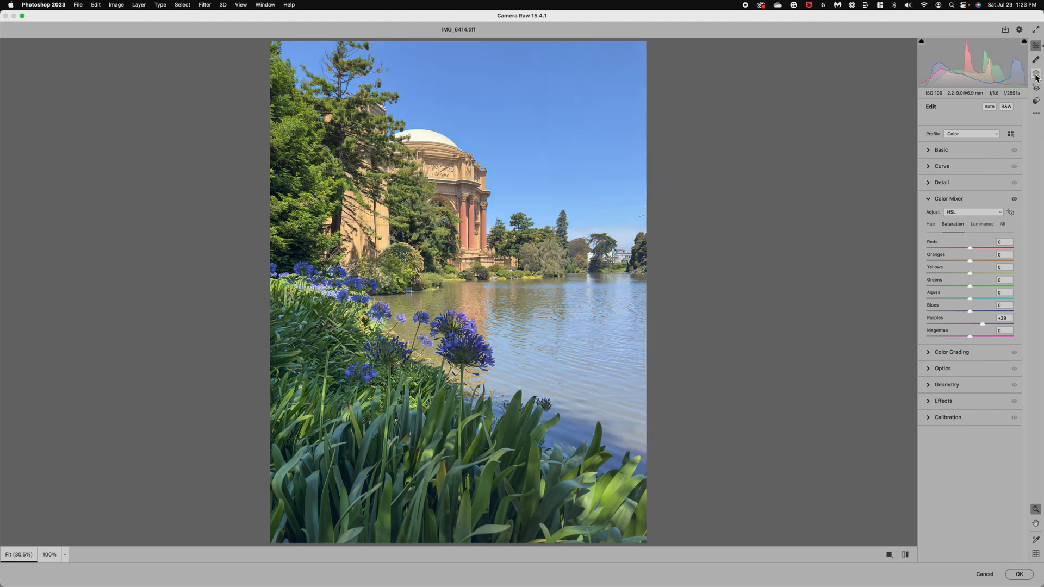
pyautogui.click(1035, 73)
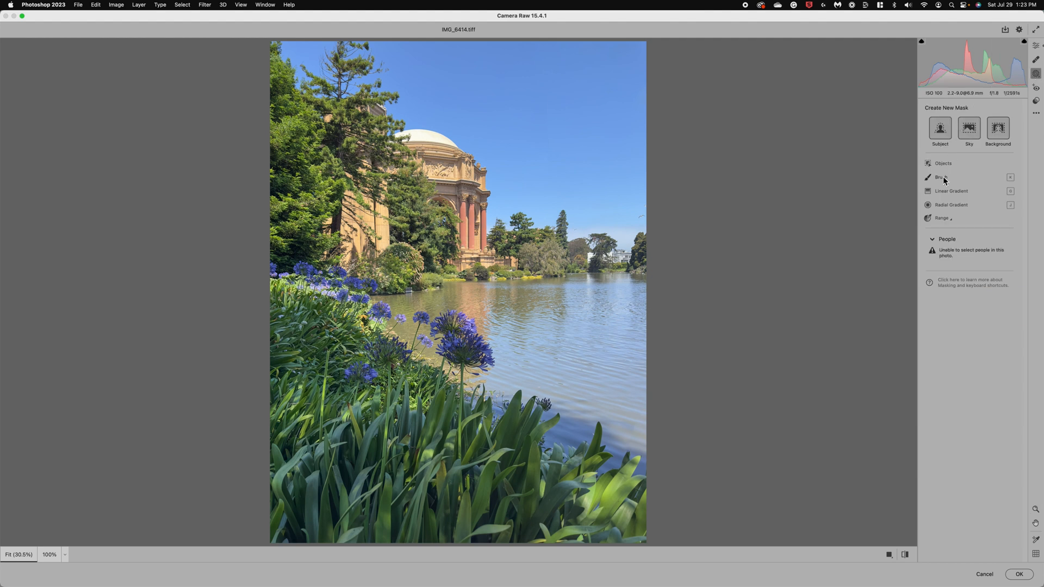
pyautogui.moveTo(940, 227)
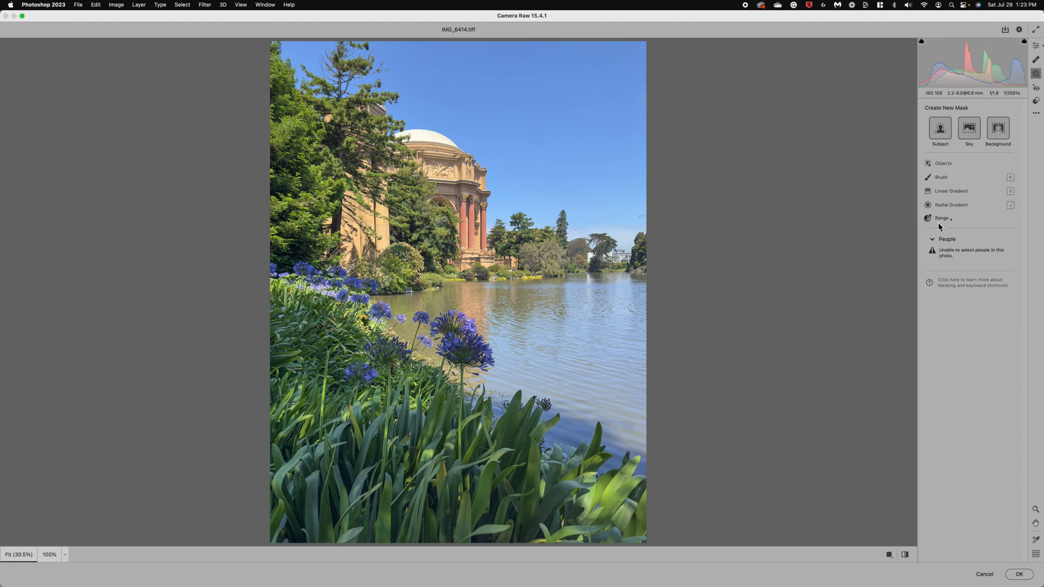
# Create a Color Range mask sampled from the purple agapanthus with Refine at 30.
pyautogui.click(941, 217)
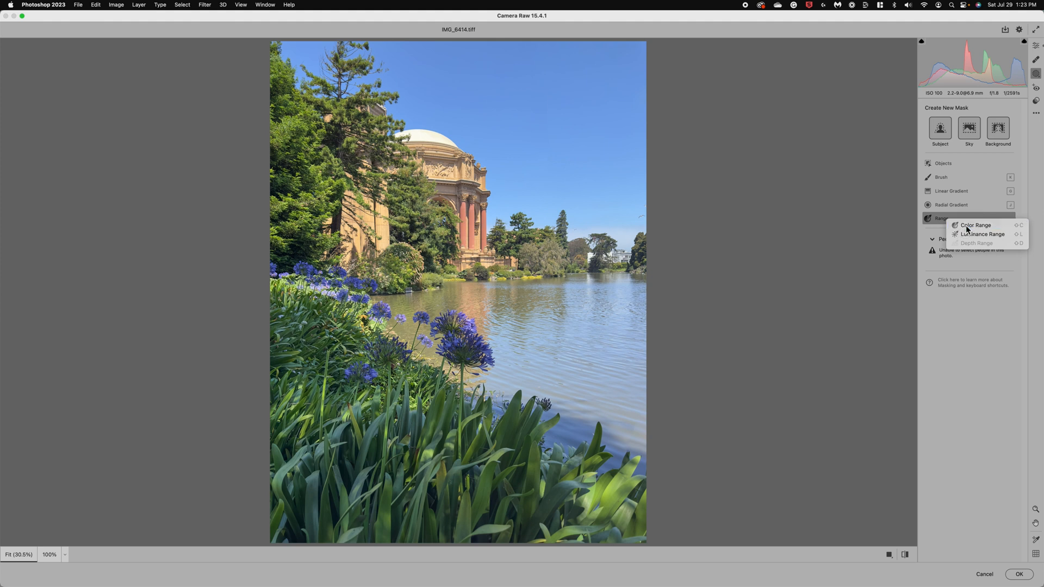
pyautogui.click(977, 225)
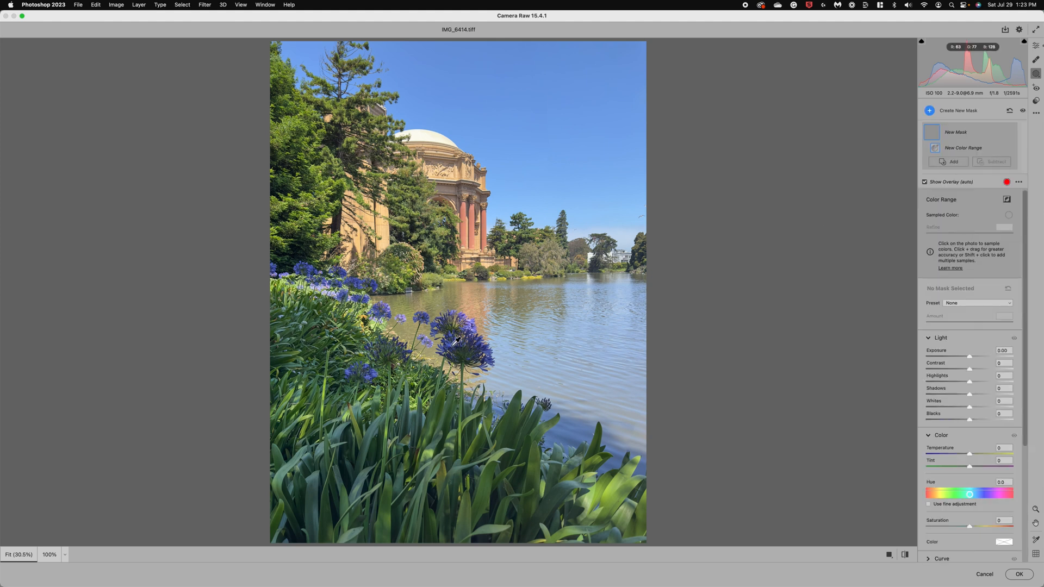
pyautogui.click(451, 342)
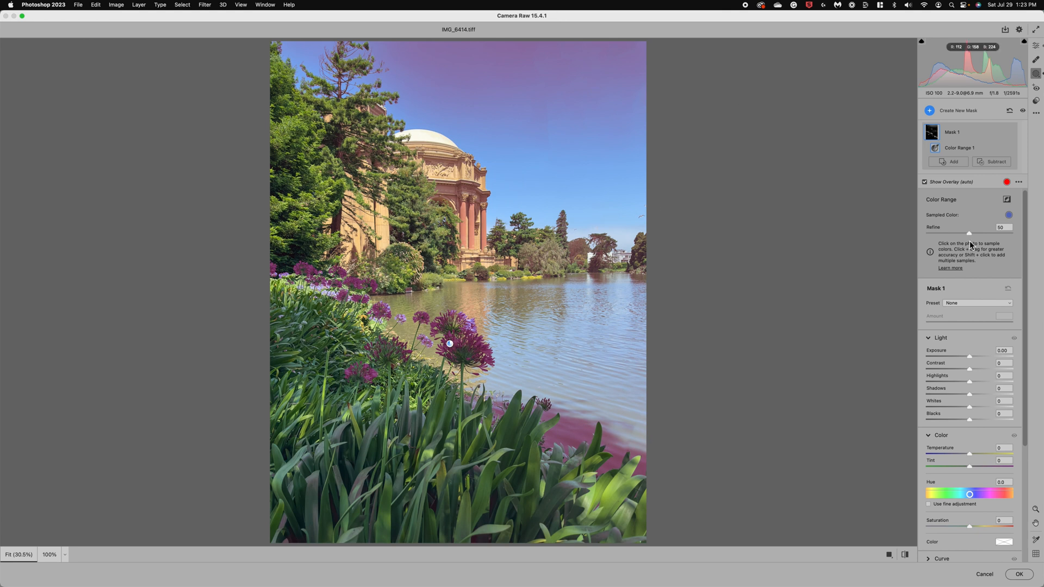
pyautogui.moveTo(969, 232); pyautogui.dragTo(987, 232)
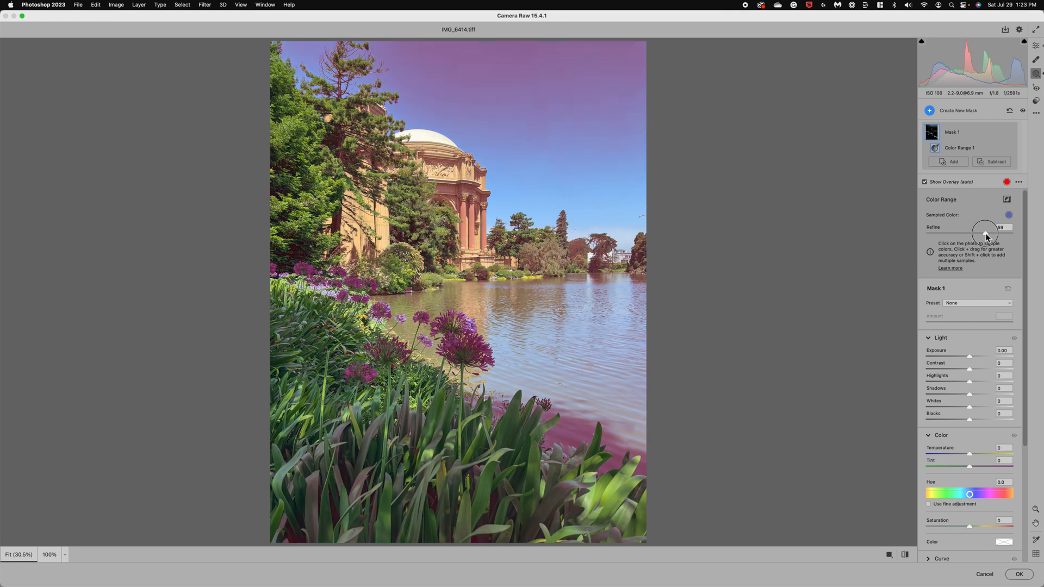
pyautogui.moveTo(986, 231); pyautogui.dragTo(957, 231)
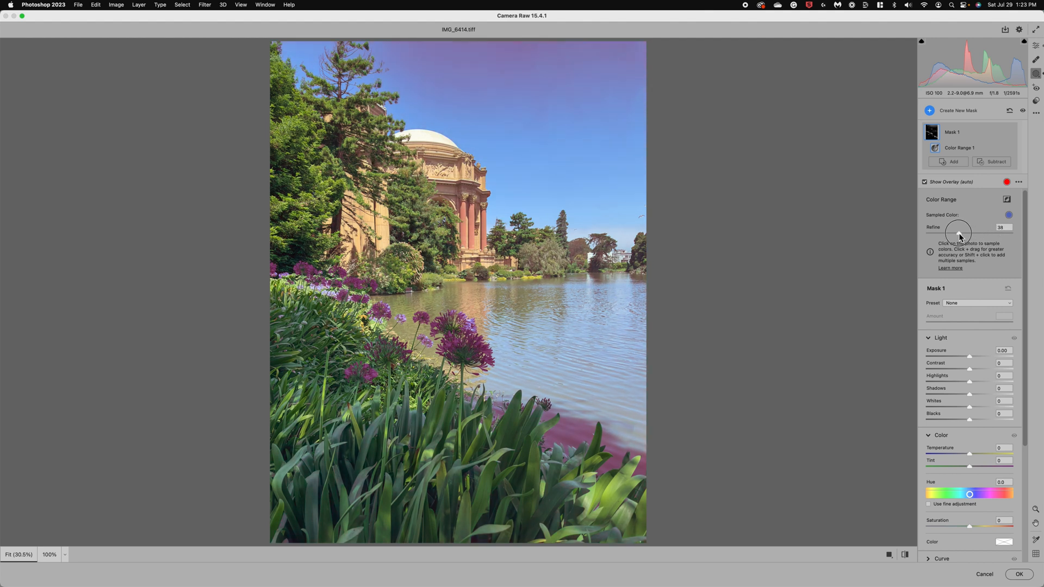
pyautogui.click(450, 345)
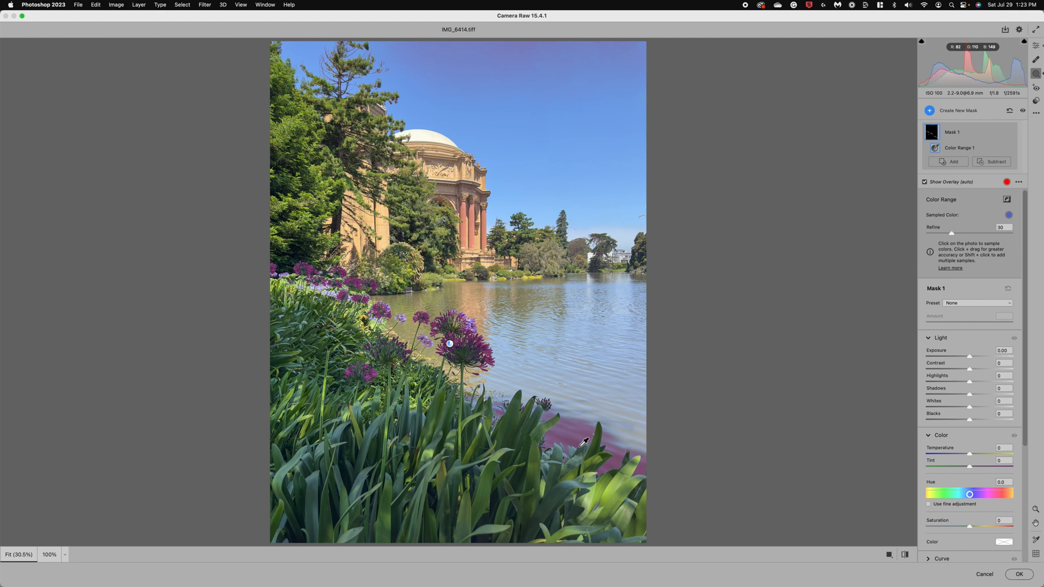
pyautogui.moveTo(572, 77)
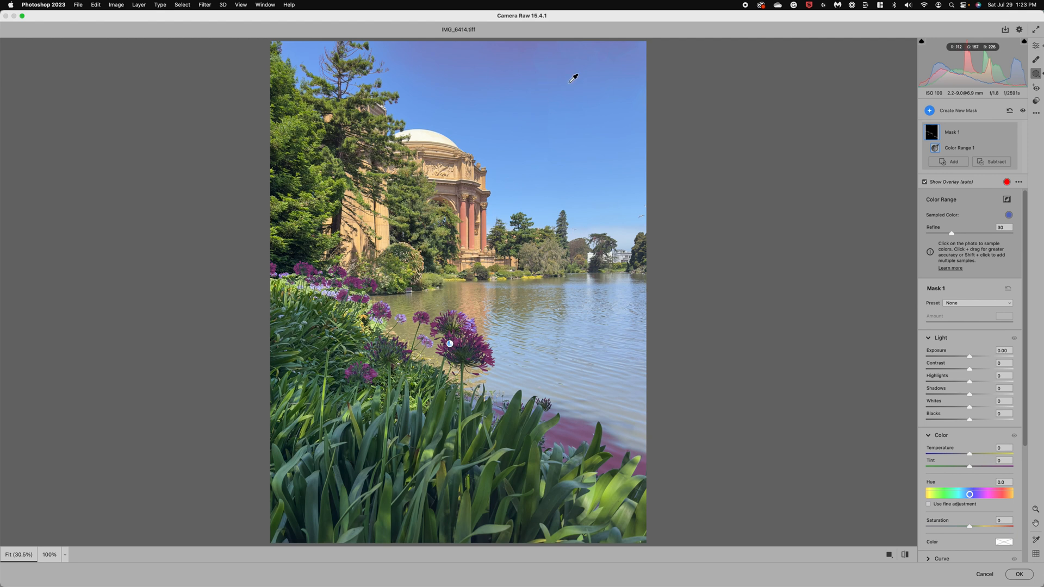
pyautogui.moveTo(985, 323)
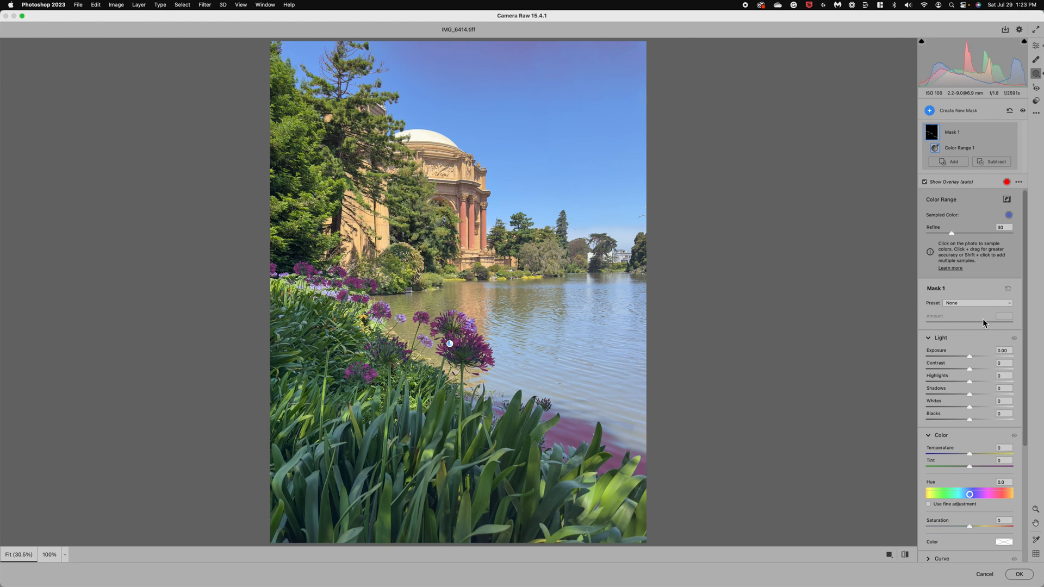
# Settle the masked flowers at saturation +9 with exposure eased back to +0.50.
pyautogui.scroll(-3)
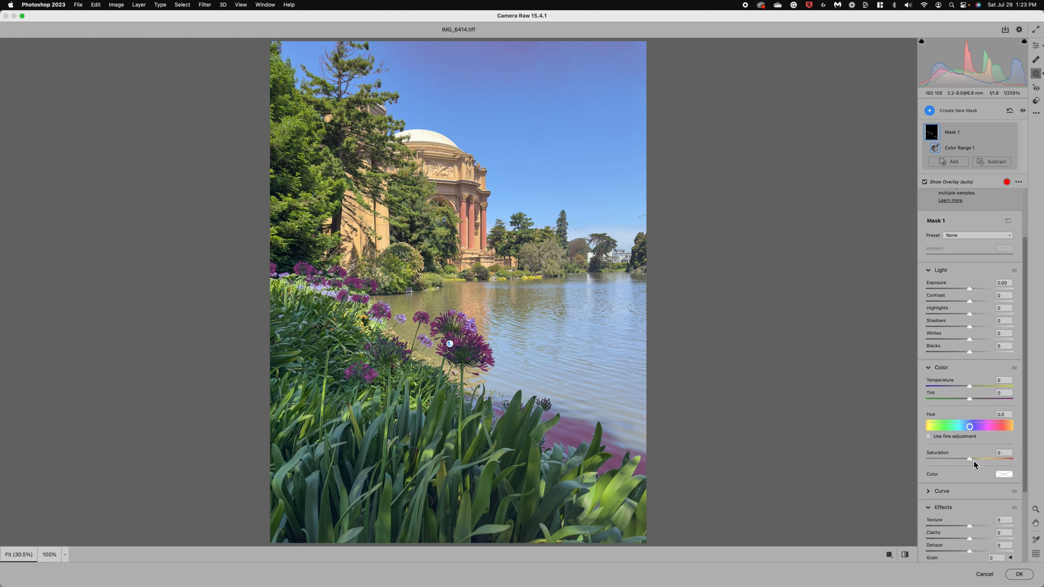
pyautogui.moveTo(969, 459); pyautogui.dragTo(979, 436)
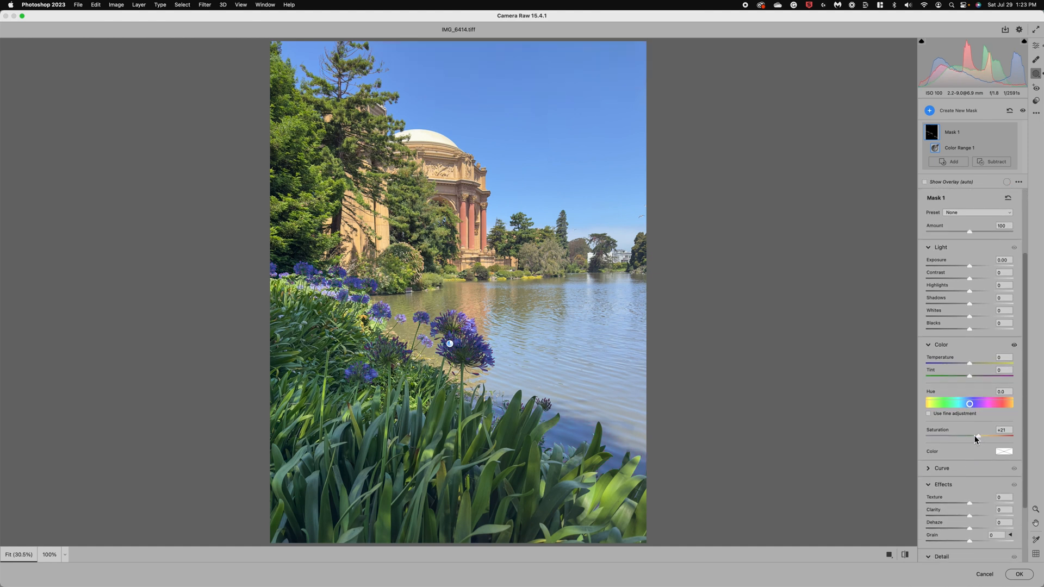
pyautogui.moveTo(978, 436); pyautogui.dragTo(974, 436)
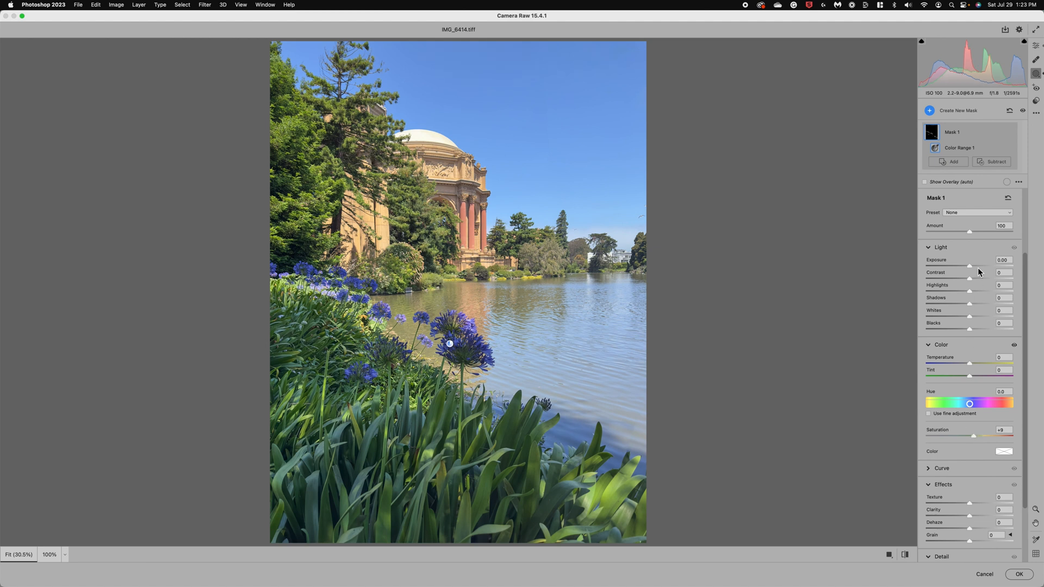
pyautogui.moveTo(971, 267); pyautogui.dragTo(978, 267)
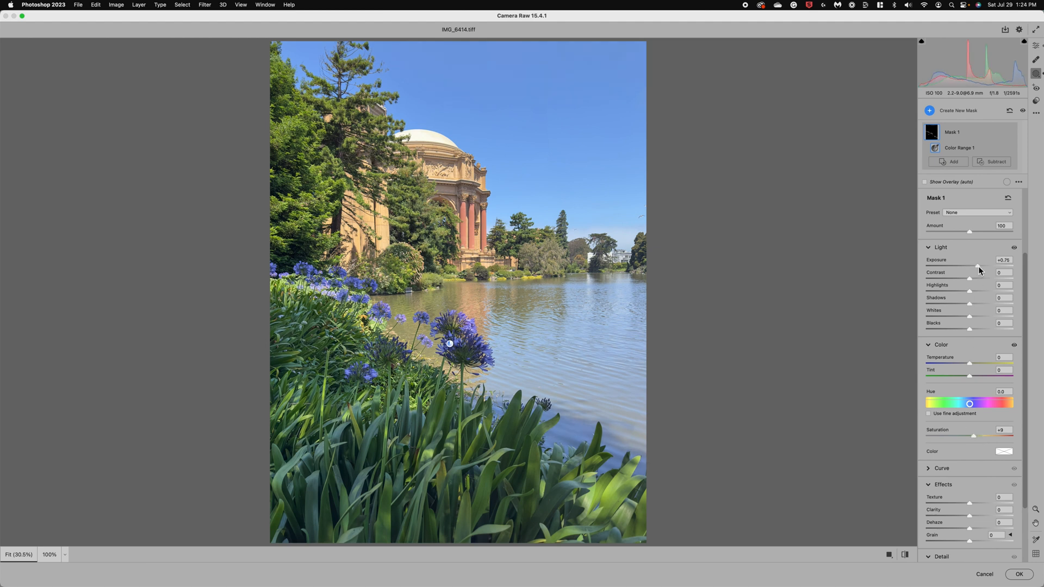
pyautogui.moveTo(979, 267); pyautogui.dragTo(970, 267)
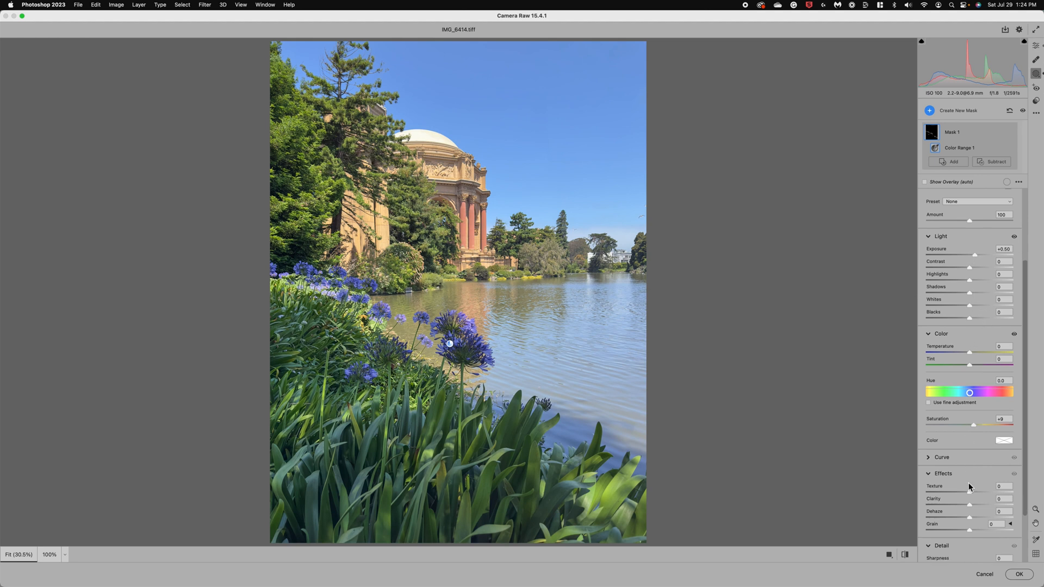
pyautogui.scroll(-3)
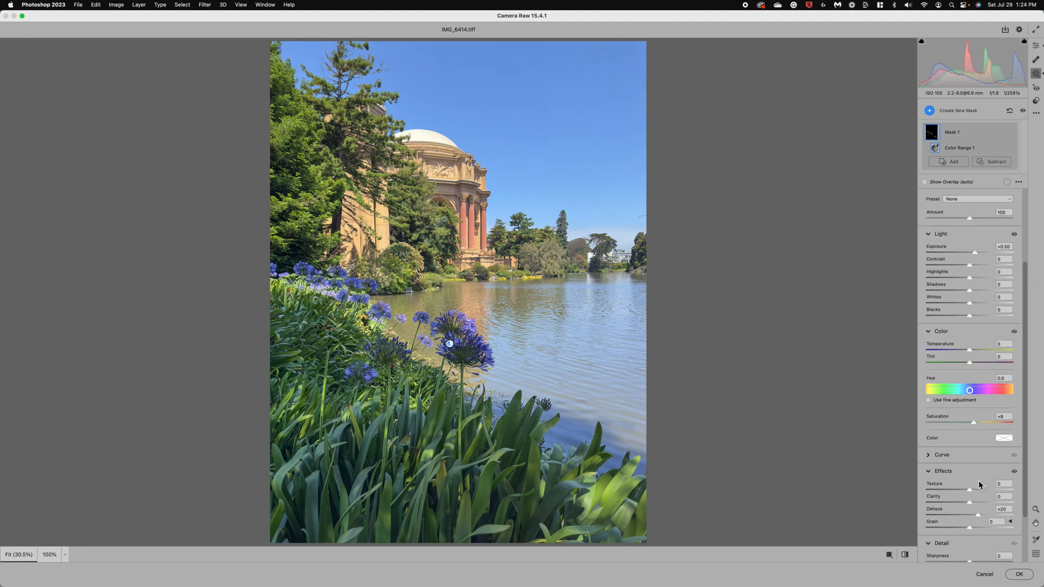
pyautogui.scroll(-3)
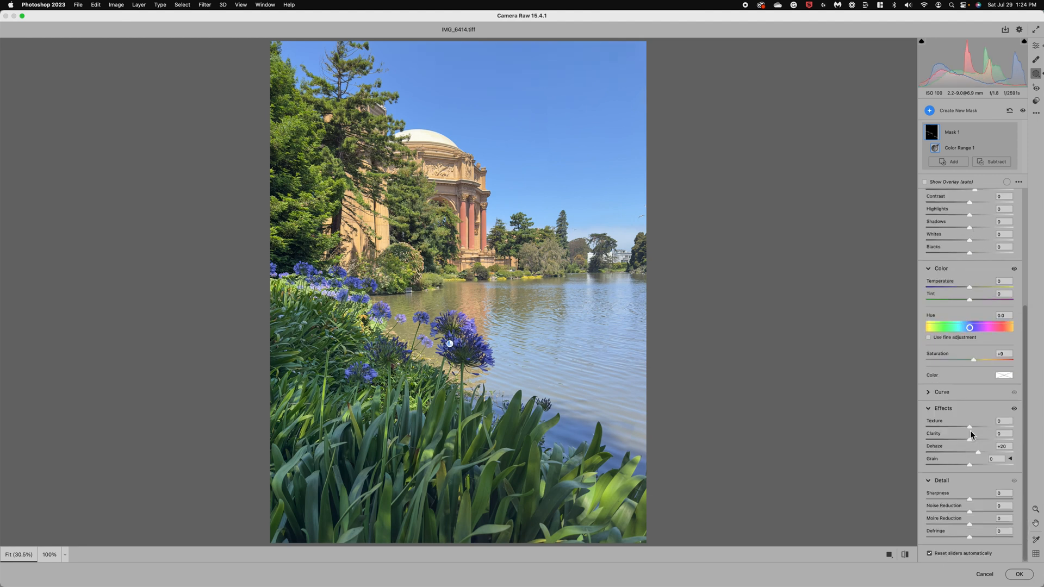
# Shape a gently lifted tone curve on the agapanthus mask to brighten the flowers.
pyautogui.click(941, 392)
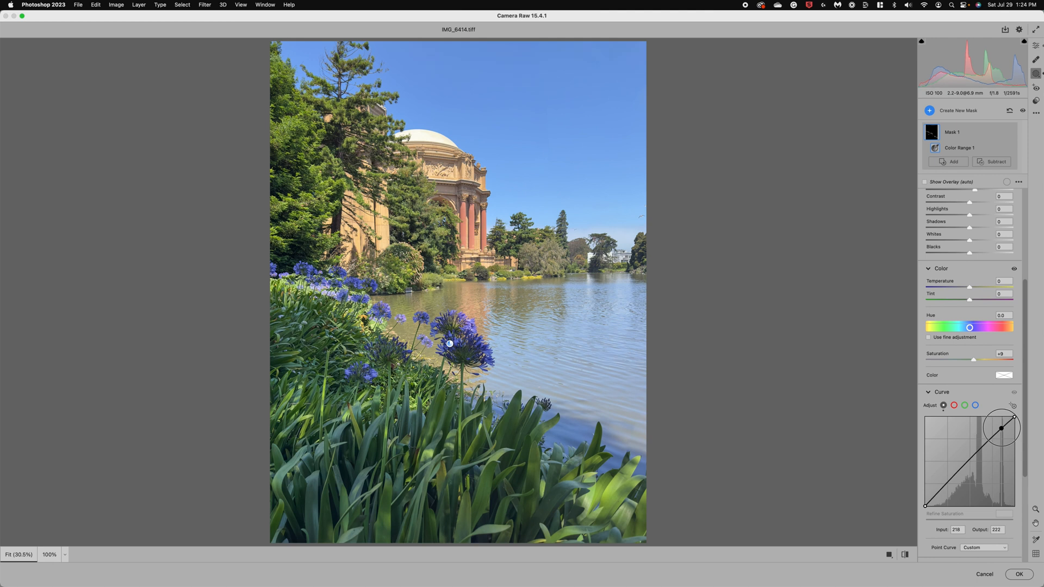
pyautogui.moveTo(1001, 427); pyautogui.dragTo(1000, 426)
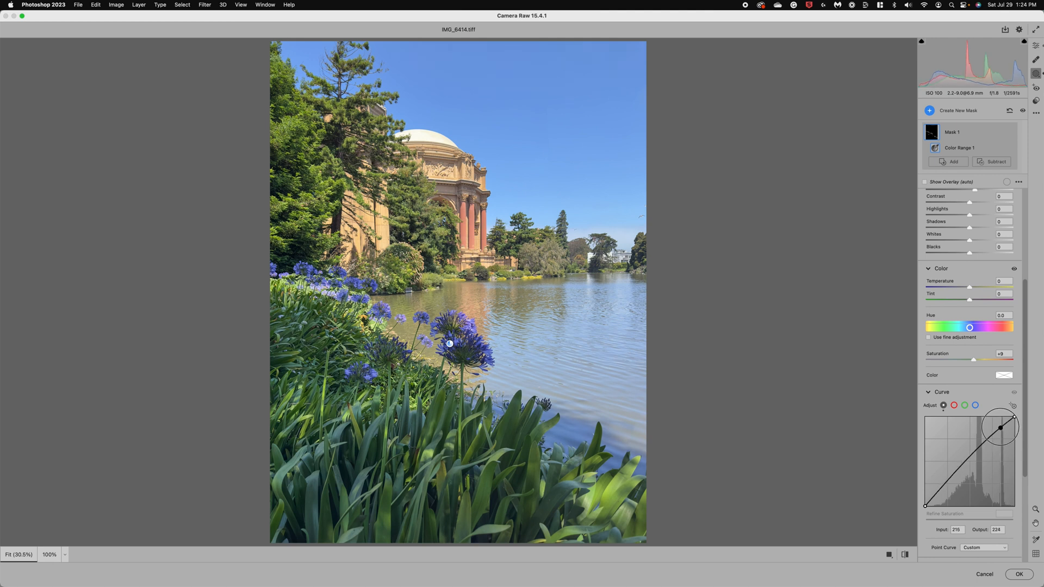
pyautogui.moveTo(998, 426); pyautogui.dragTo(998, 424)
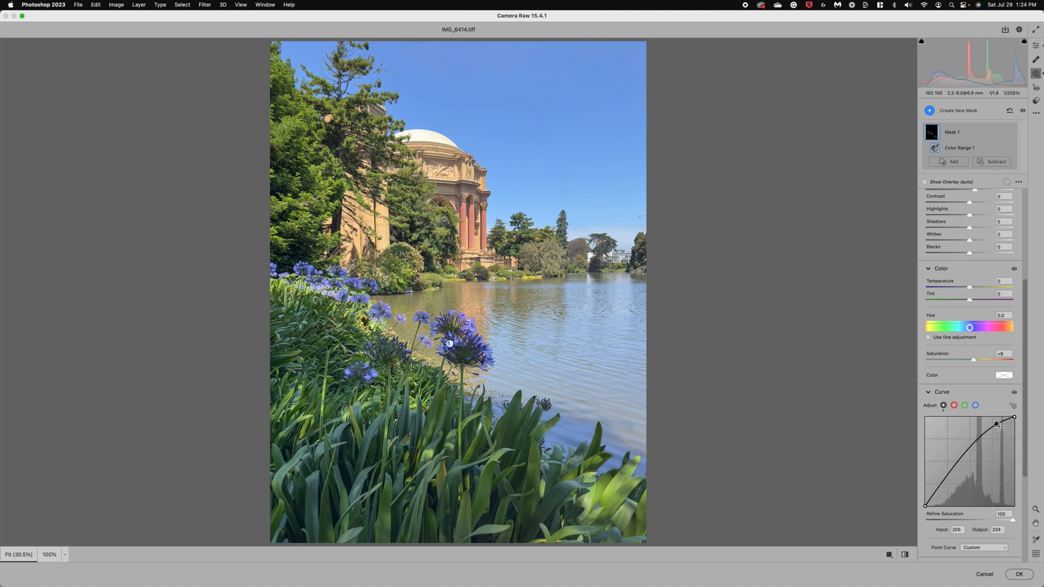
pyautogui.moveTo(969, 229); pyautogui.dragTo(995, 229)
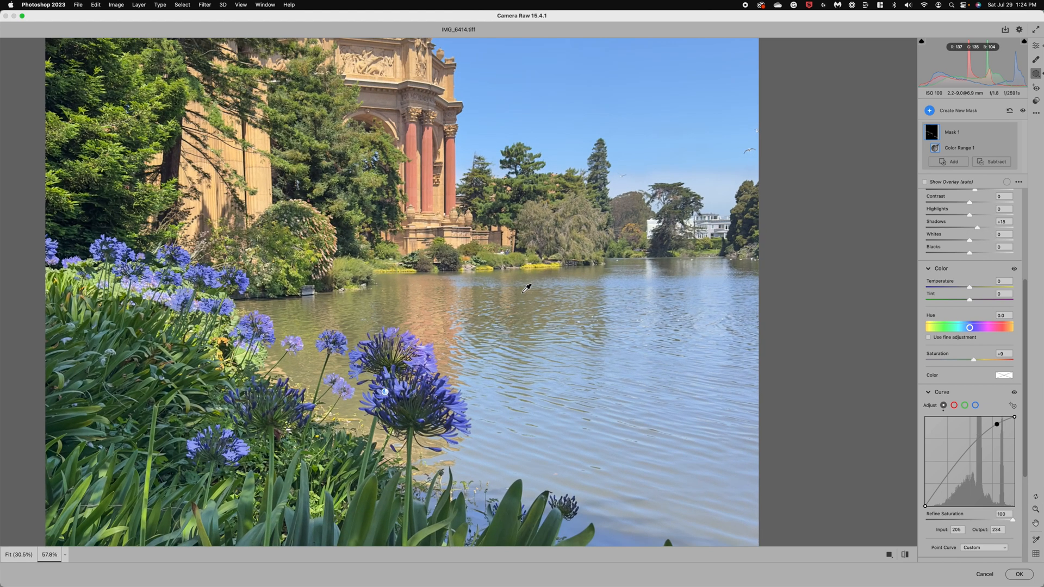
pyautogui.moveTo(962, 218)
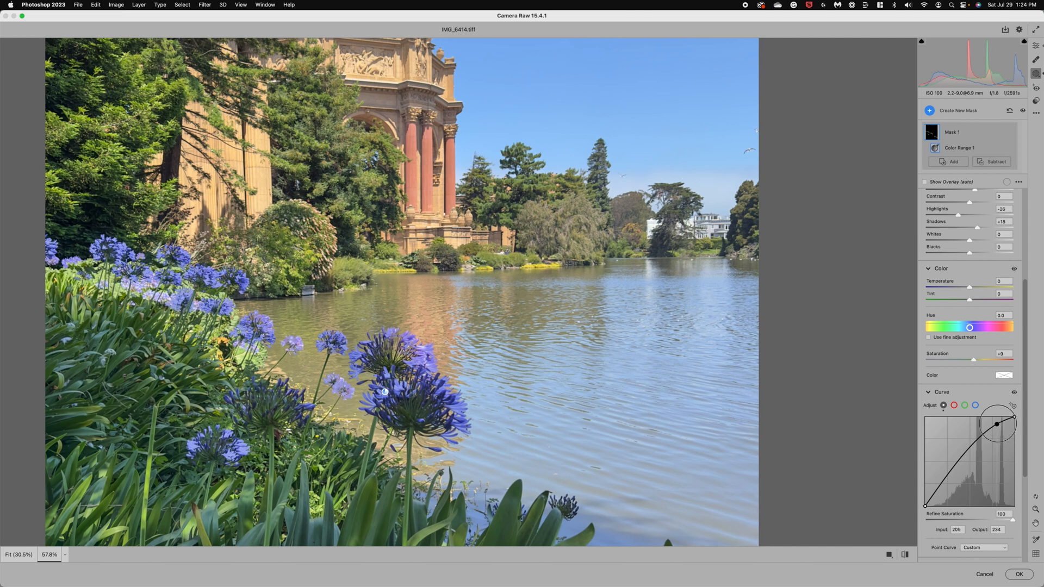
pyautogui.moveTo(1014, 424); pyautogui.dragTo(998, 431)
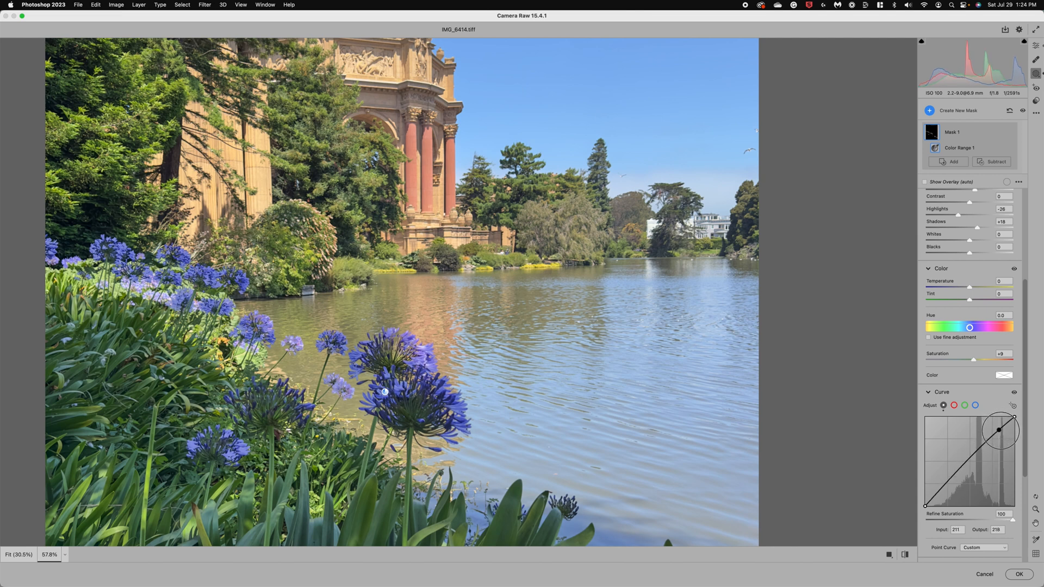
pyautogui.moveTo(998, 430); pyautogui.dragTo(995, 428)
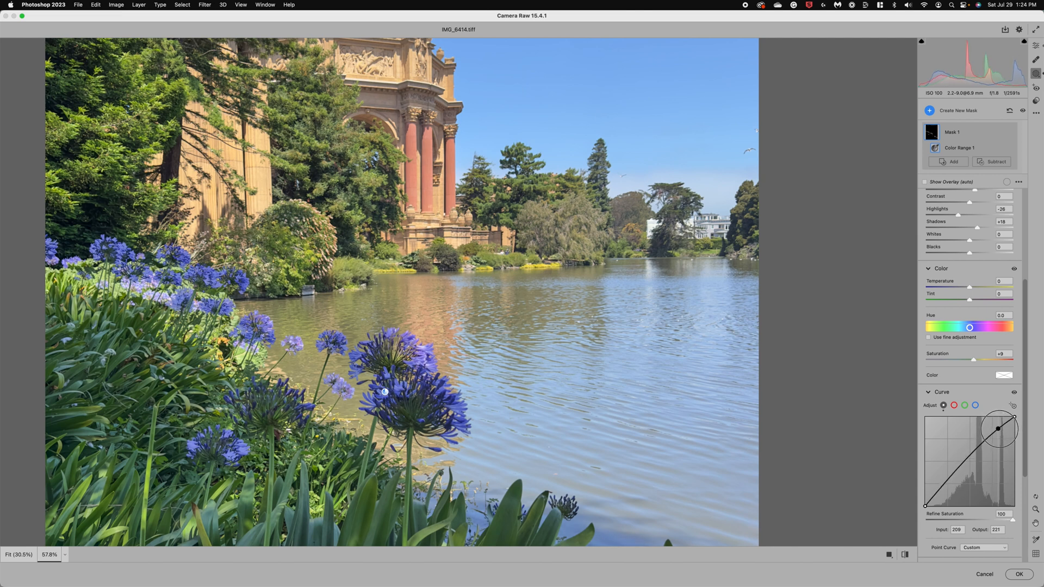
pyautogui.moveTo(998, 427); pyautogui.dragTo(1012, 418)
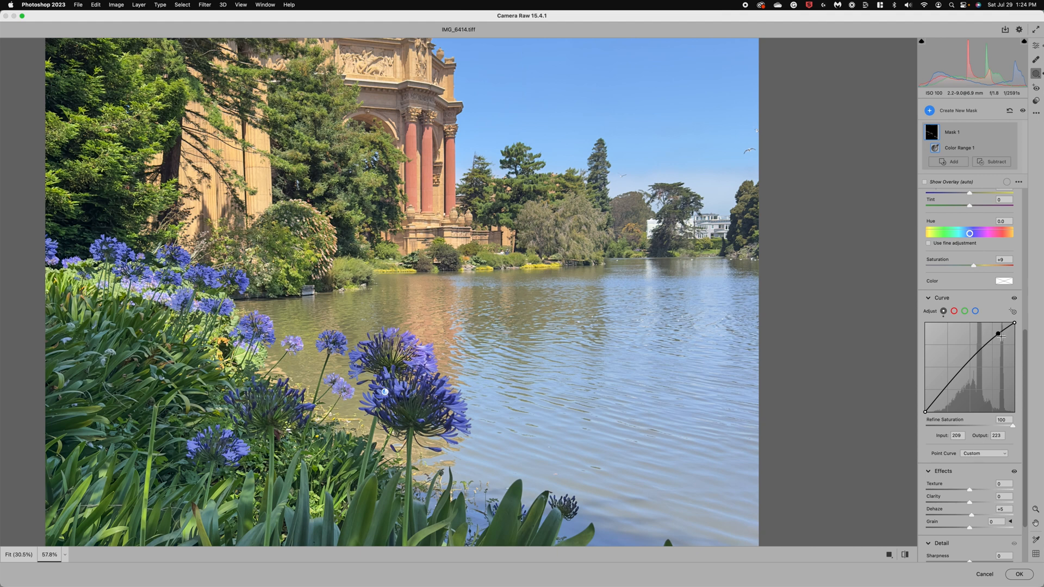
# Adjust the mask's remaining sliders and raise its exposure to +0.60.
pyautogui.moveTo(998, 334); pyautogui.dragTo(1004, 334)
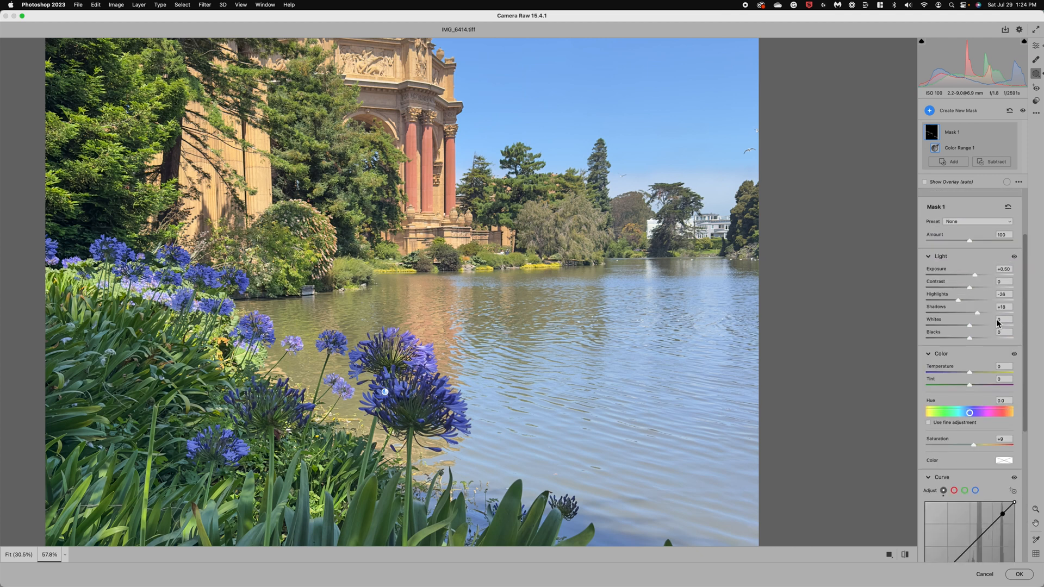
pyautogui.click(960, 148)
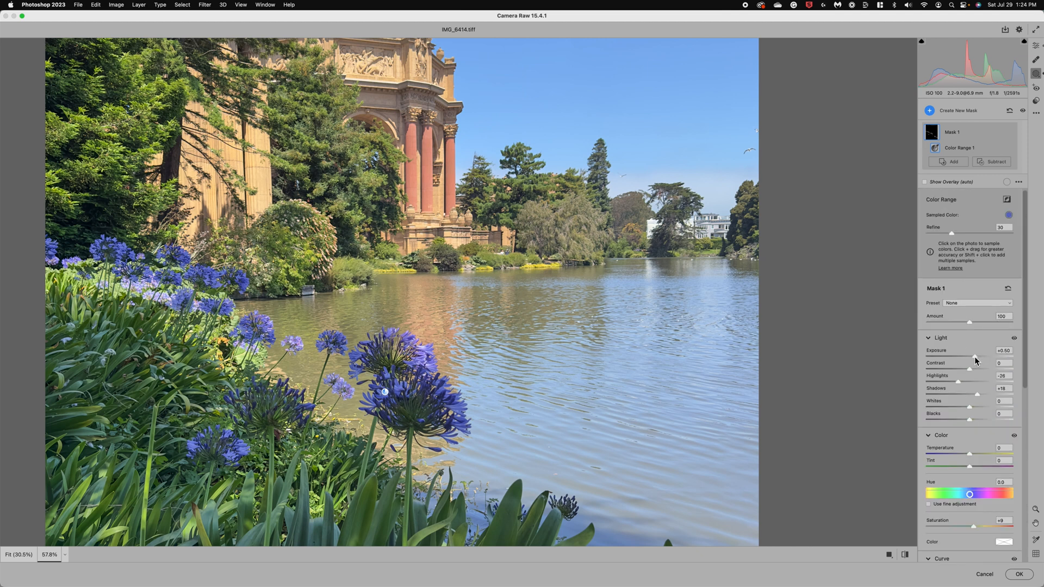
pyautogui.moveTo(976, 356); pyautogui.dragTo(972, 356)
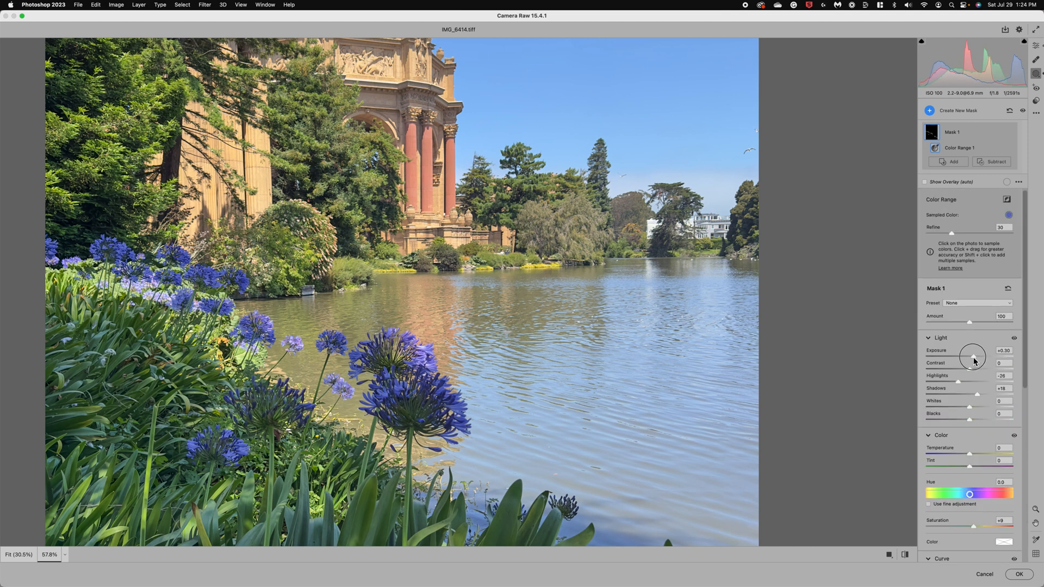
pyautogui.moveTo(972, 357); pyautogui.dragTo(977, 357)
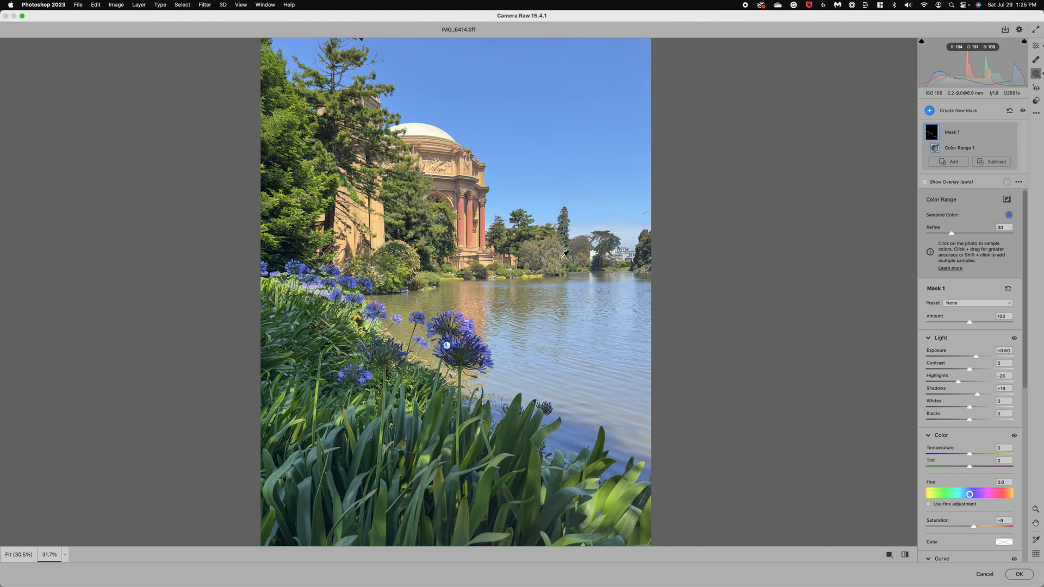
pyautogui.moveTo(652, 213)
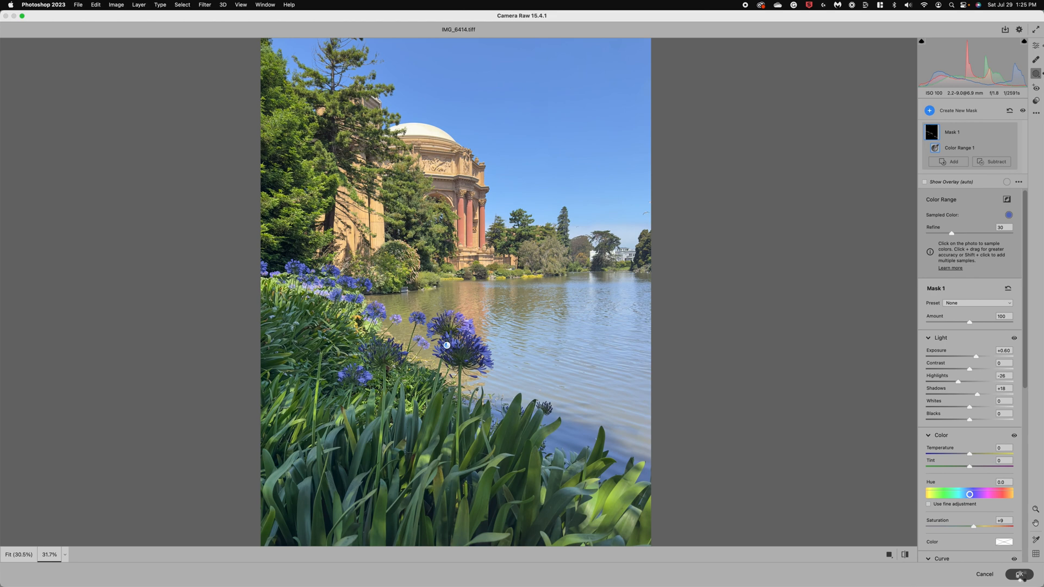
# Commit the Camera Raw mask edits with exposure +0.60 to the top copy layer.
pyautogui.click(1019, 574)
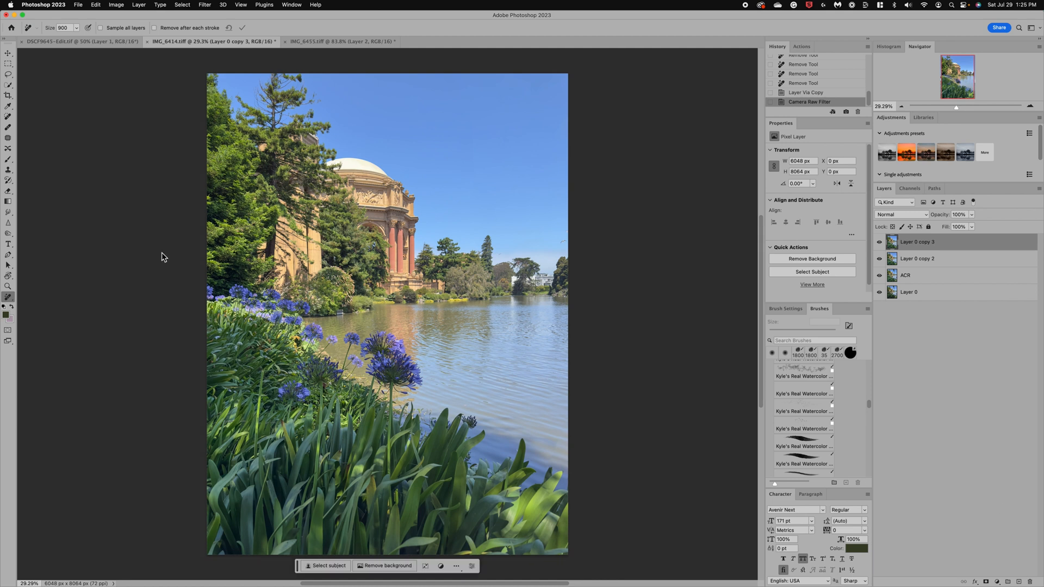
pyautogui.moveTo(599, 212)
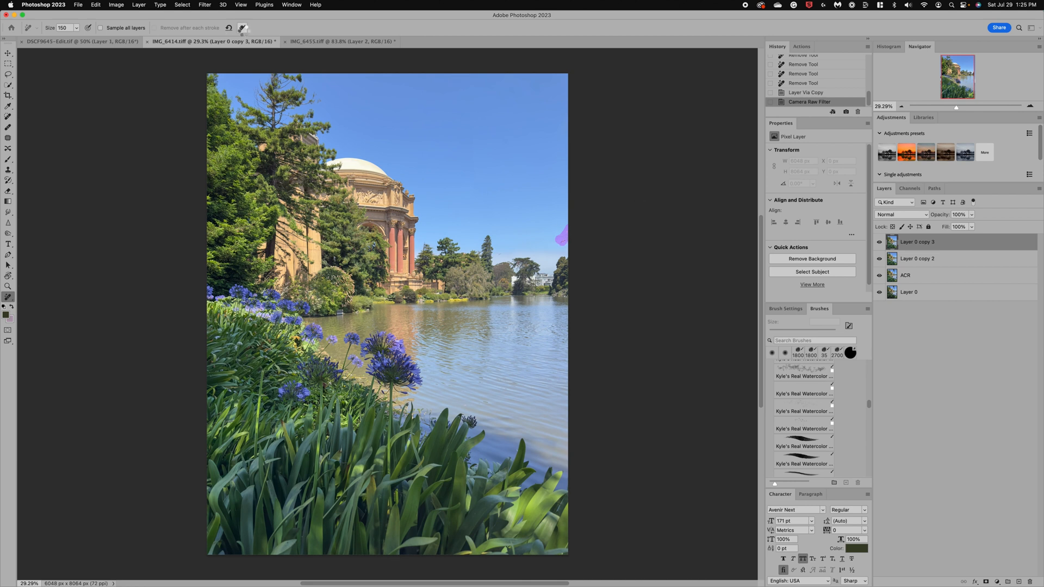
# Apply the Remove Tool stroke that paints out the bird near the sky's right edge.
pyautogui.click(561, 235)
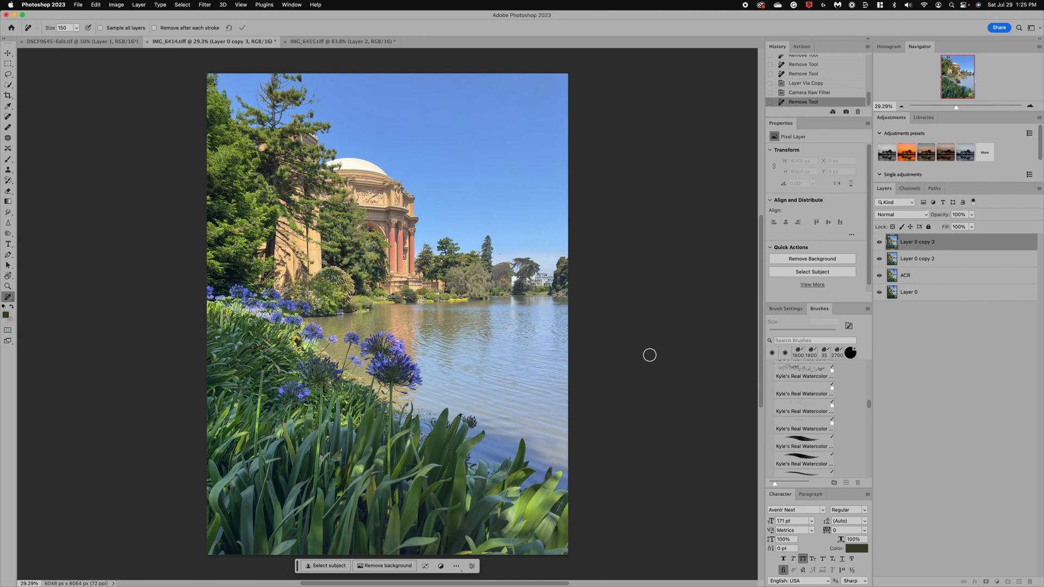
pyautogui.moveTo(415, 285)
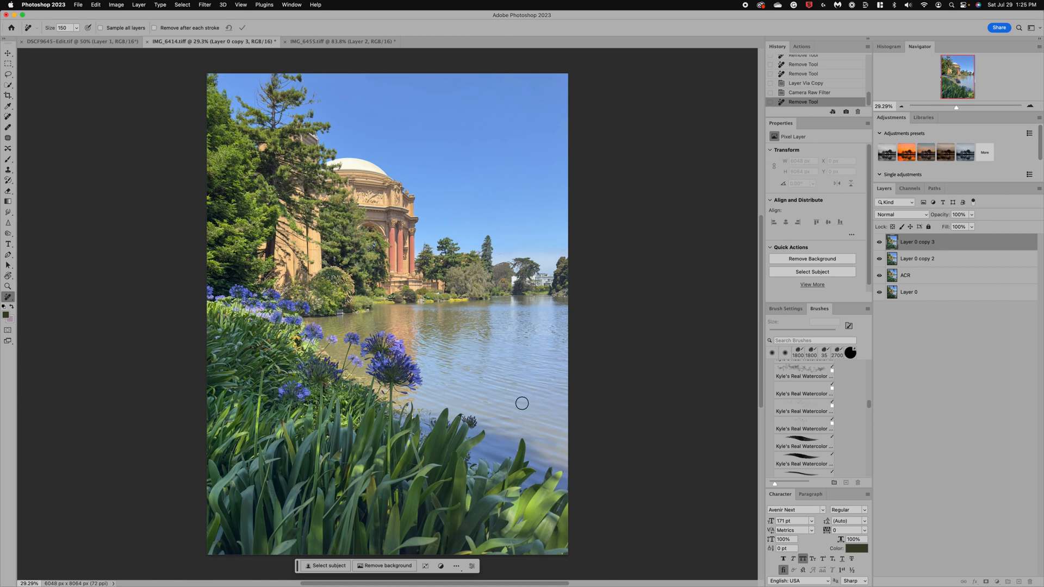
pyautogui.moveTo(441, 335)
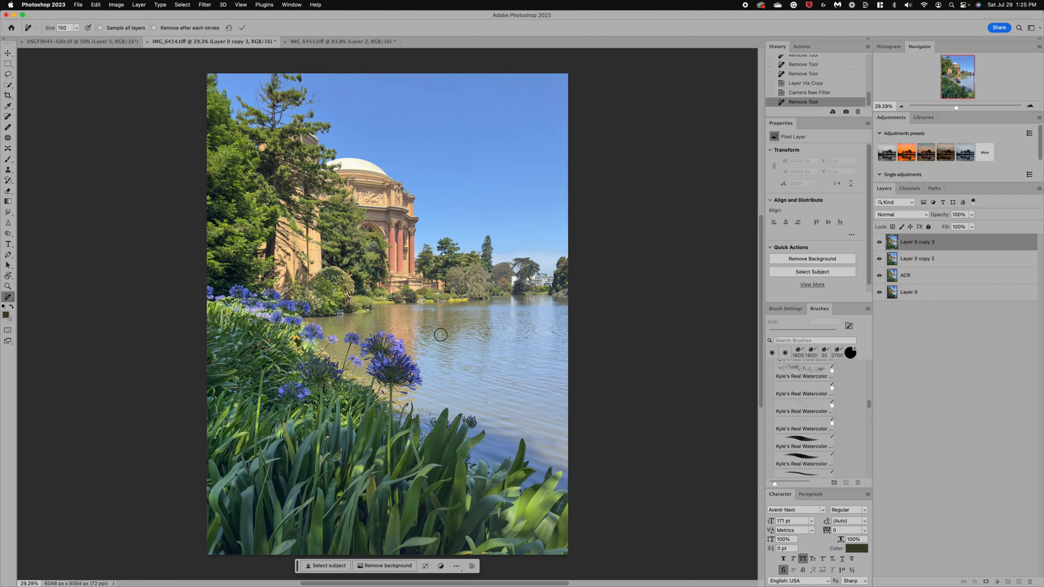
pyautogui.moveTo(556, 441)
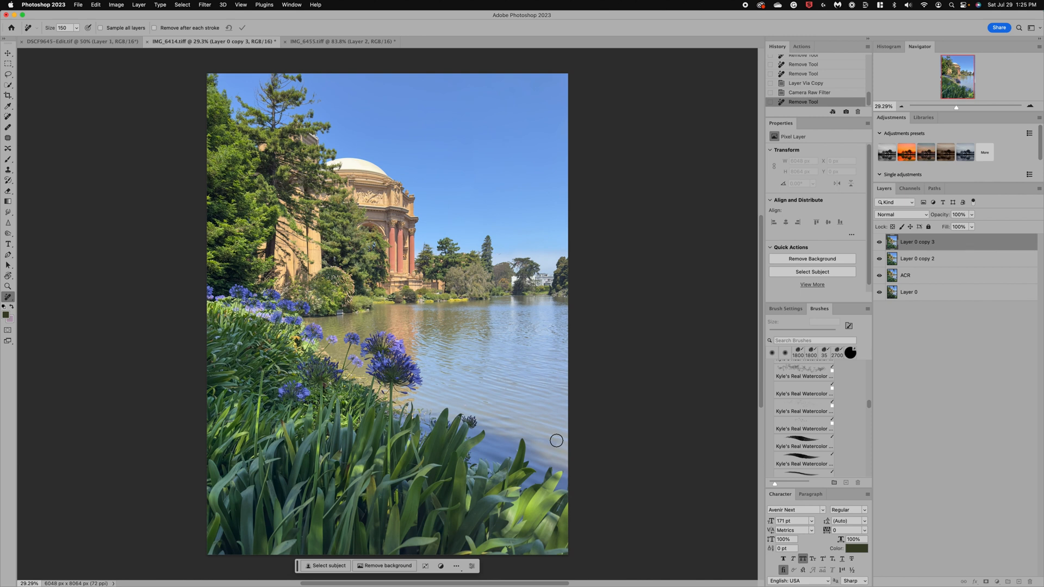
pyautogui.moveTo(537, 446)
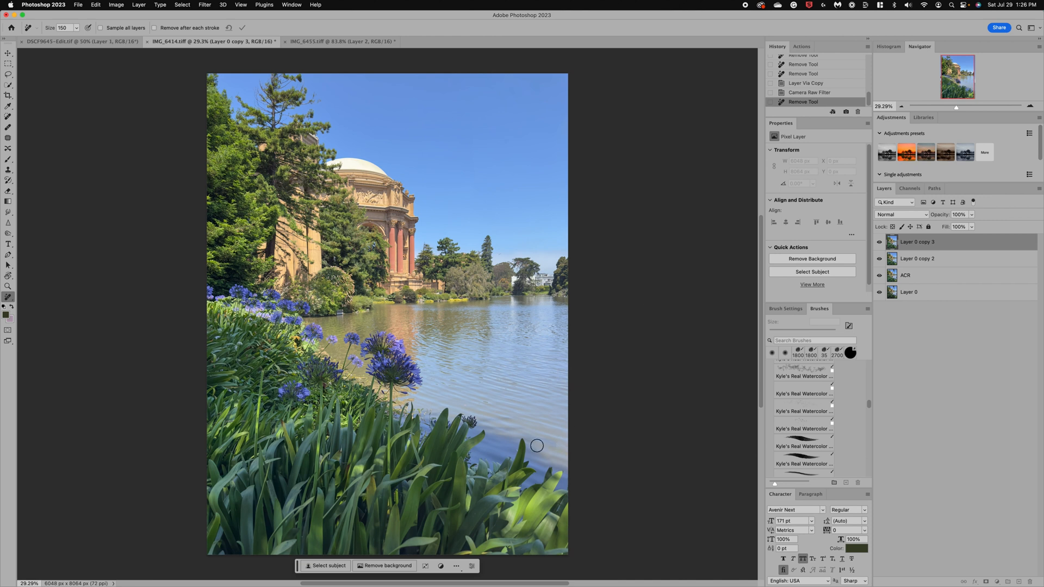
pyautogui.moveTo(326, 127)
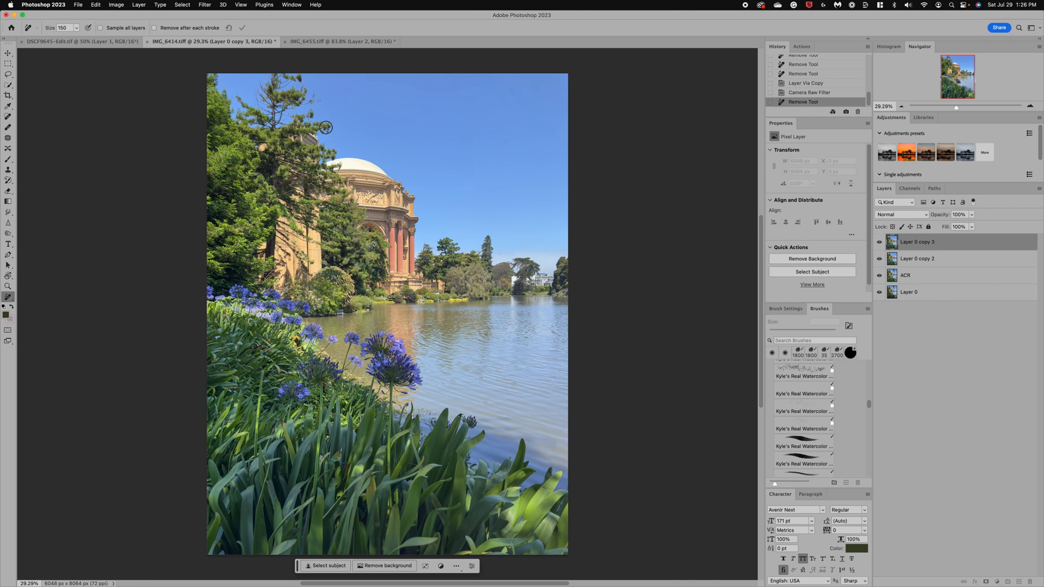
# Switch to the IMG_6453.tiff Golden Gate Bridge document.
pyautogui.click(320, 41)
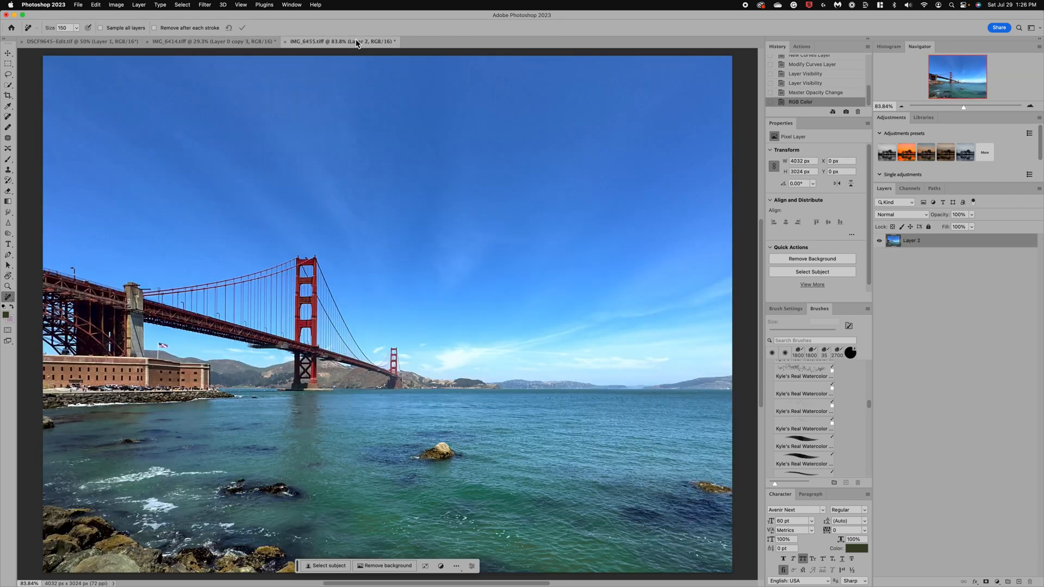
pyautogui.moveTo(367, 282)
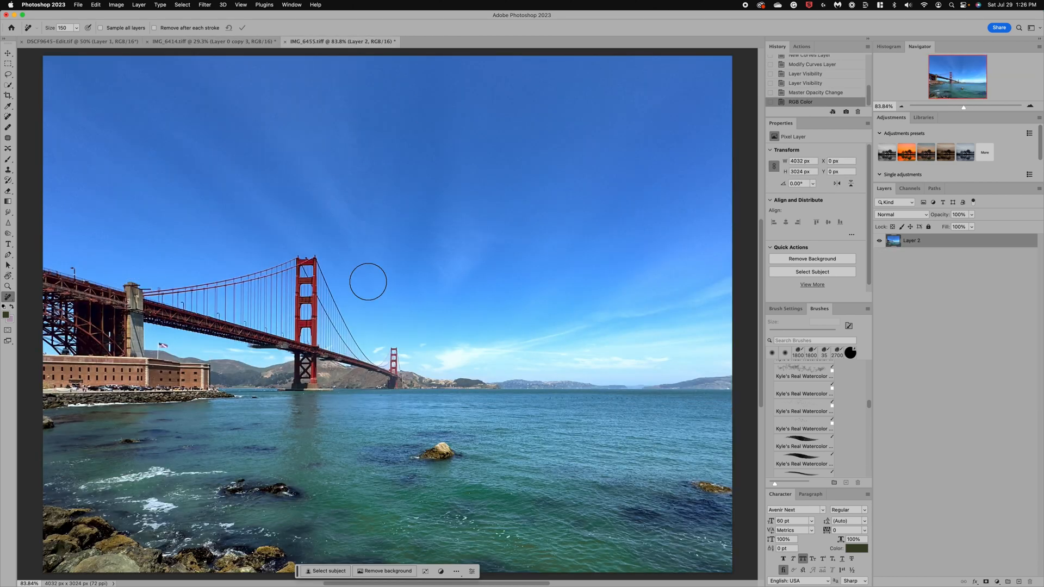
pyautogui.moveTo(564, 445)
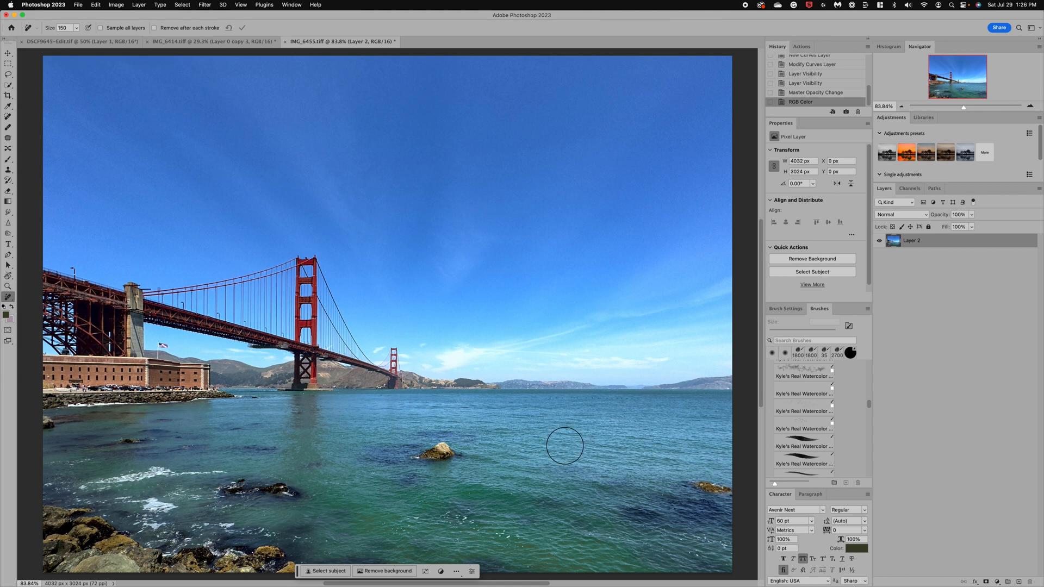
pyautogui.moveTo(686, 455)
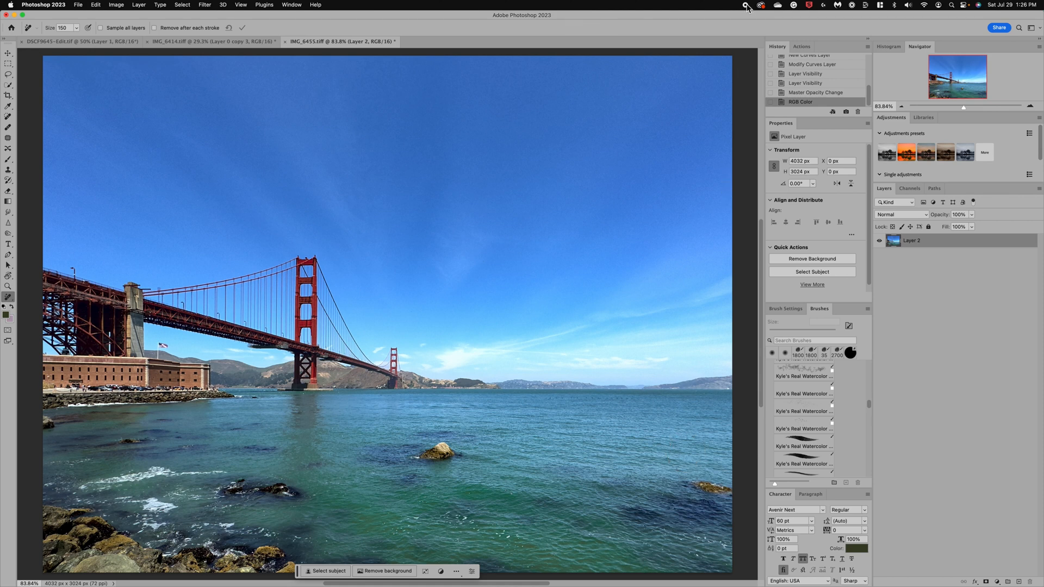
pyautogui.moveTo(747, 10)
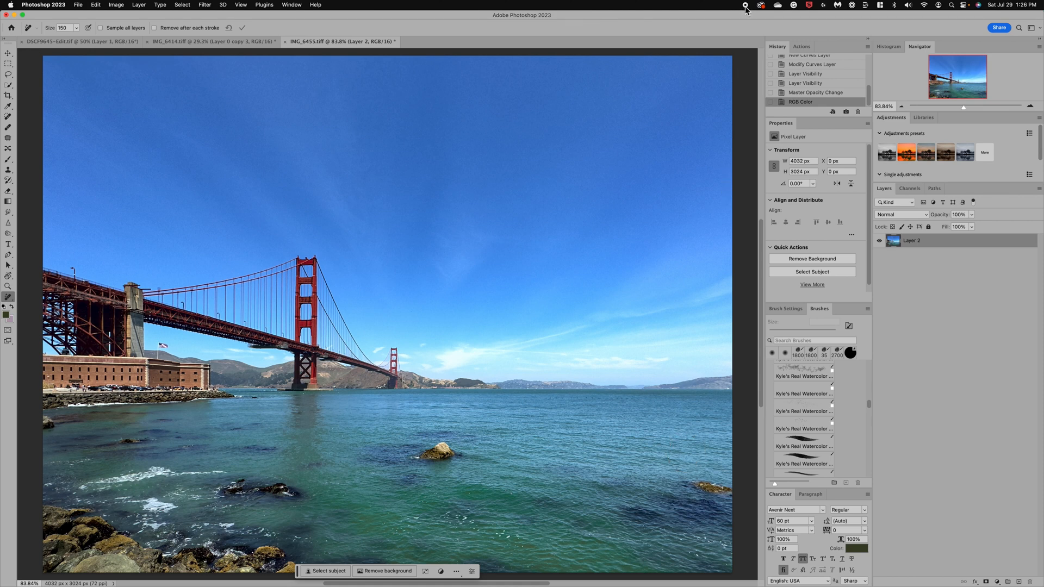